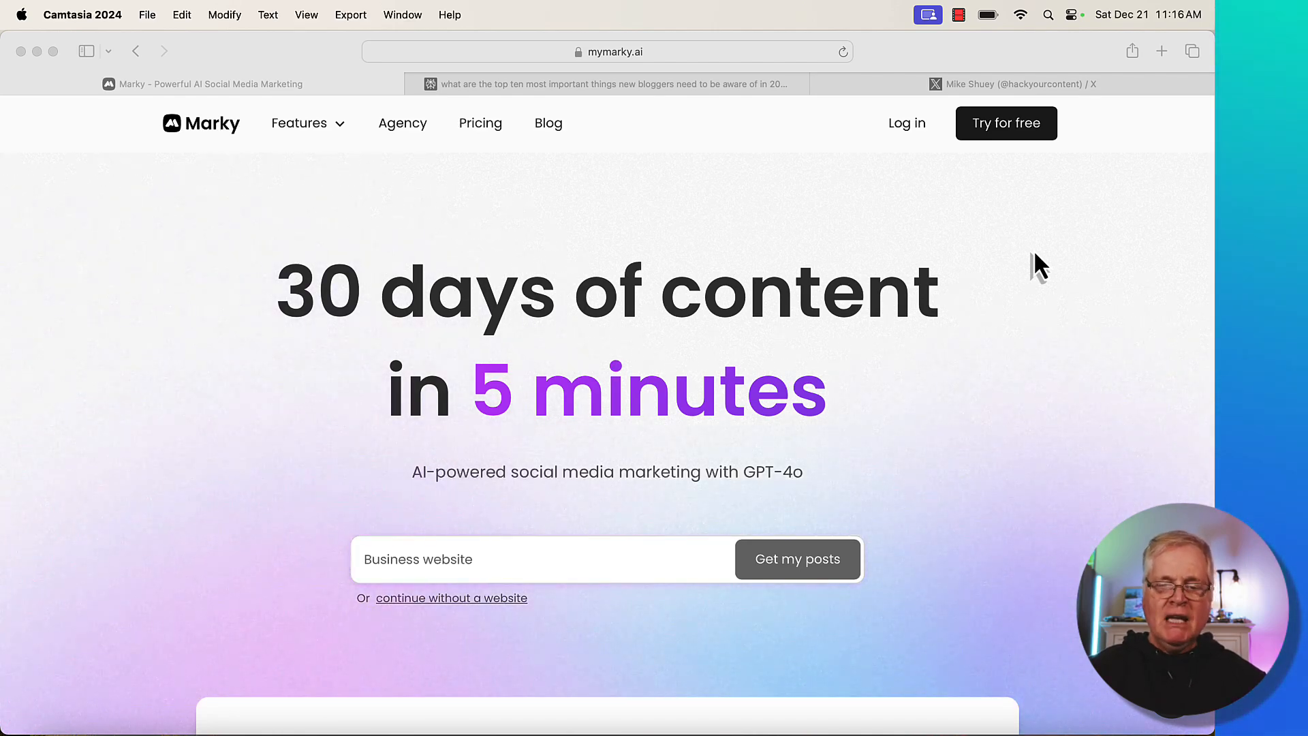
mouse_move(905, 175)
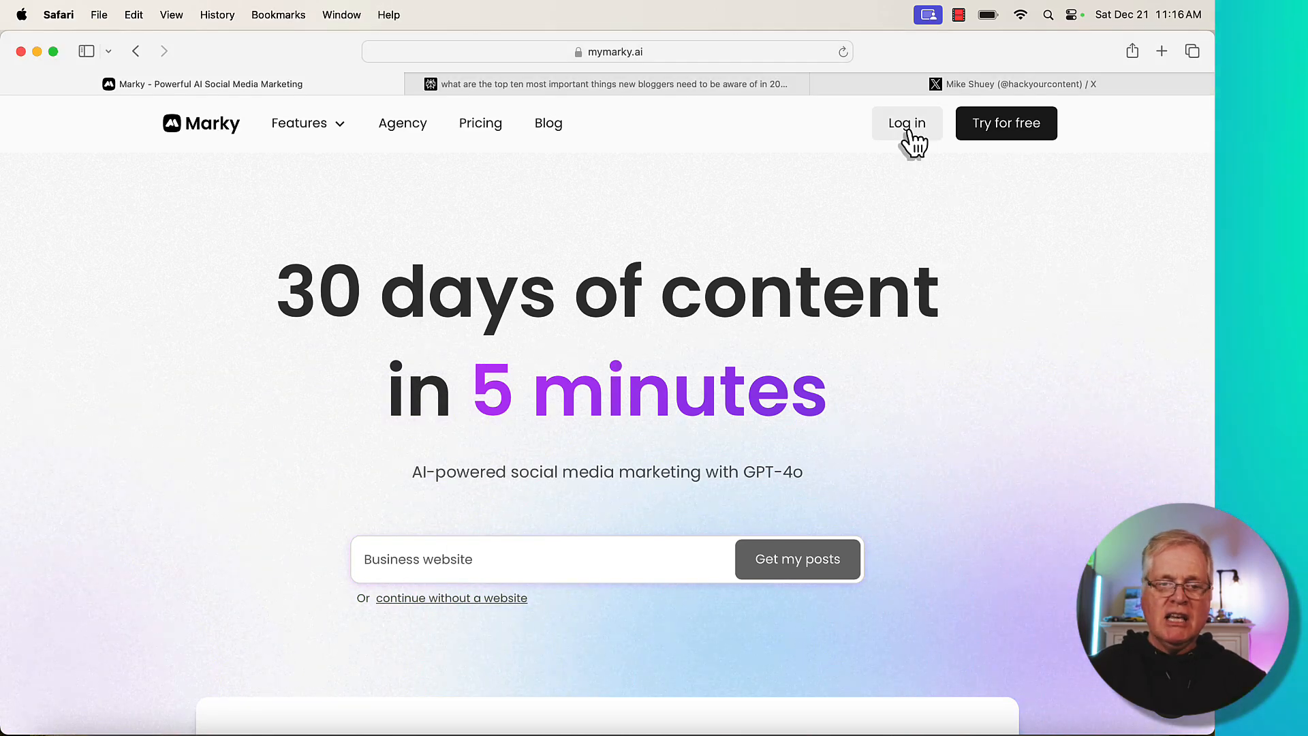
Step: Log in to Marky from the mymarky.ai homepage to reach the Posts page
click(906, 123)
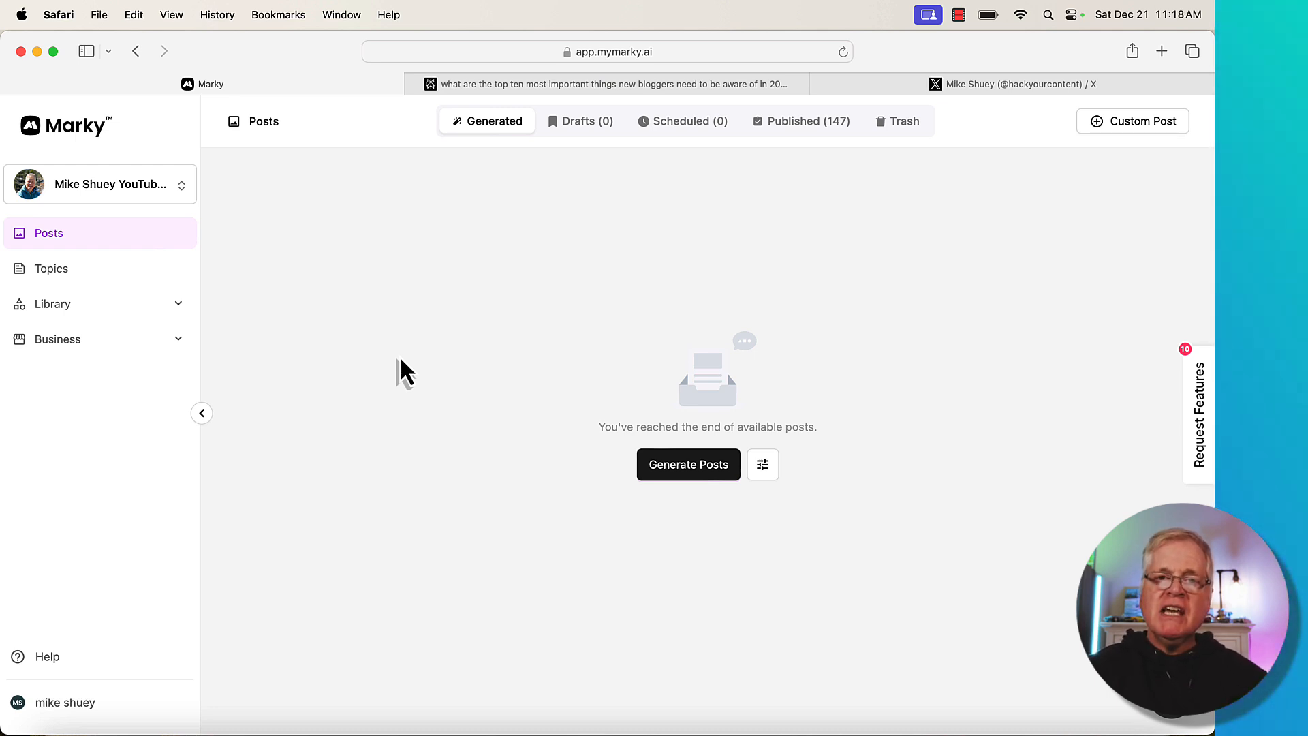
mouse_move(122, 375)
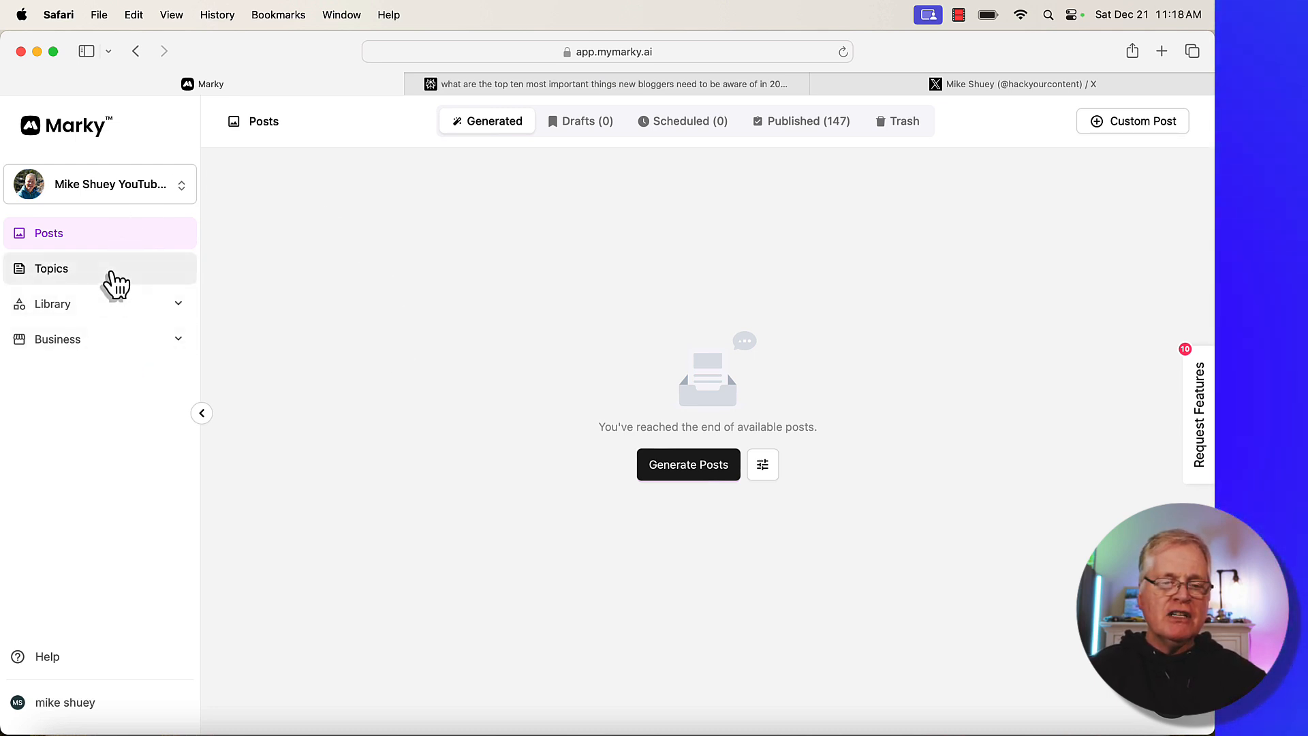
mouse_move(99, 338)
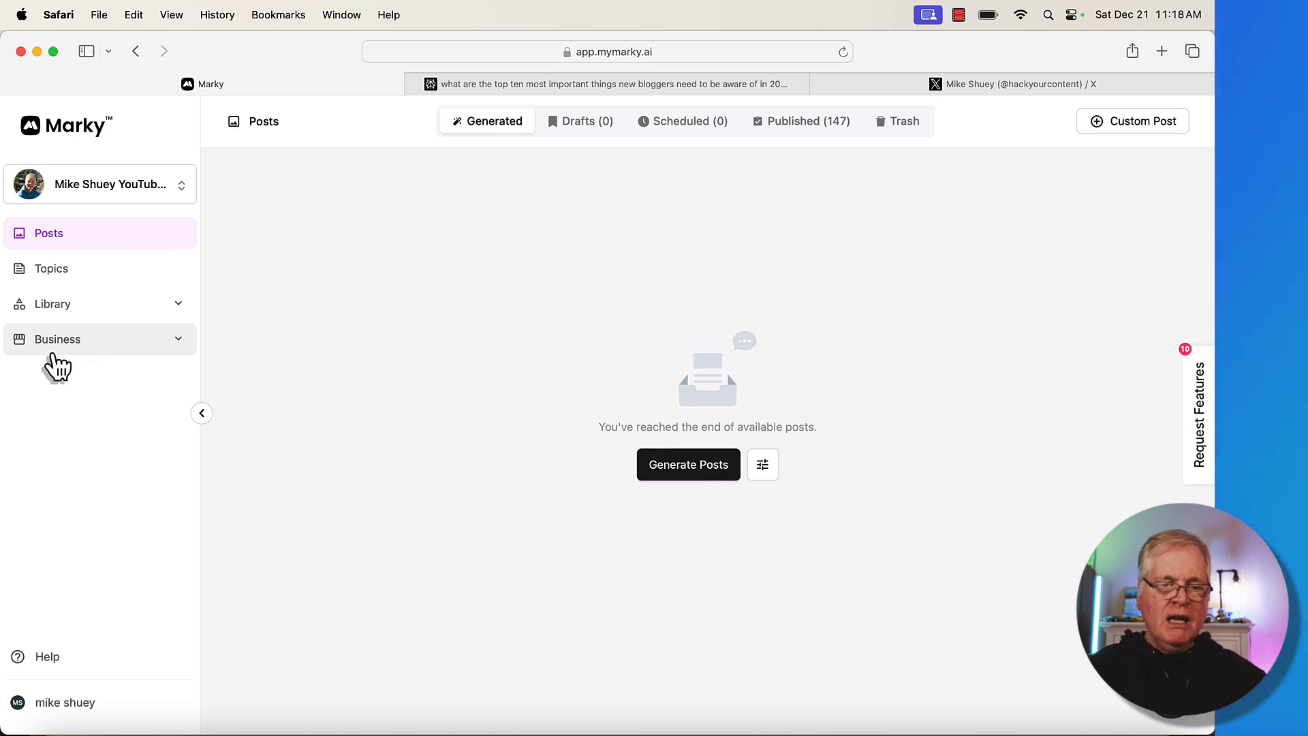
Step: Open Business Profile and scroll past the business details to the Marketing Strategy section
click(57, 338)
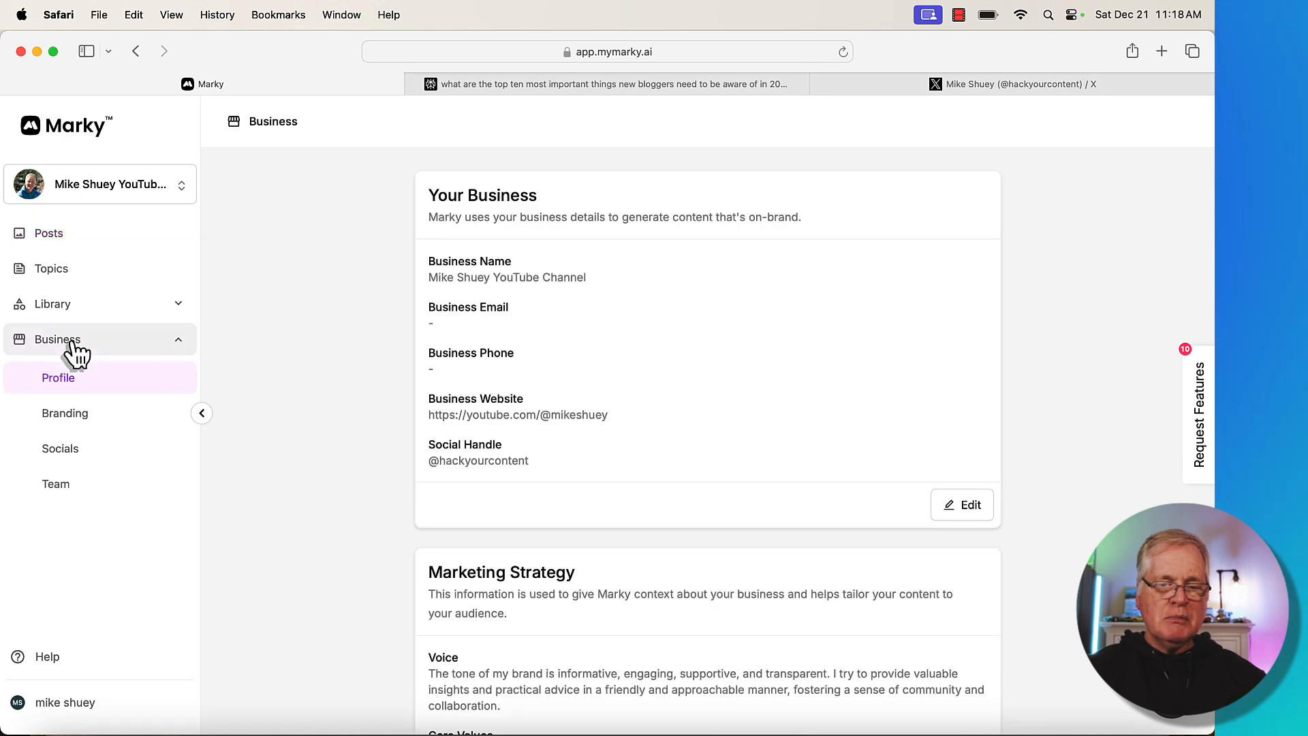
mouse_move(743, 313)
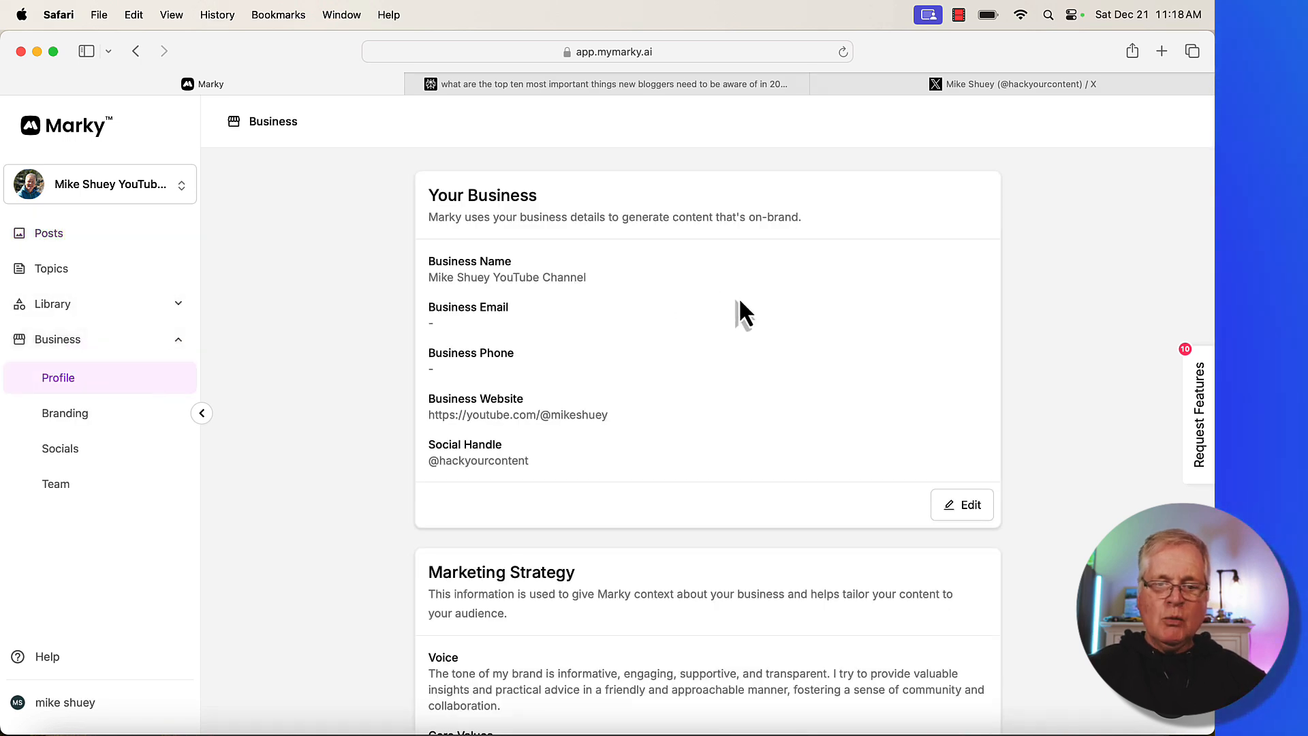
mouse_move(557, 300)
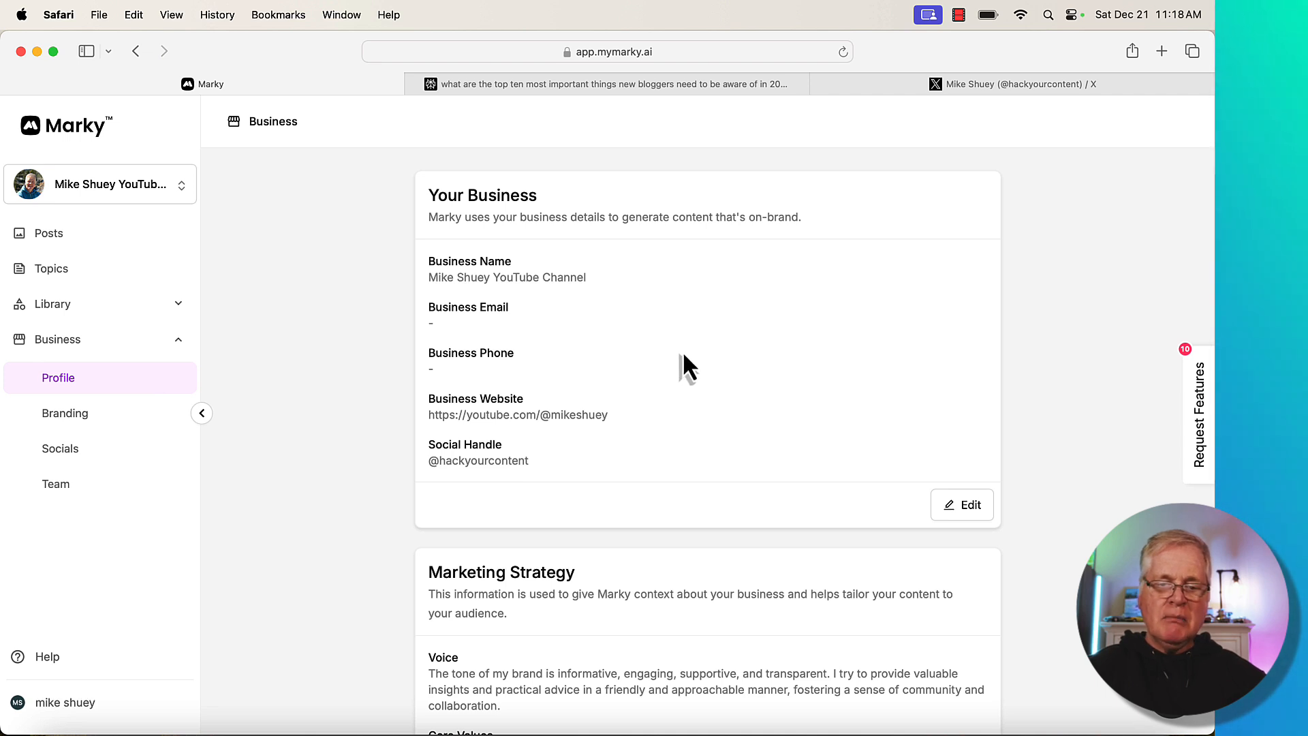
scroll(down, 3)
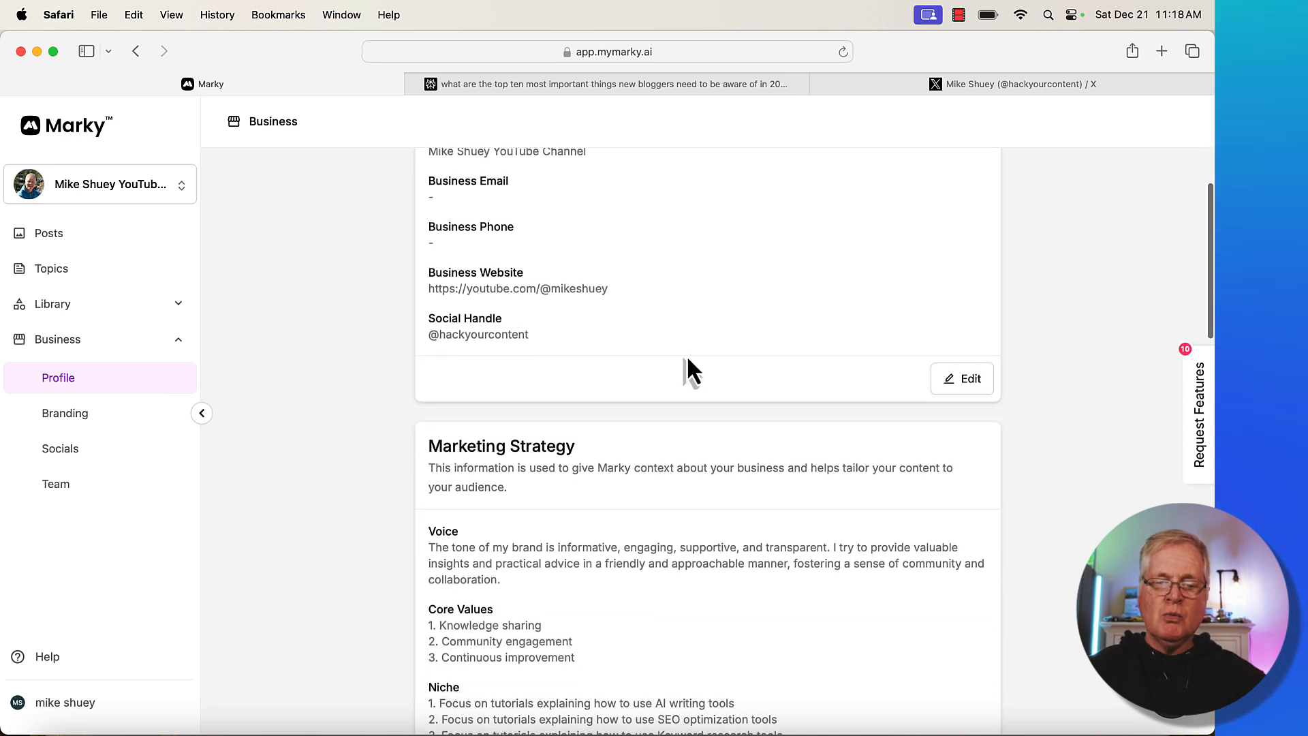
scroll(down, 3)
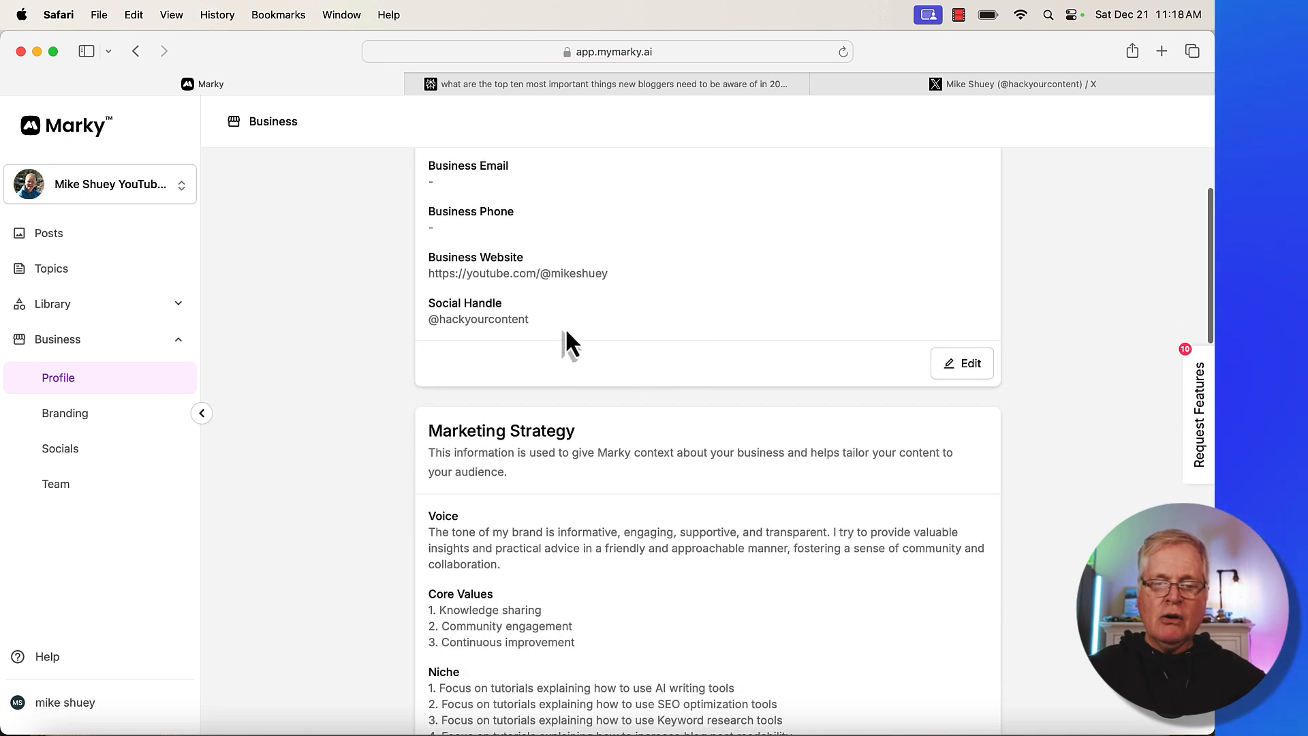
scroll(up, 3)
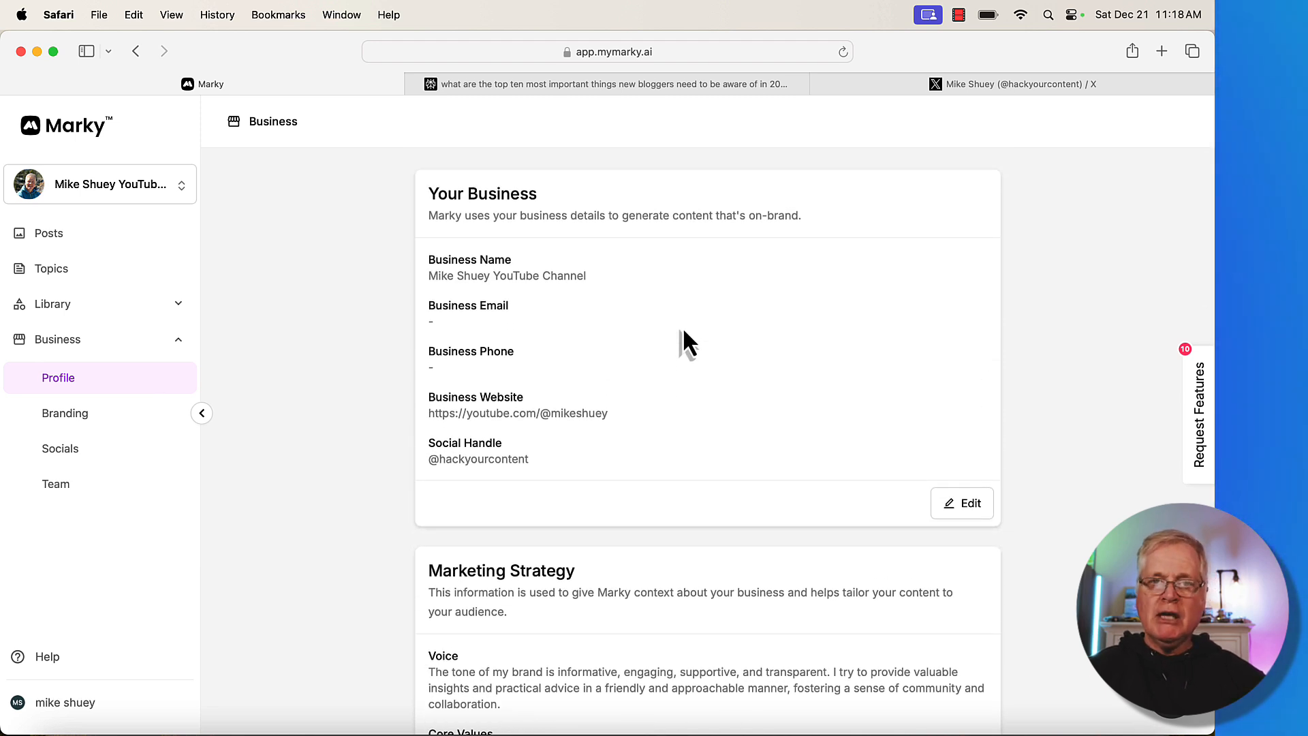
mouse_move(530, 442)
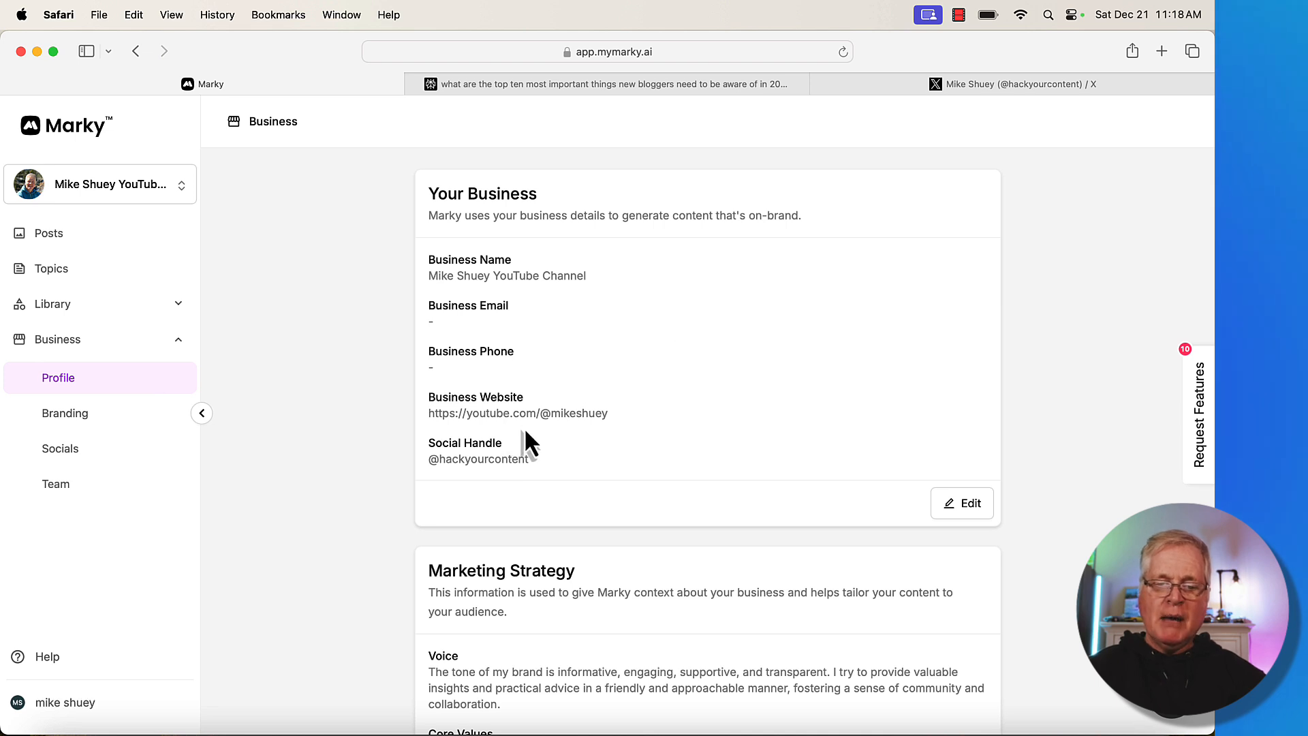
scroll(down, 3)
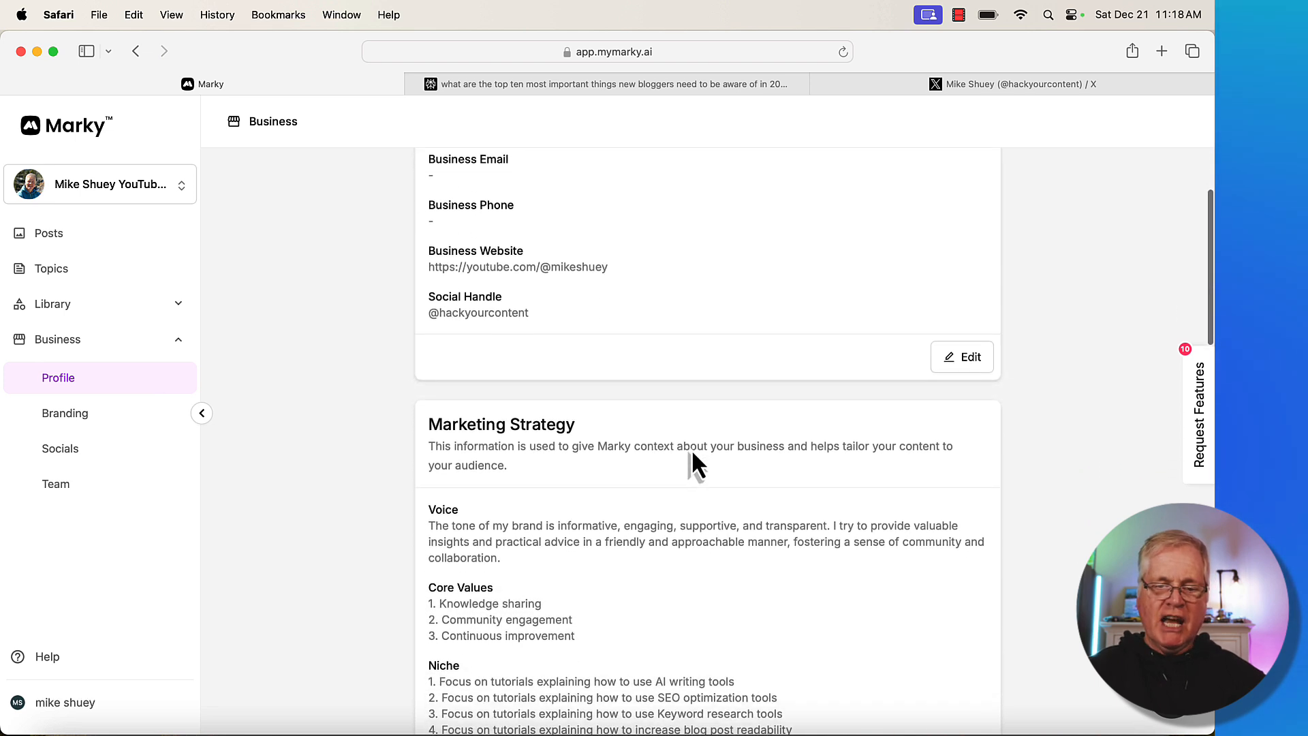
scroll(down, 3)
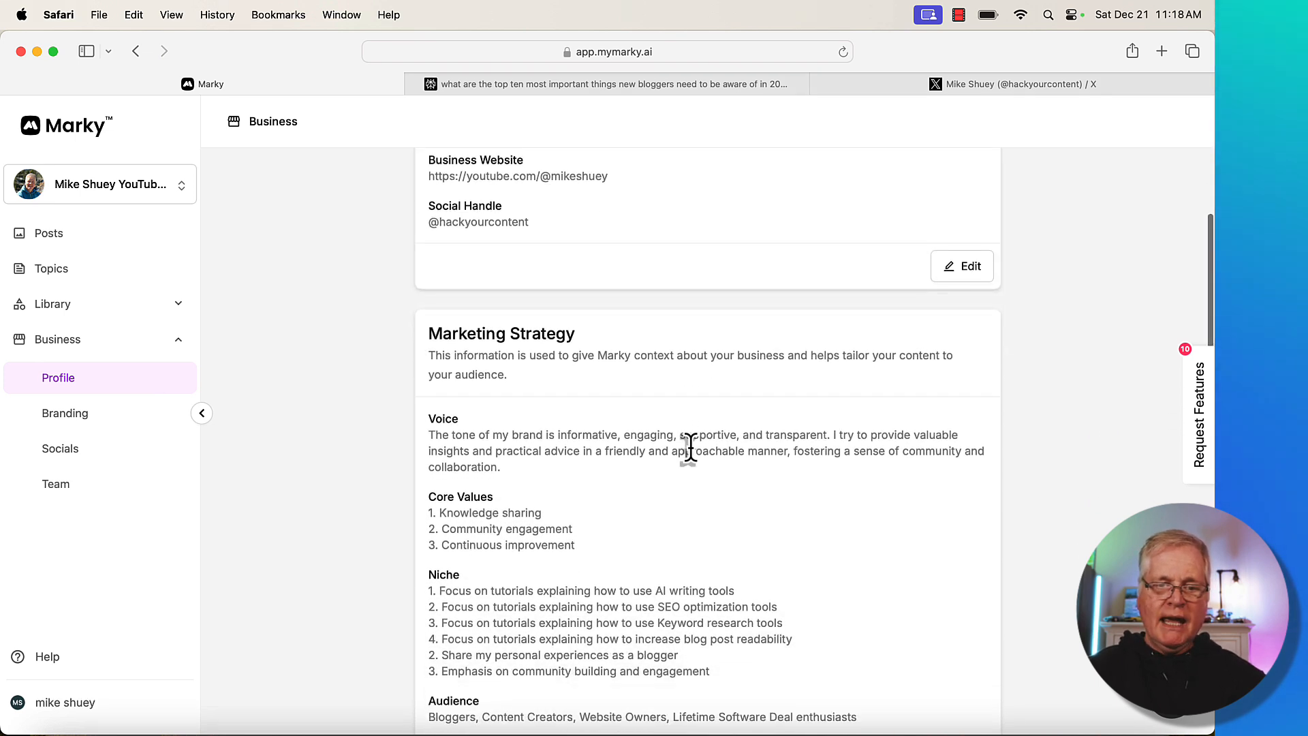
scroll(down, 3)
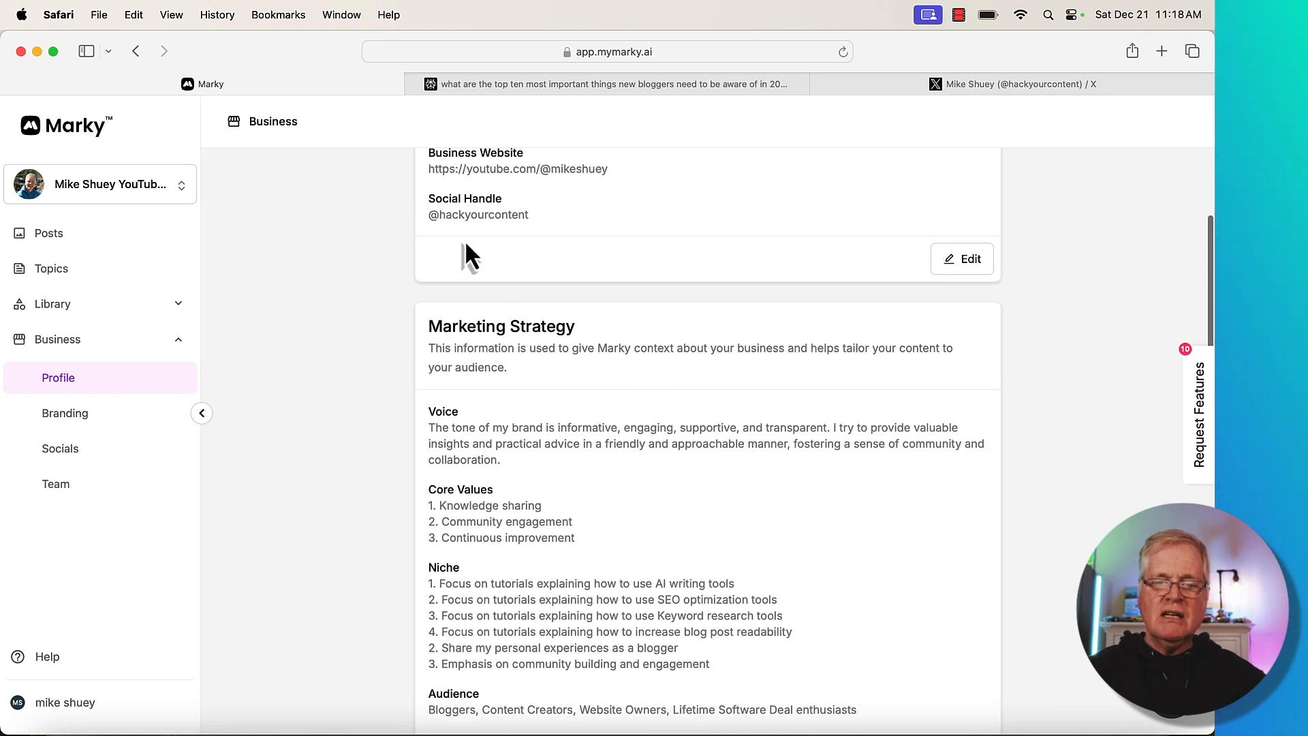
mouse_move(464, 248)
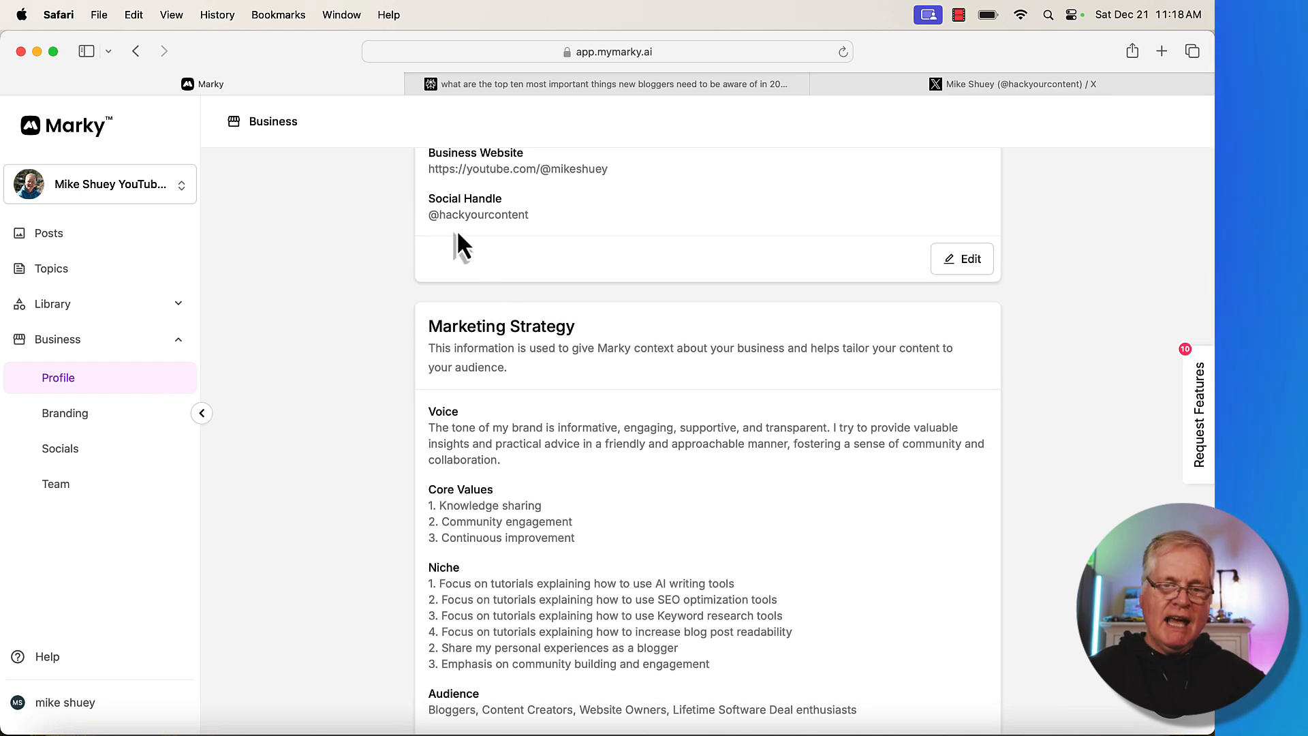
mouse_move(663, 346)
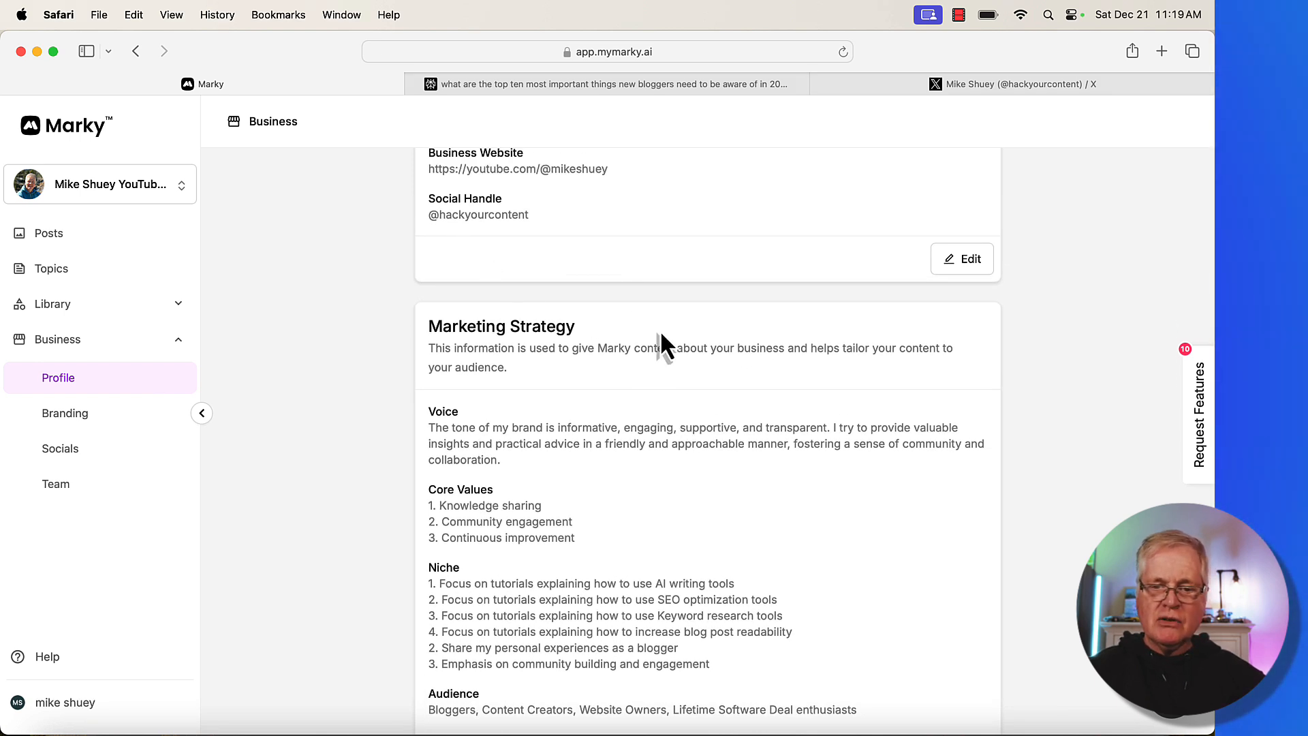
scroll(down, 3)
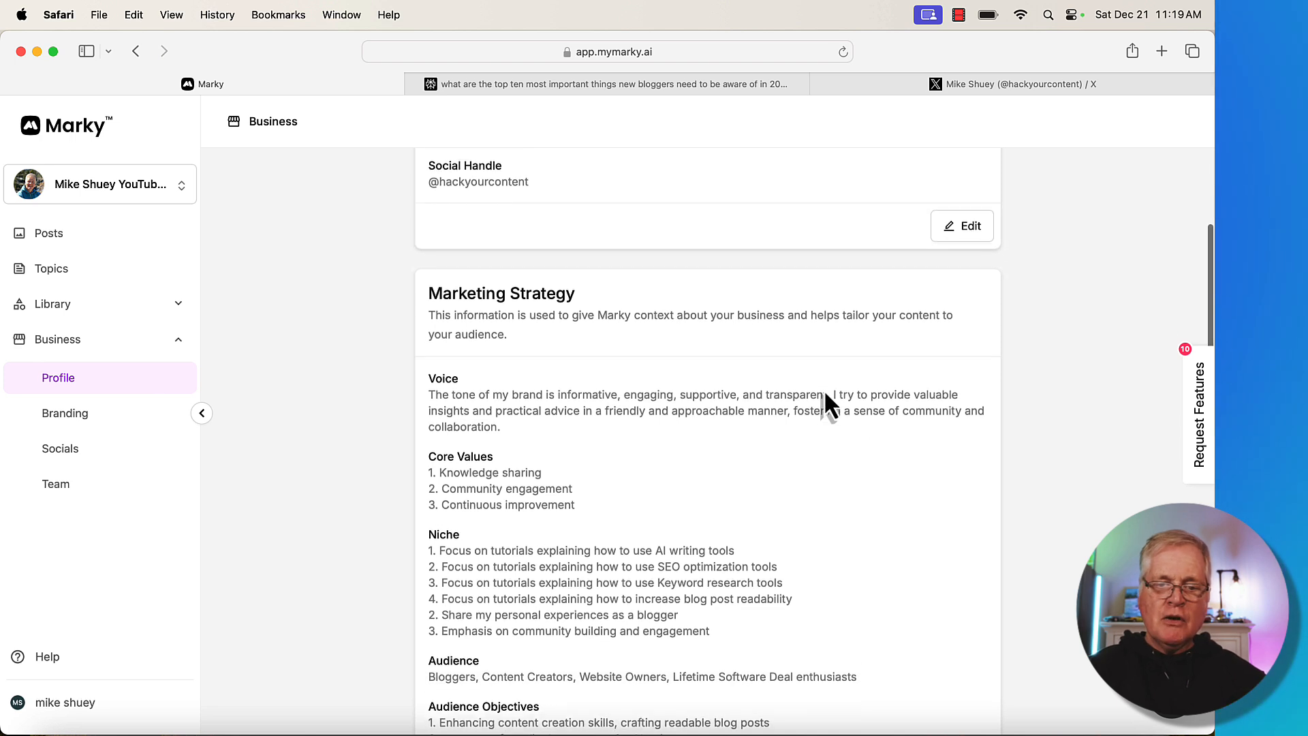
scroll(down, 3)
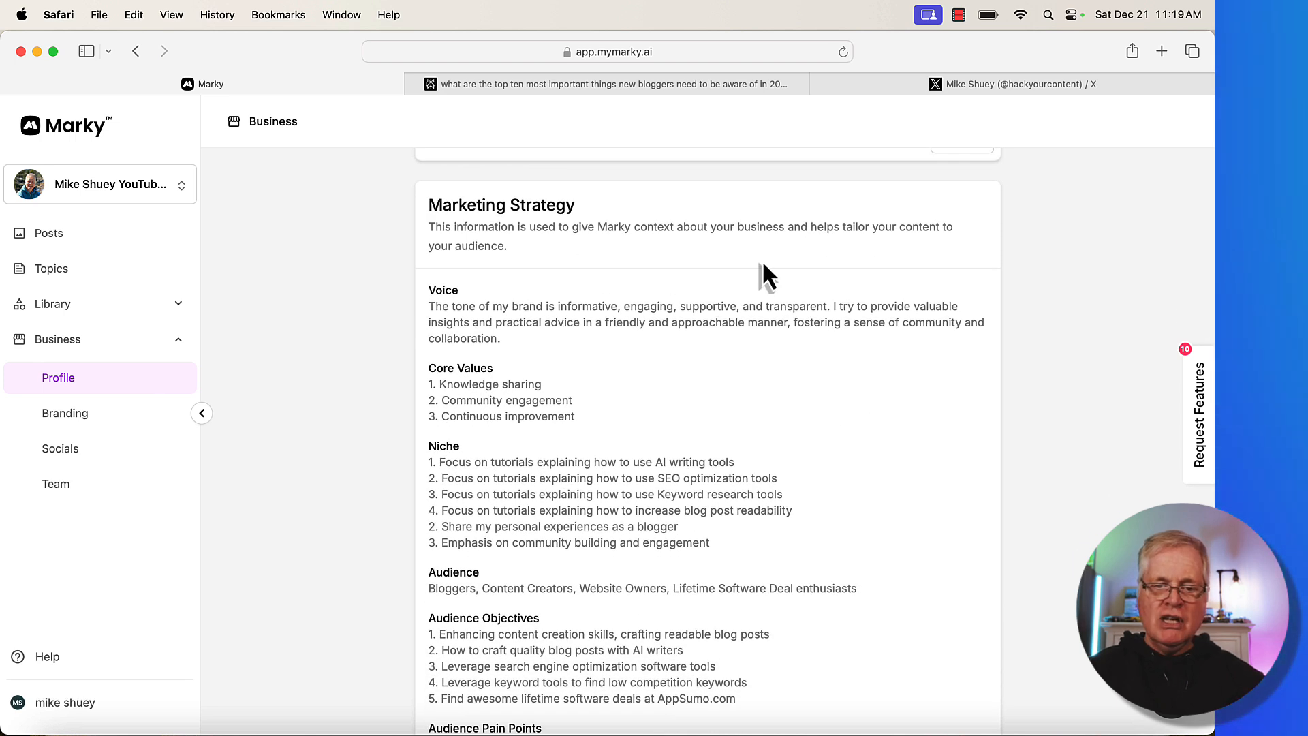
mouse_move(663, 350)
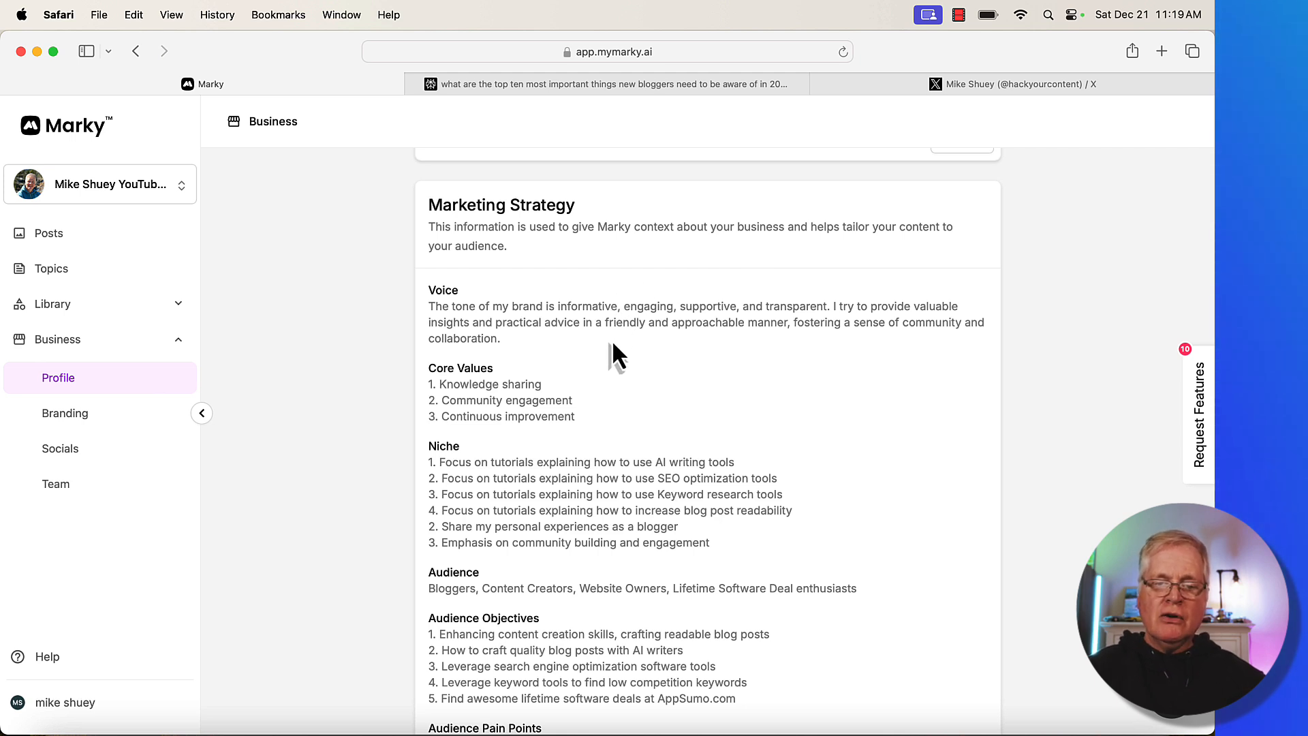
mouse_move(705, 354)
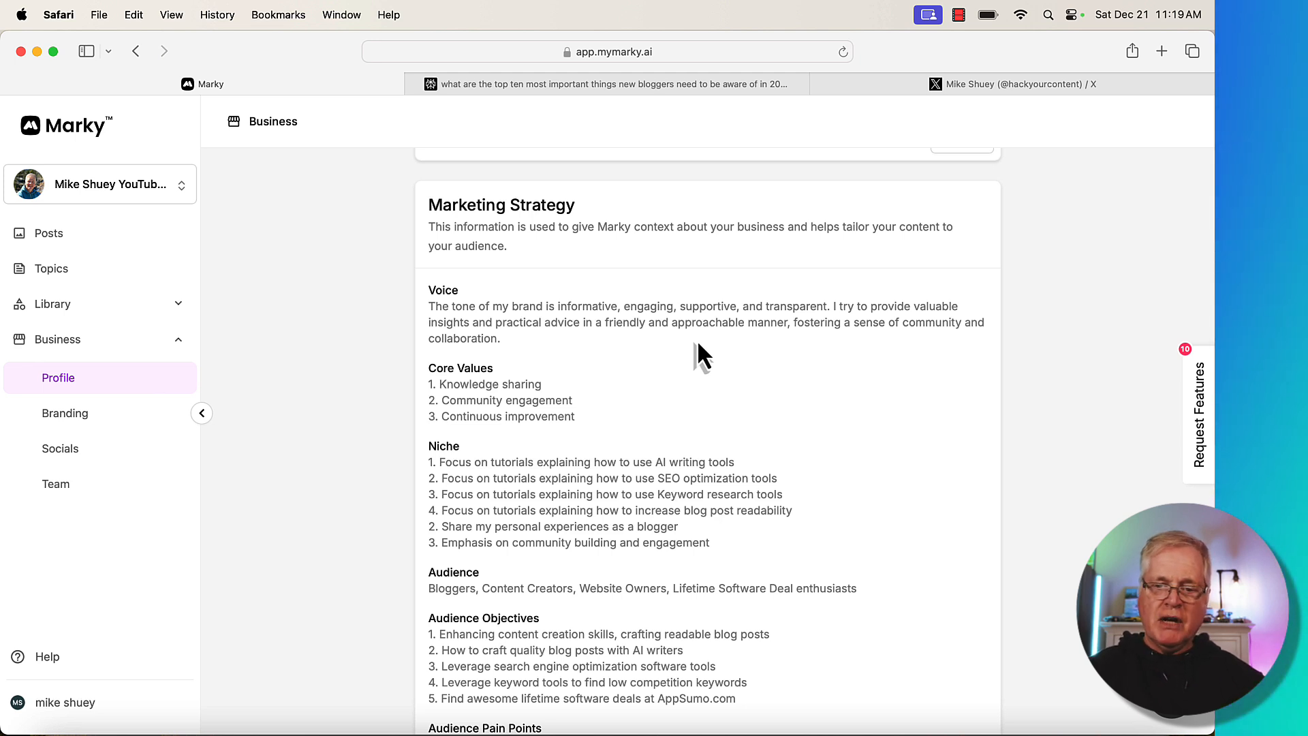
scroll(down, 3)
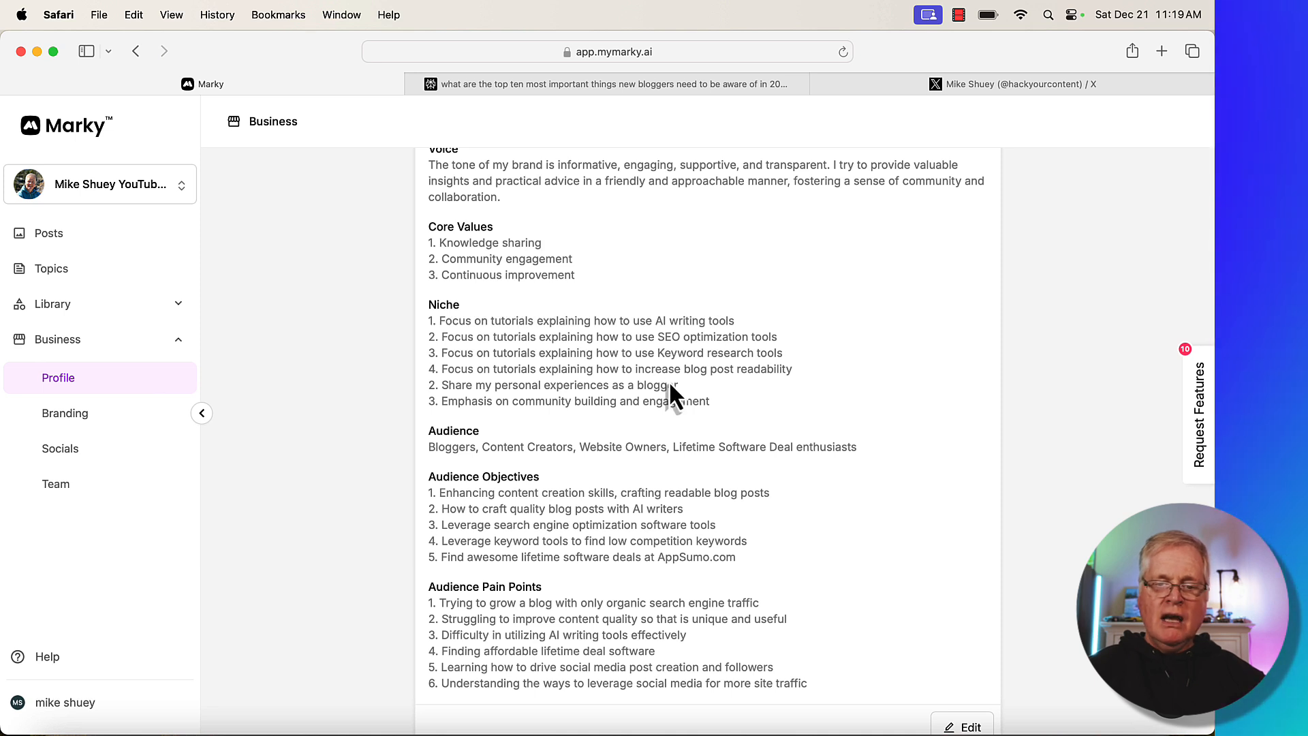
scroll(down, 3)
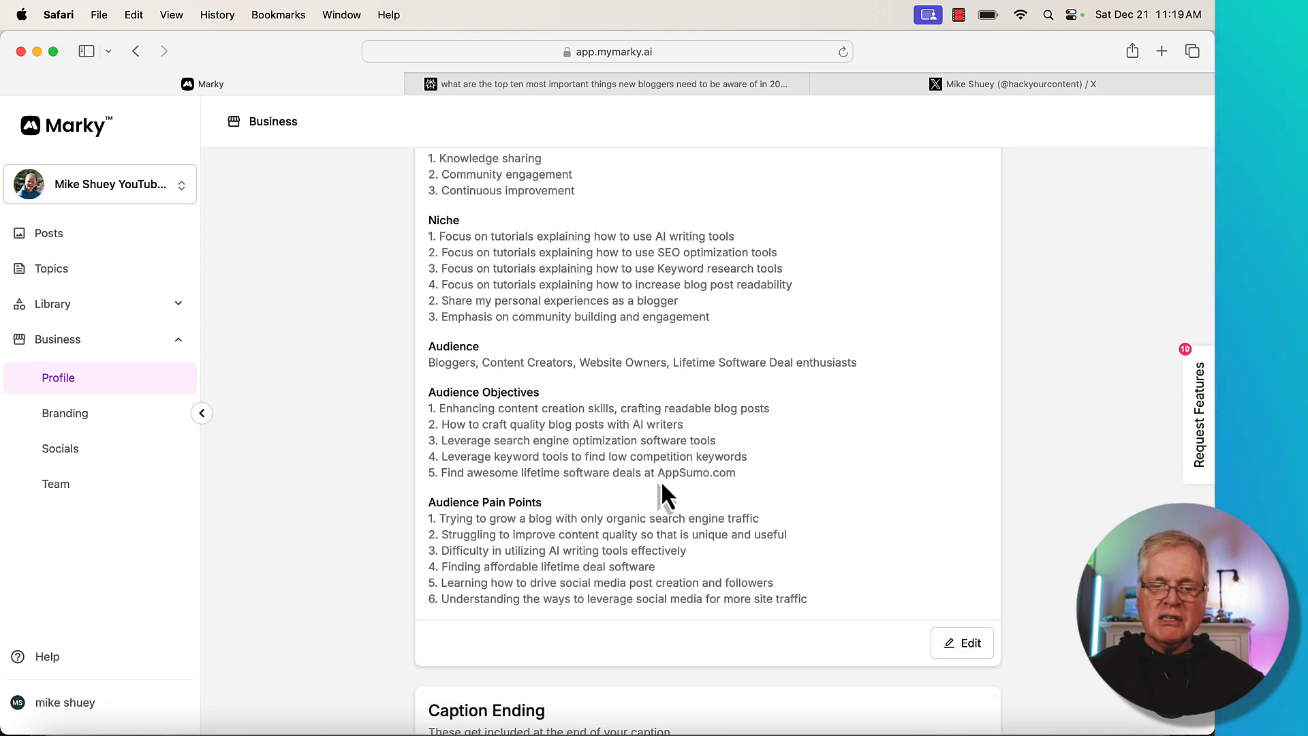
scroll(down, 3)
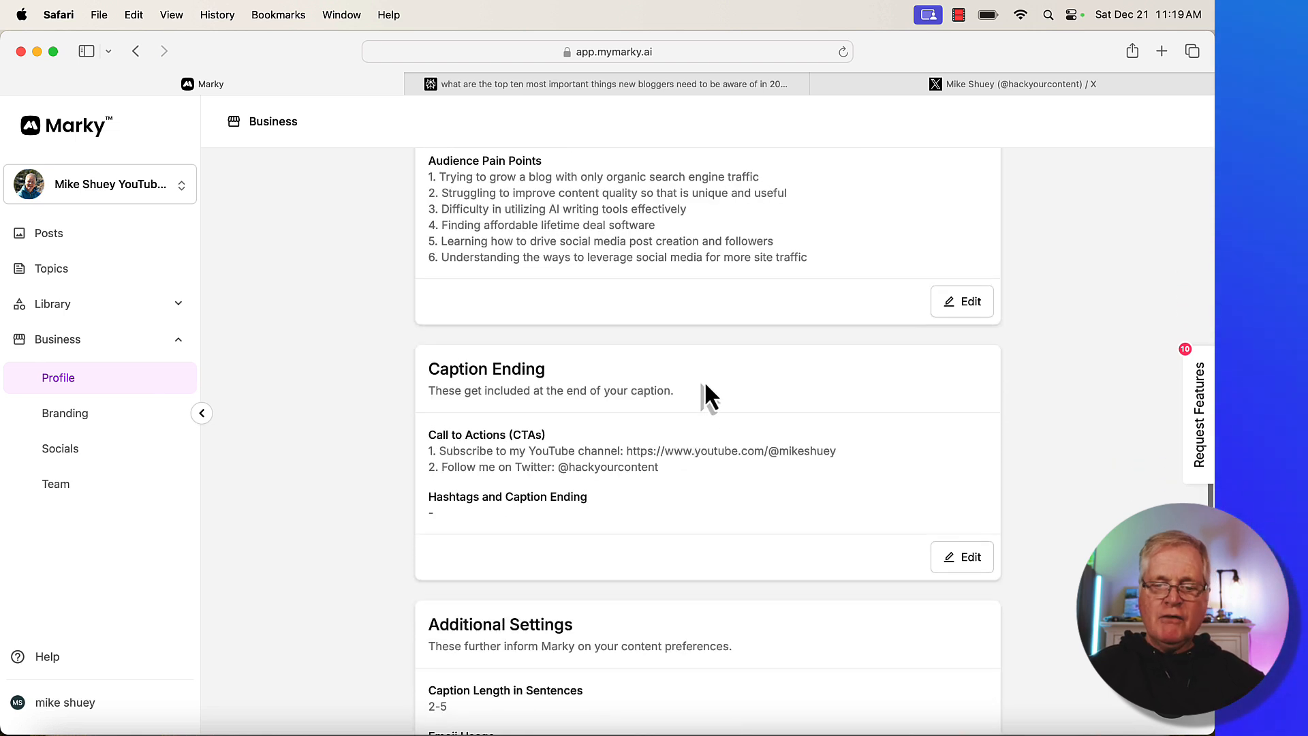
mouse_move(635, 509)
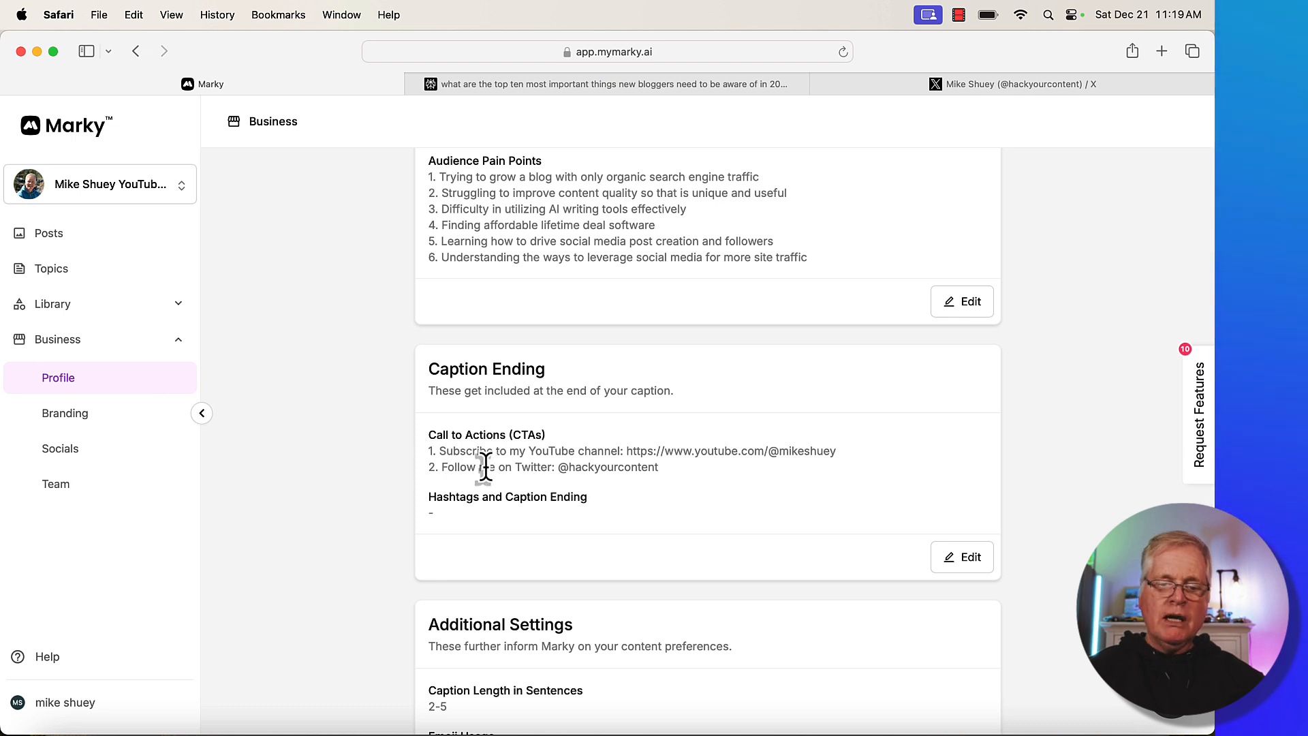
mouse_move(639, 465)
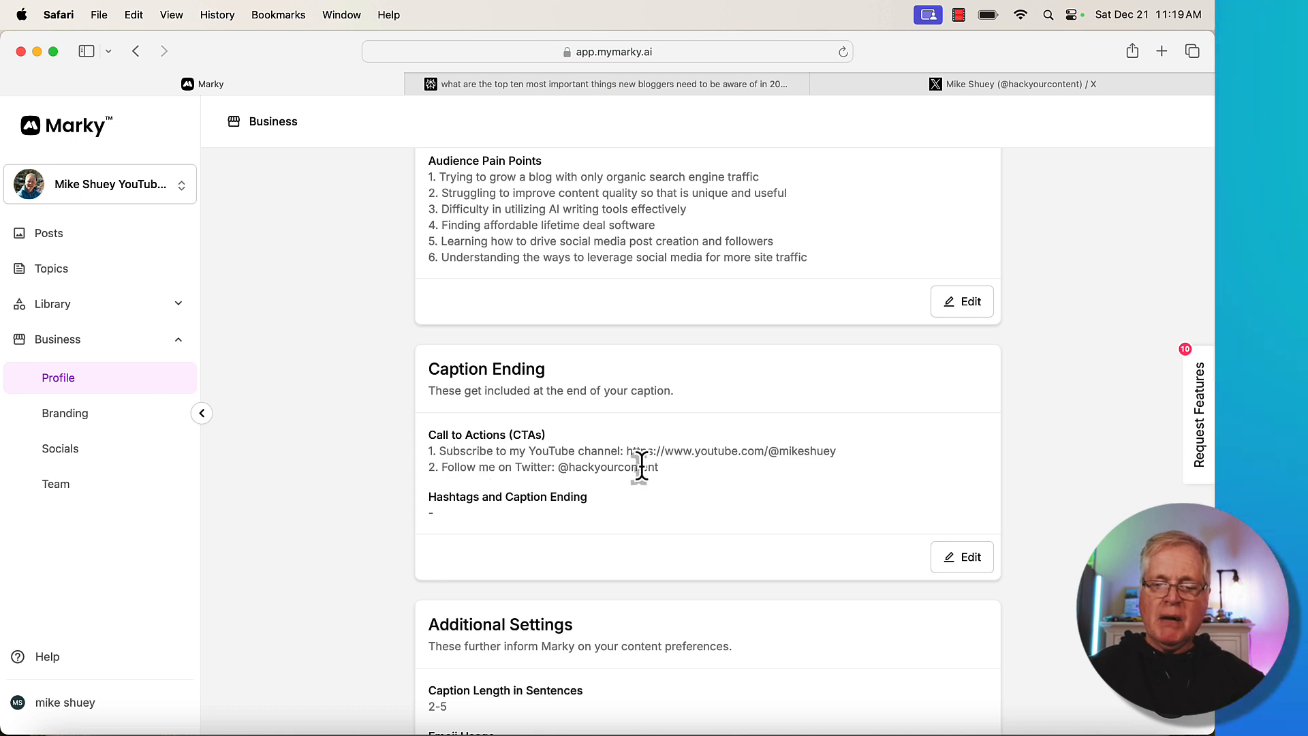
mouse_move(617, 496)
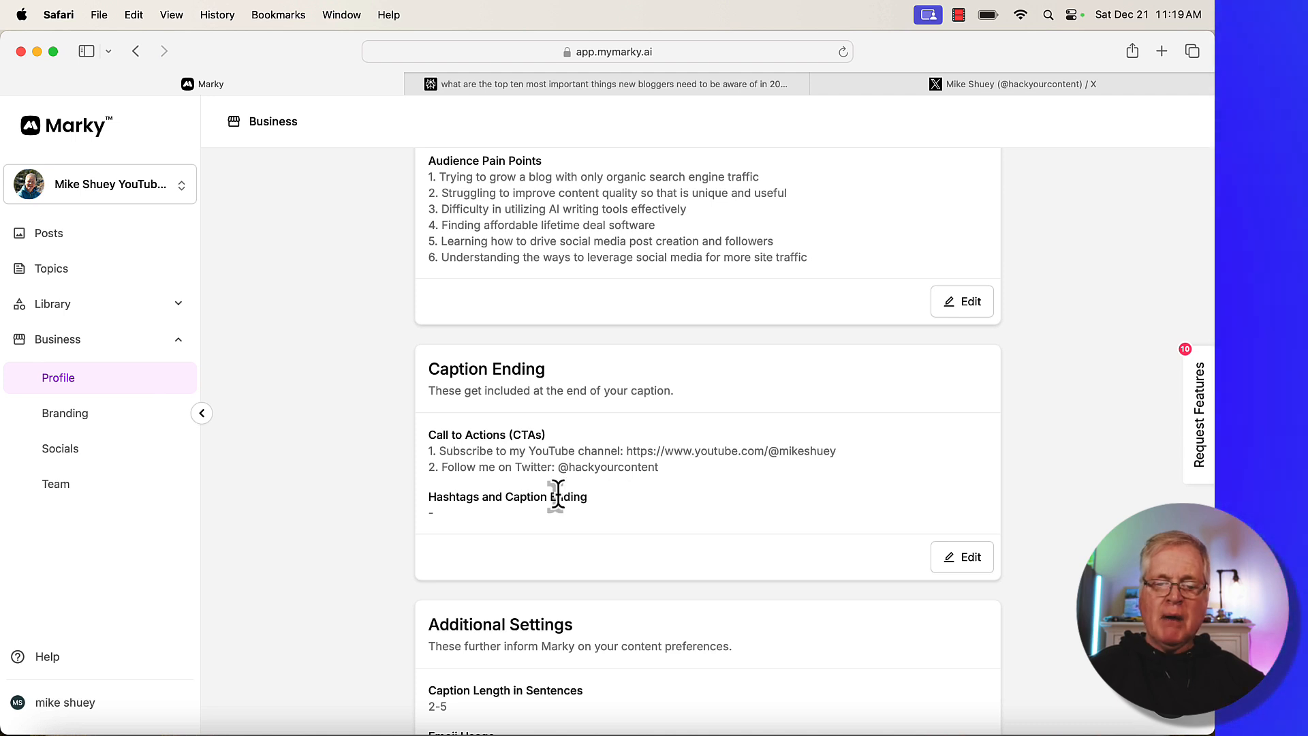
mouse_move(621, 530)
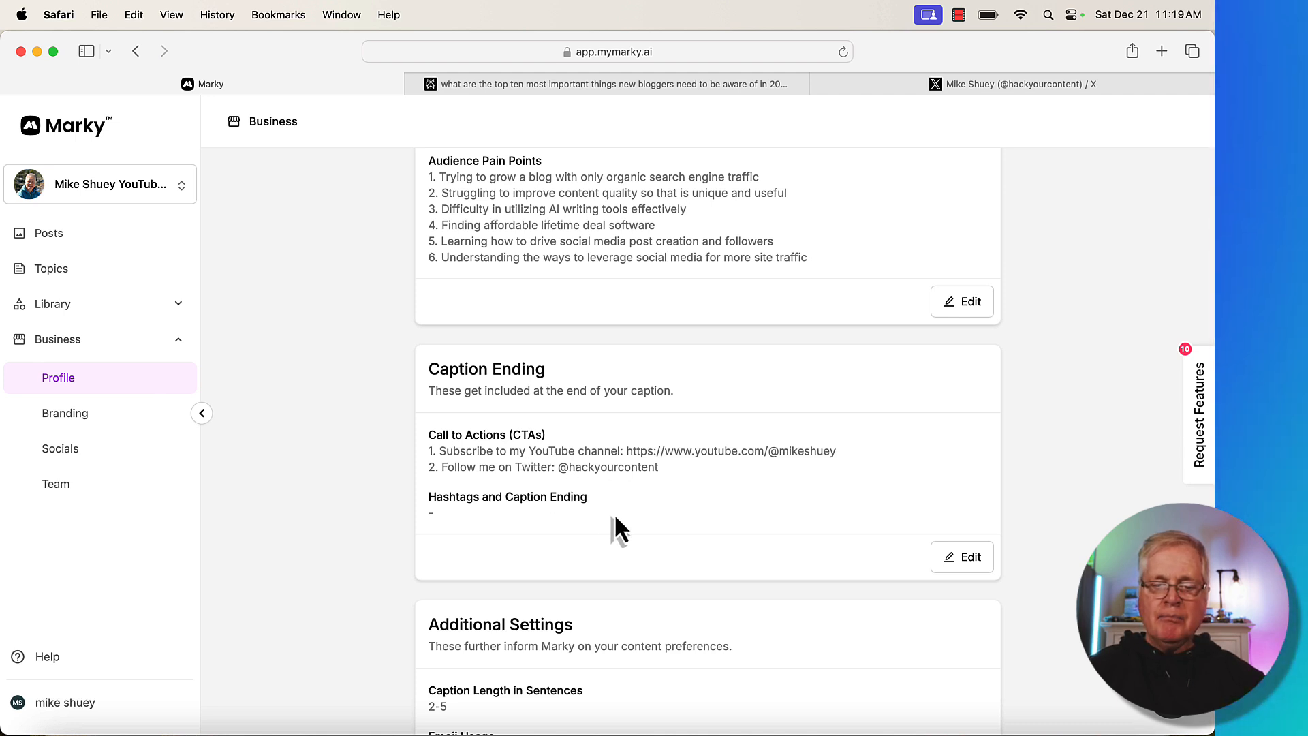
mouse_move(492, 538)
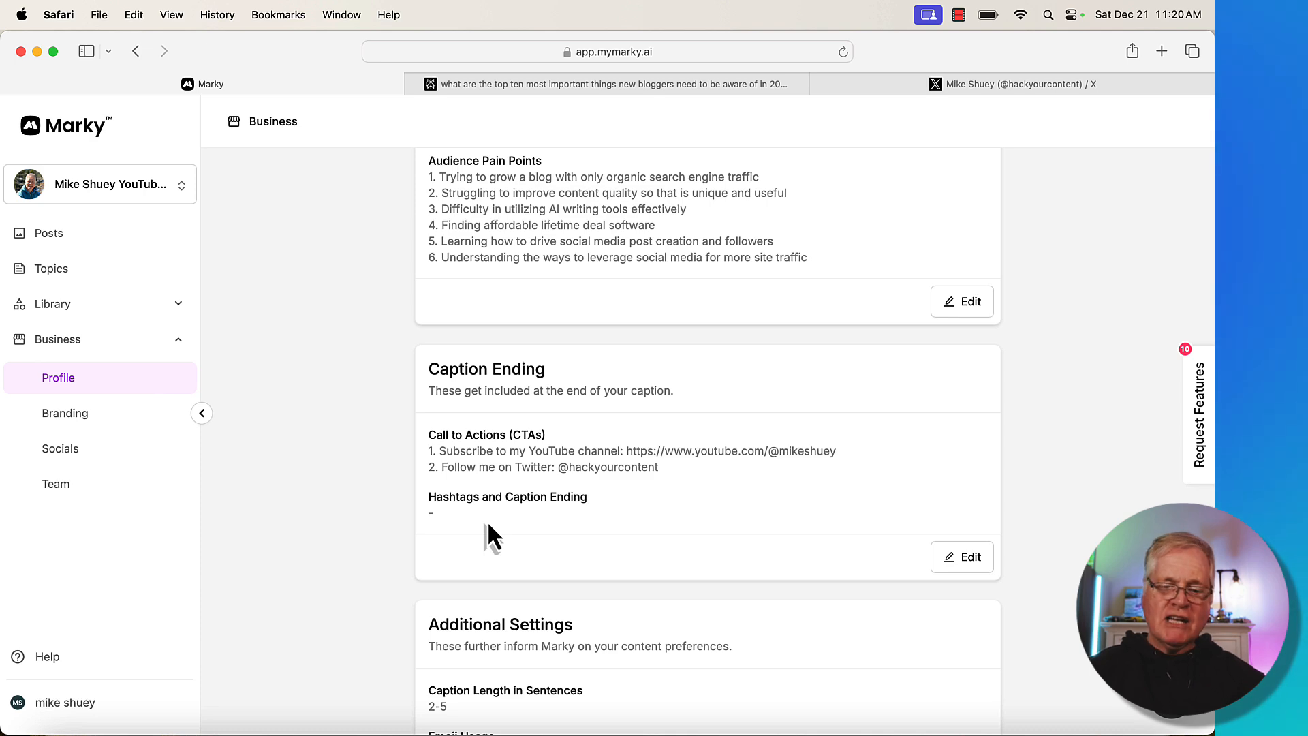
scroll(down, 3)
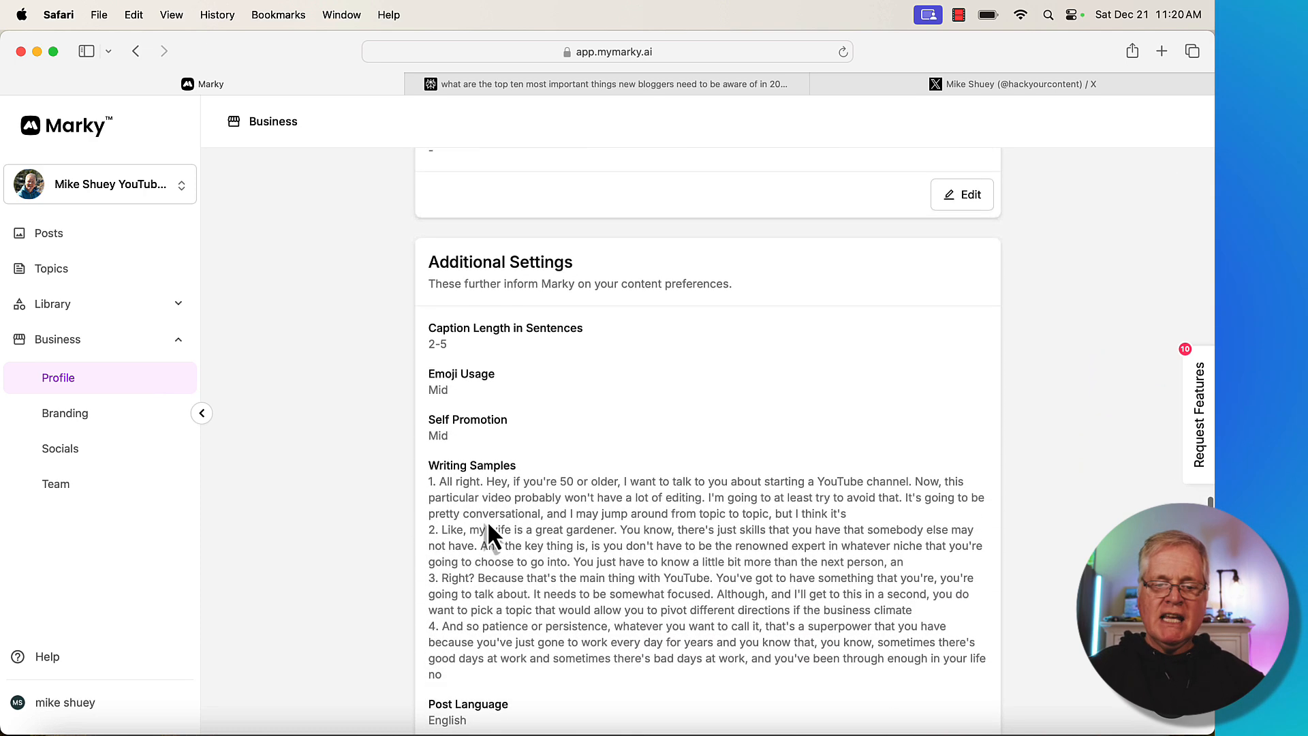
scroll(down, 3)
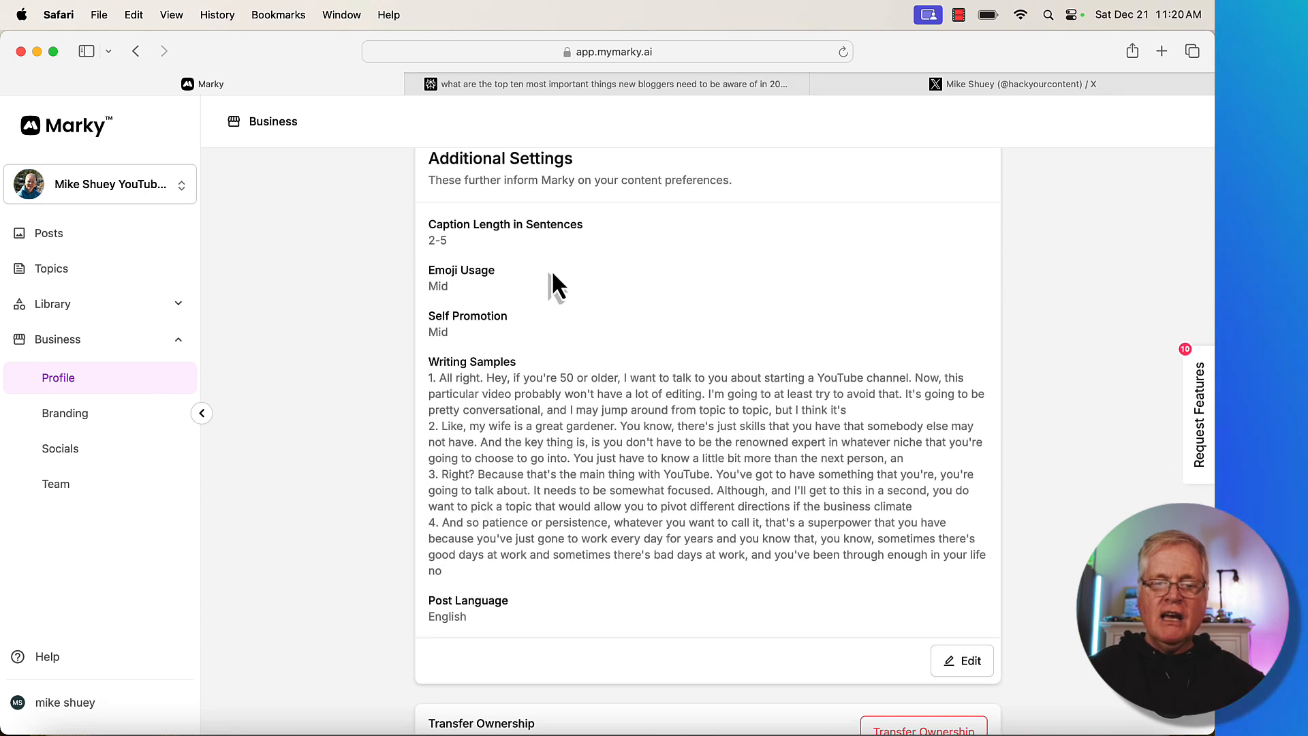
mouse_move(557, 254)
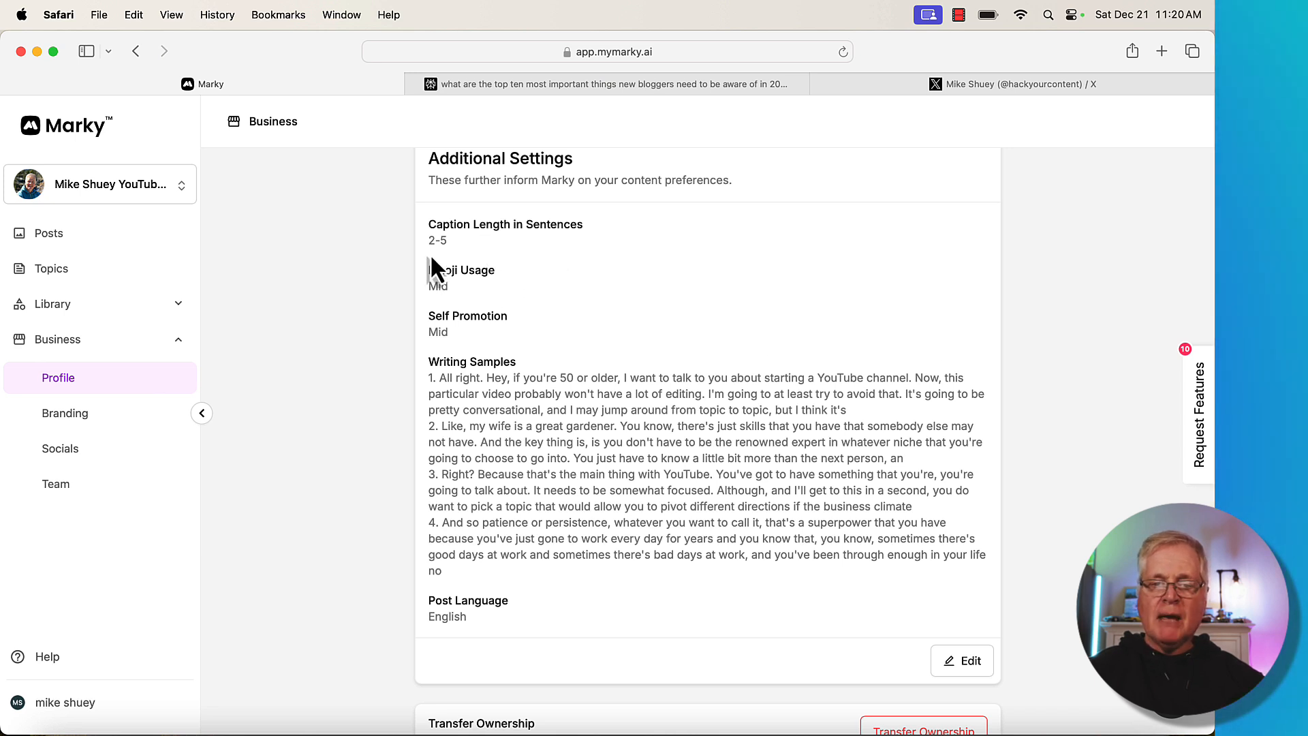
mouse_move(479, 301)
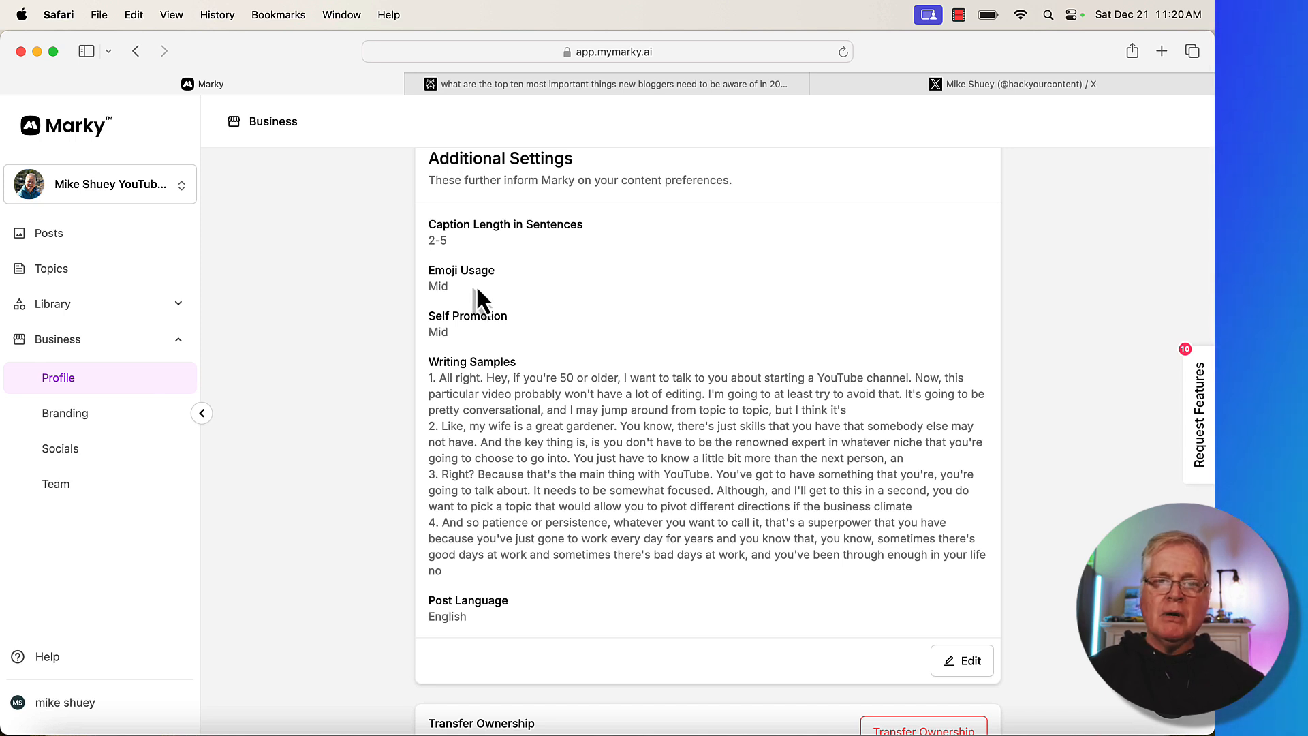
mouse_move(446, 296)
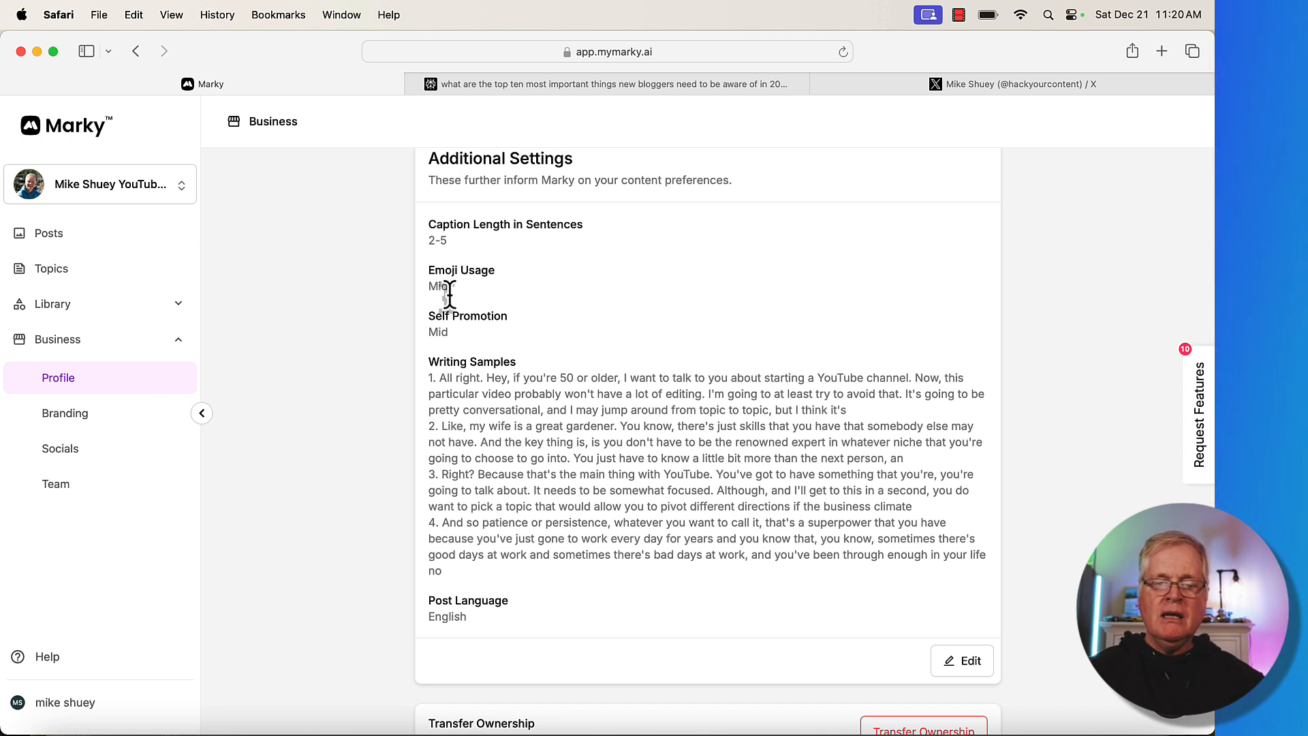
mouse_move(471, 353)
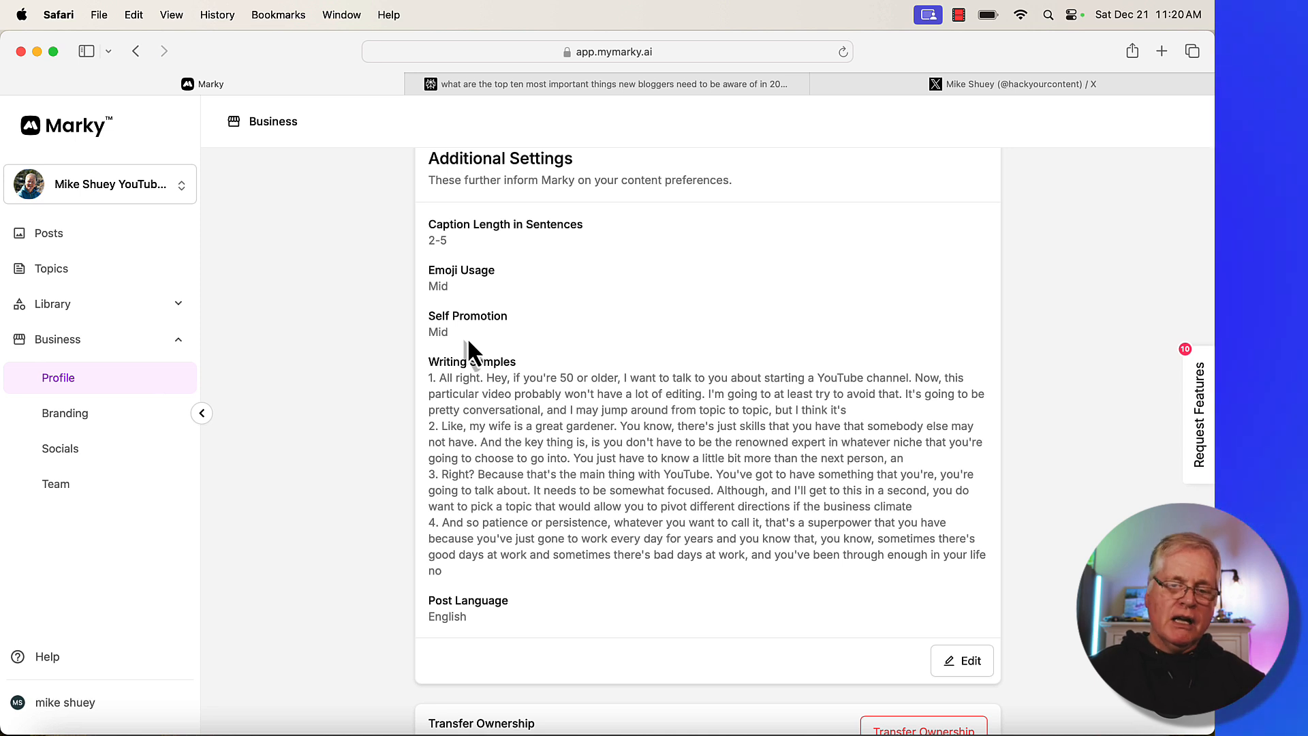
mouse_move(655, 543)
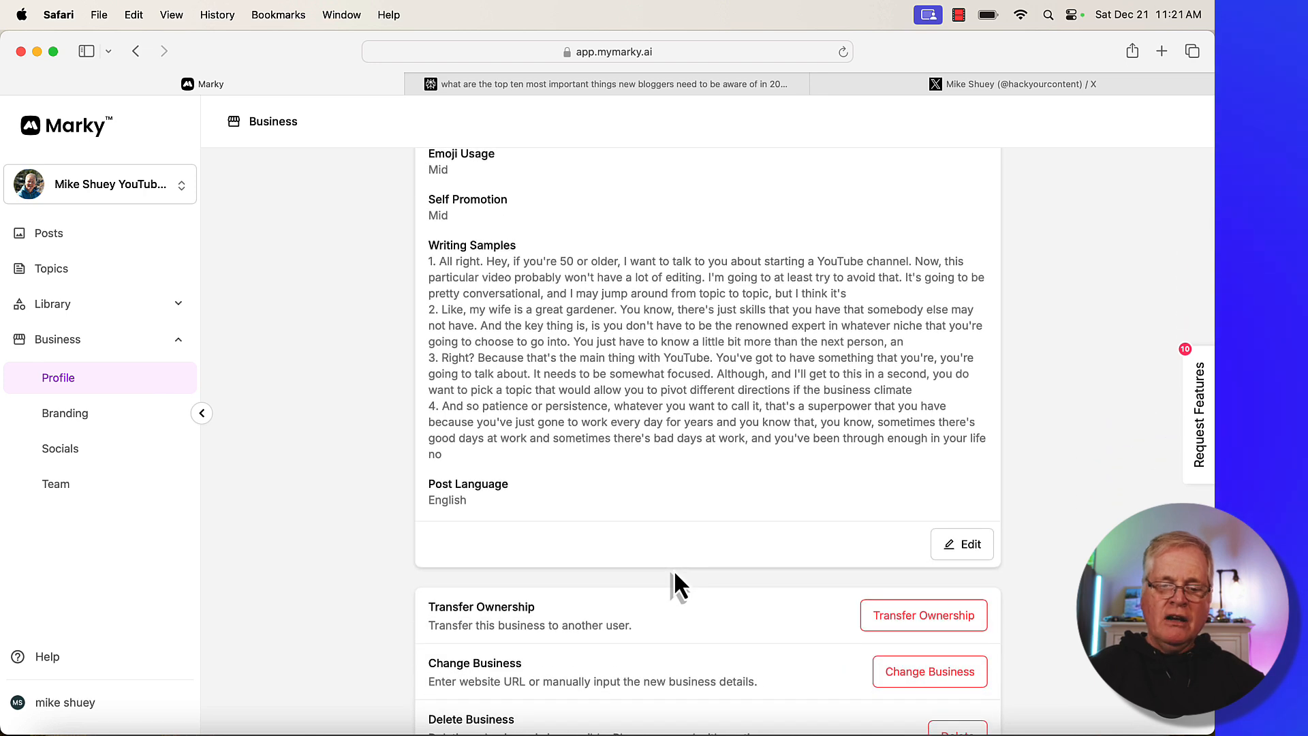
scroll(down, 3)
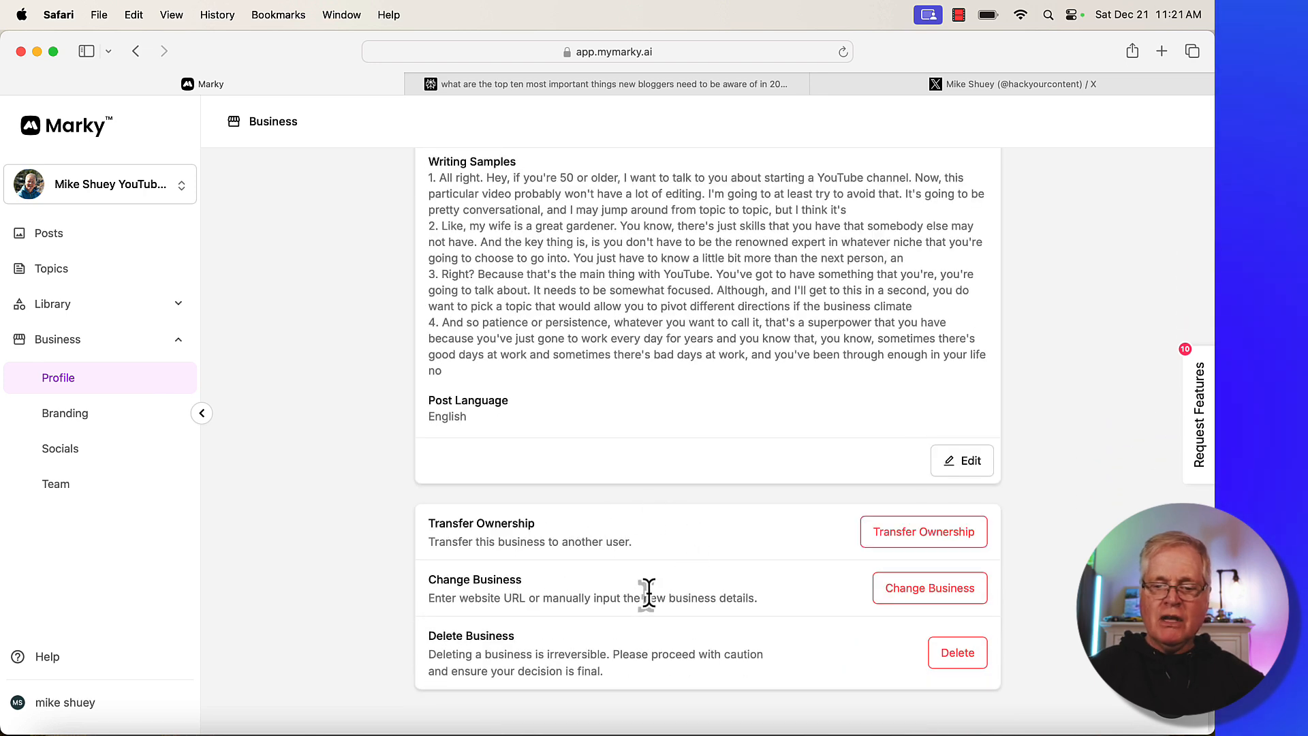
mouse_move(707, 546)
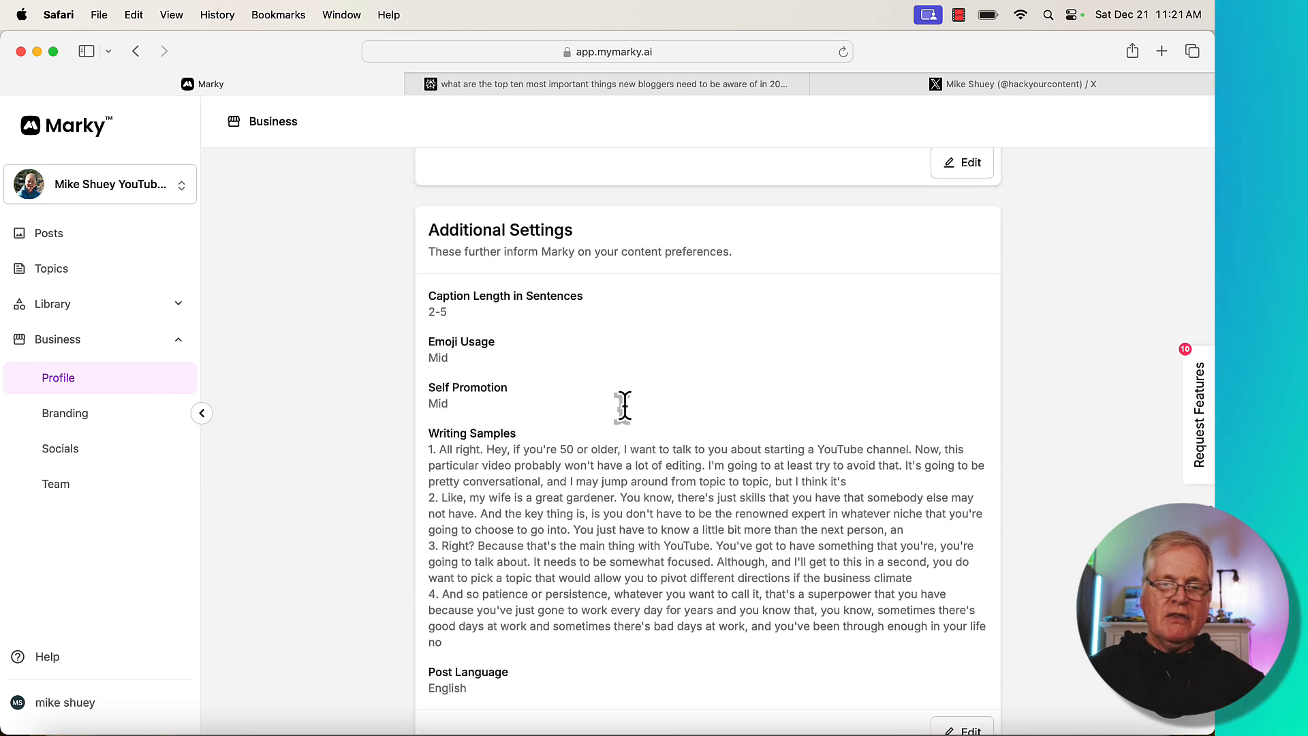
scroll(up, 3)
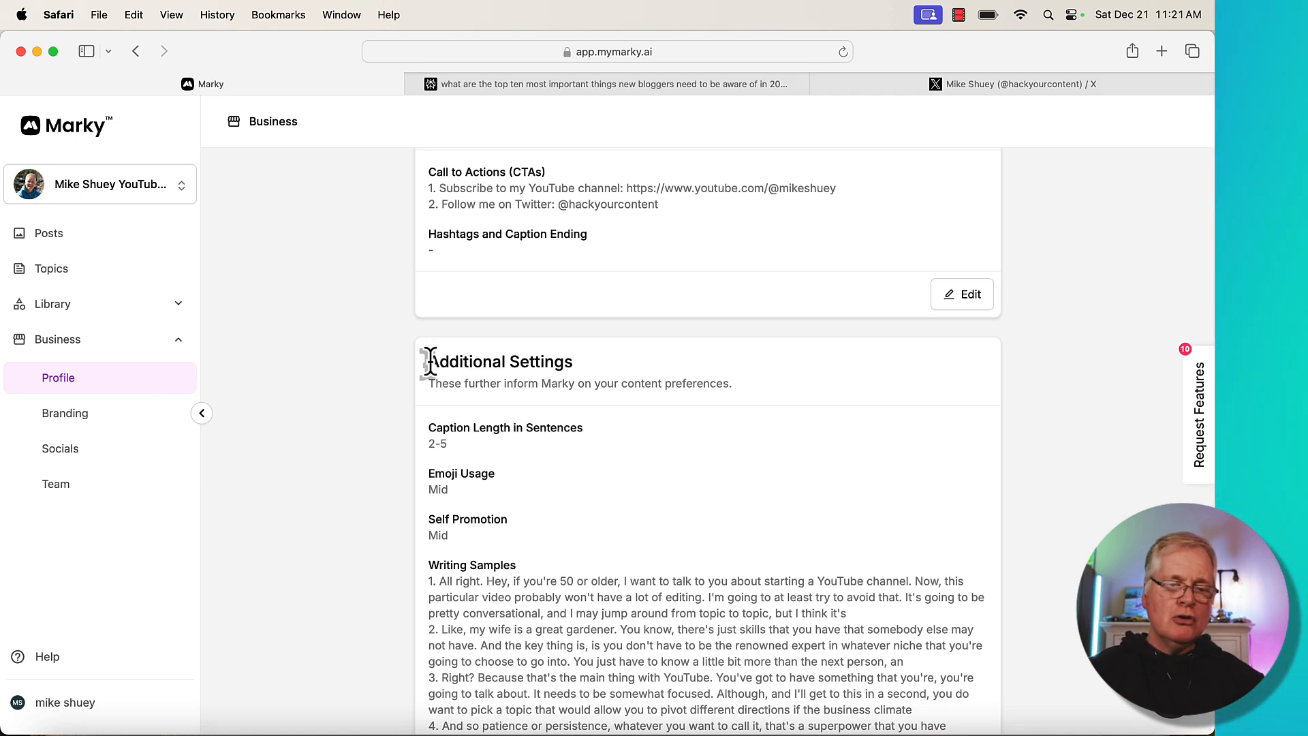
Step: Open the Branding page under Business to see the logo, palettes and fonts
click(65, 413)
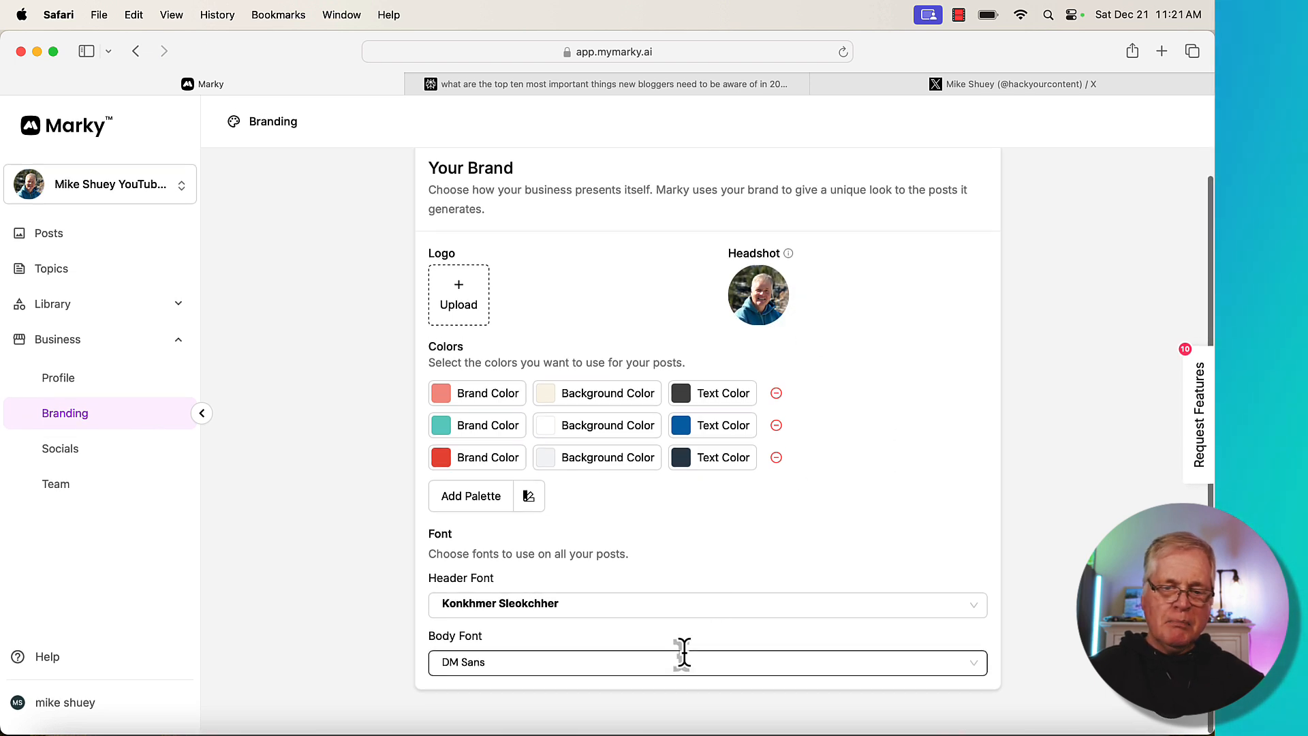
mouse_move(321, 609)
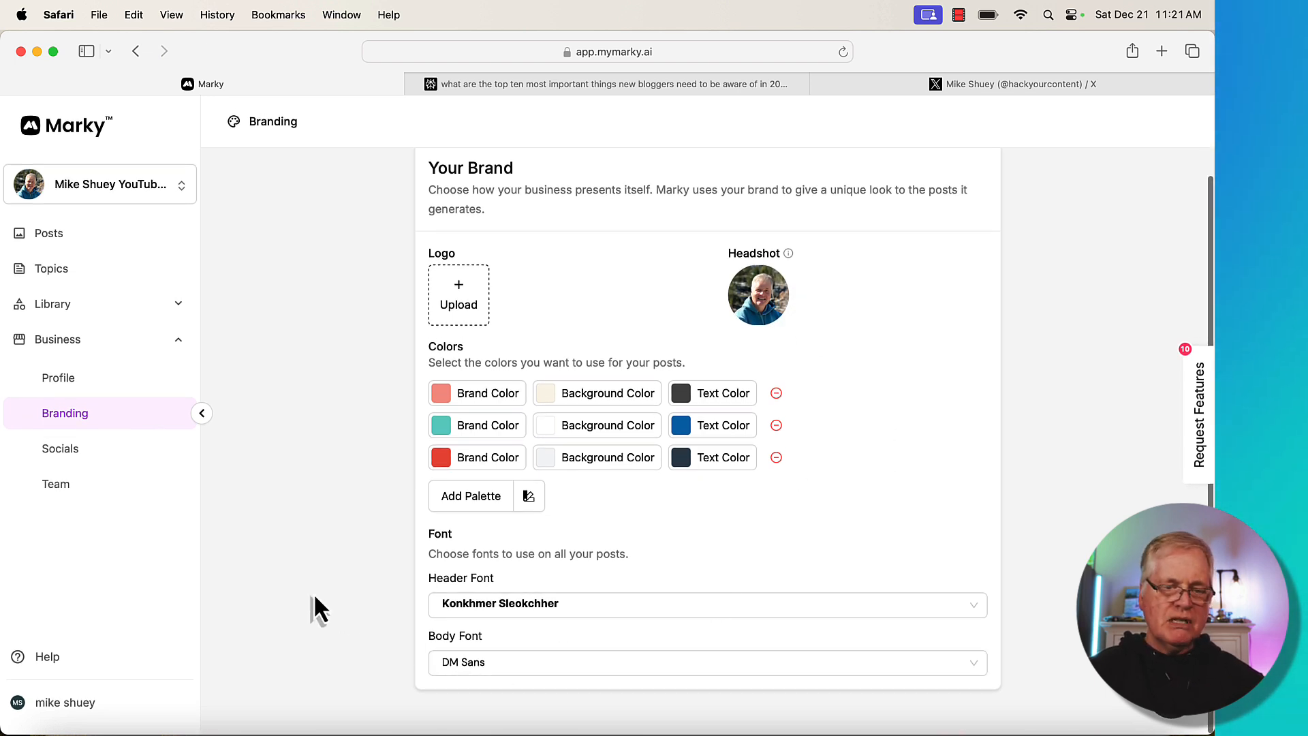
Step: Open Socials and scroll past the daily 7:00 AM schedule to the Connect Socials list
click(60, 448)
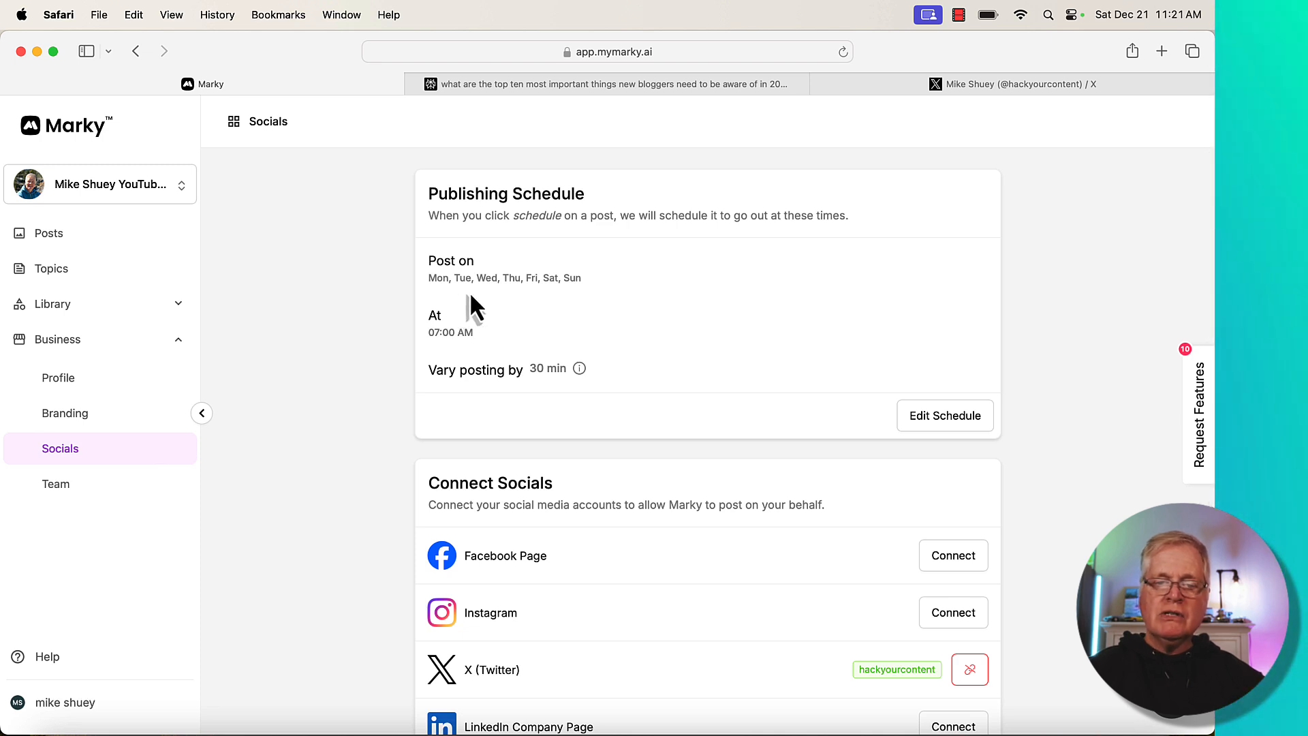
mouse_move(476, 367)
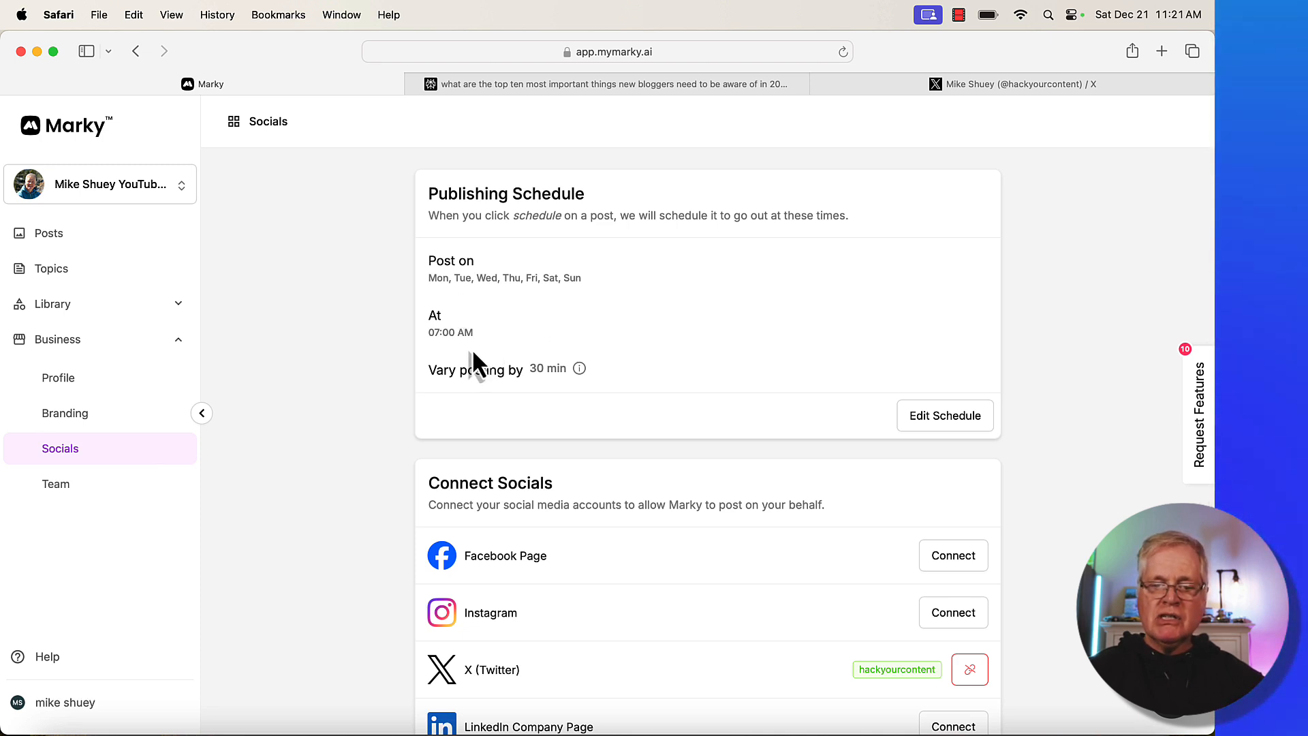
mouse_move(579, 393)
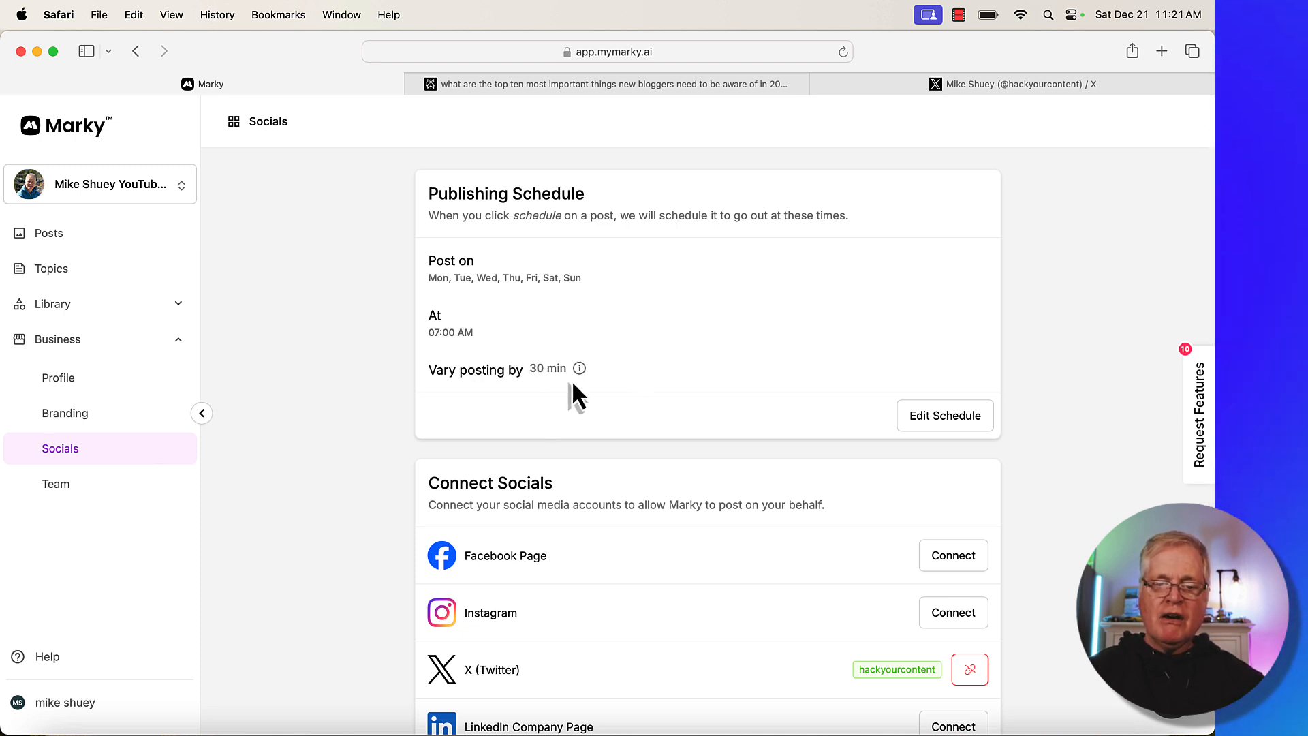
scroll(down, 3)
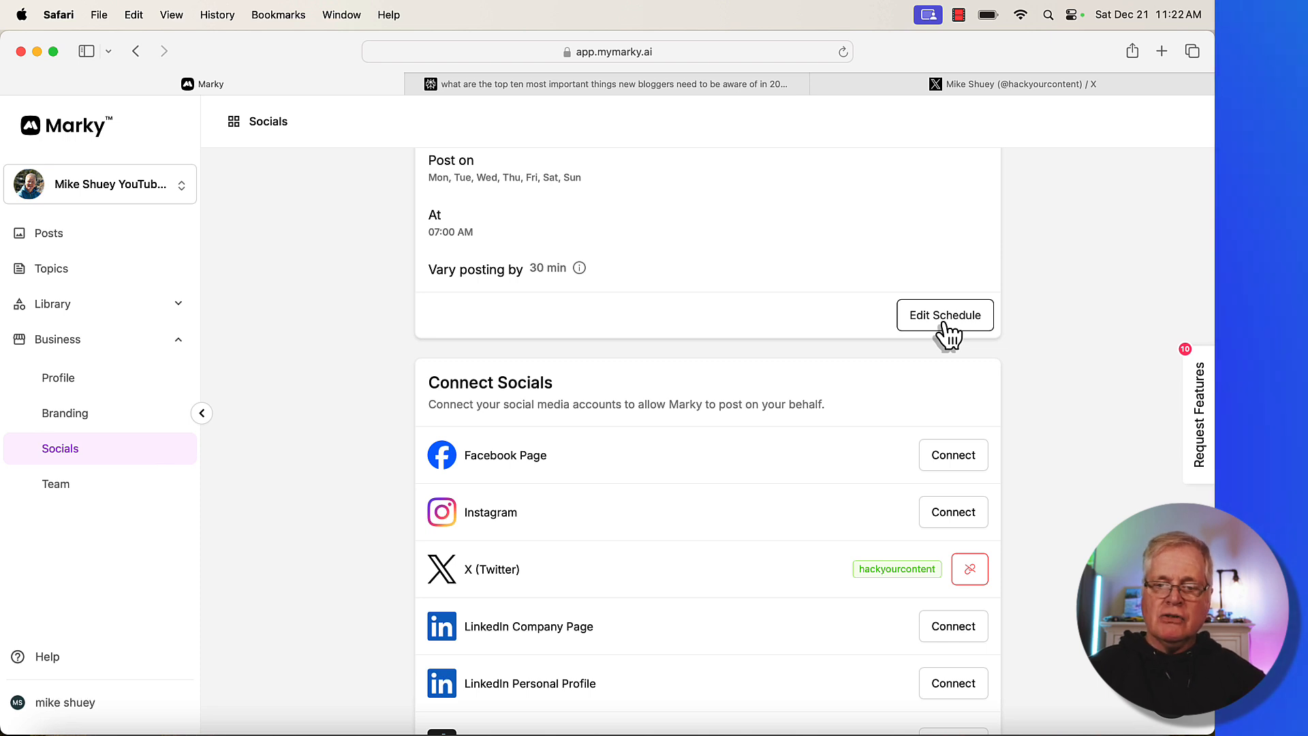
scroll(down, 3)
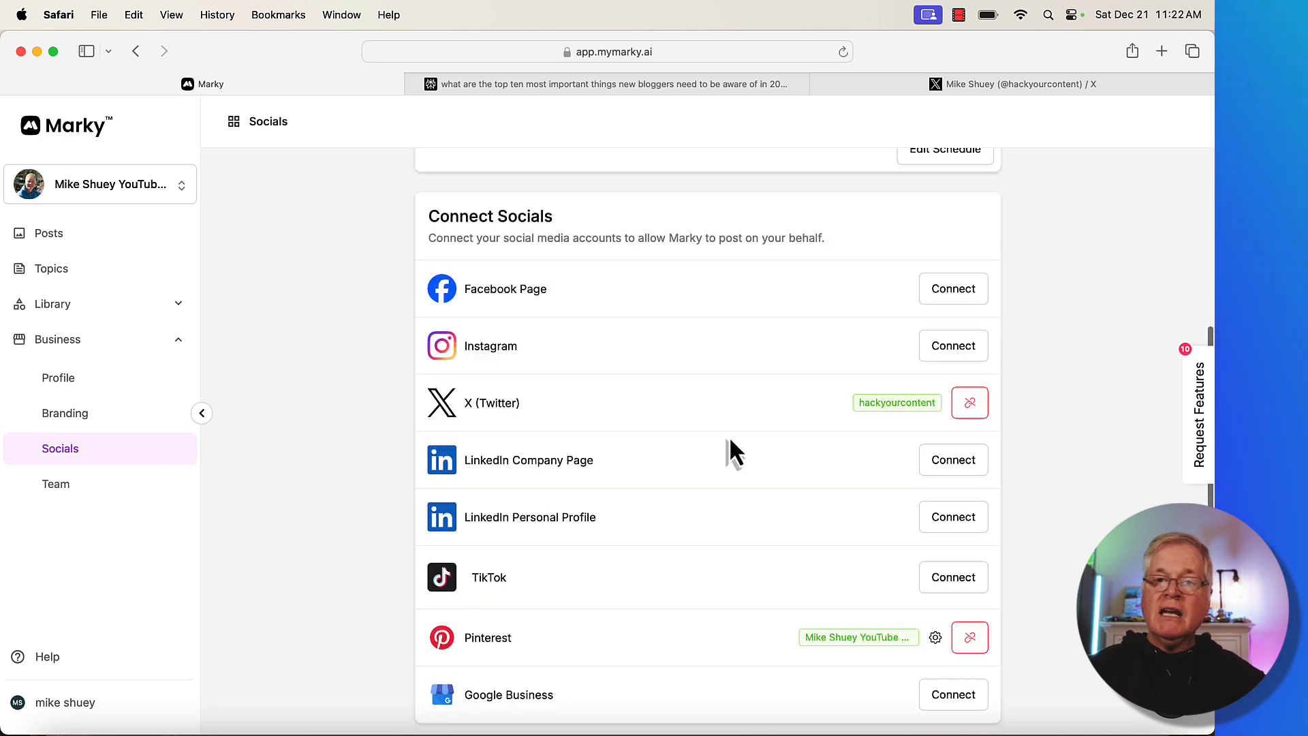
scroll(down, 3)
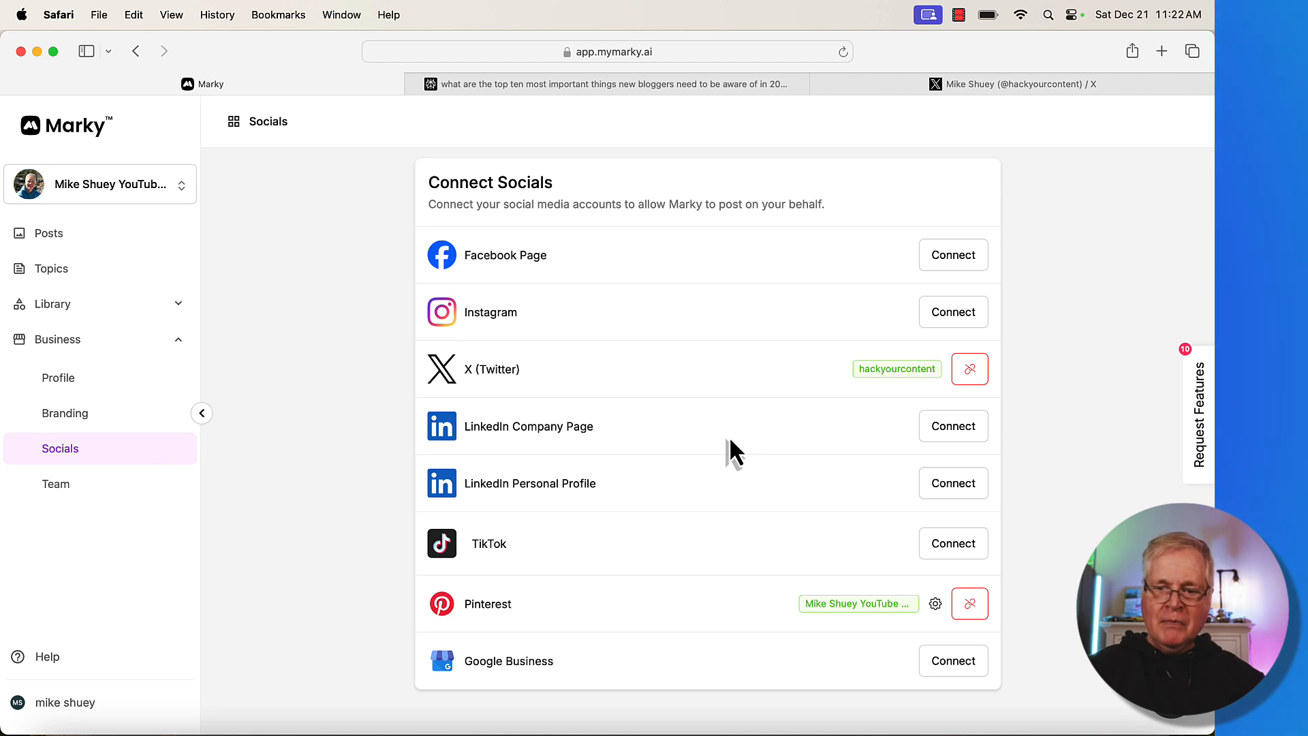
mouse_move(642, 400)
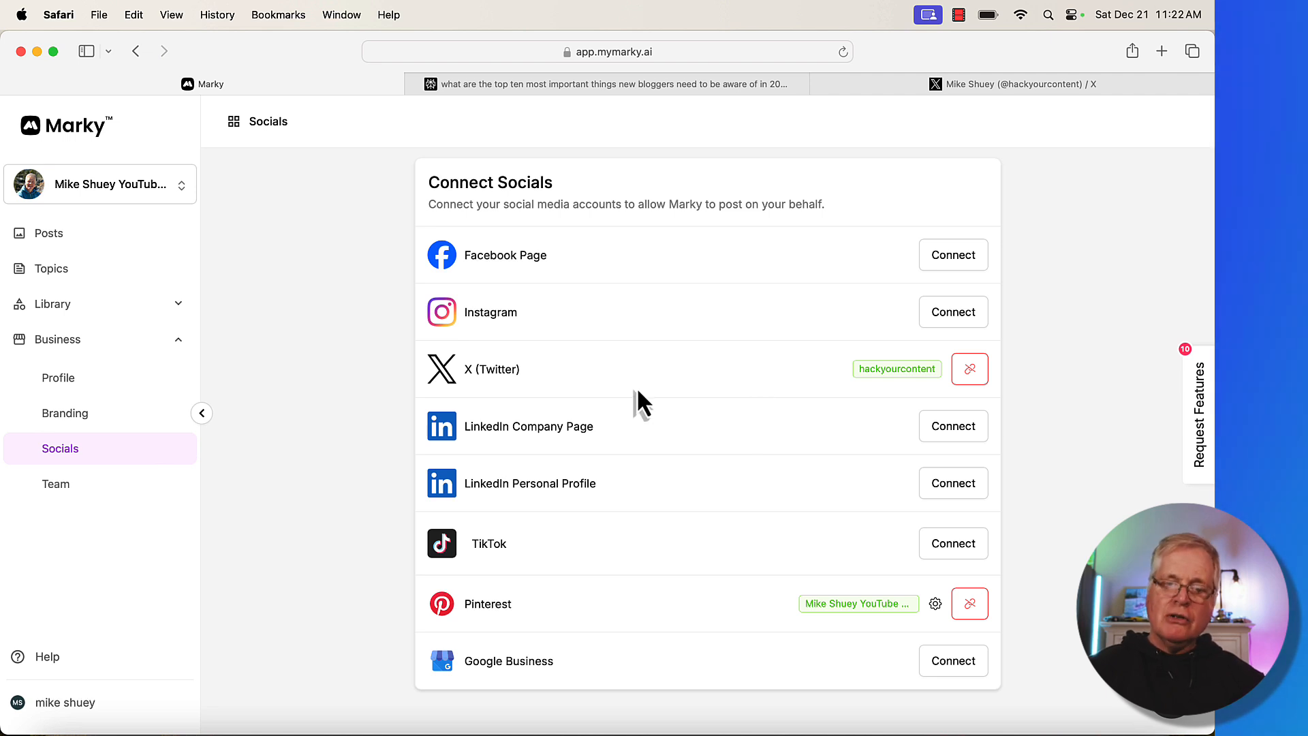
mouse_move(676, 562)
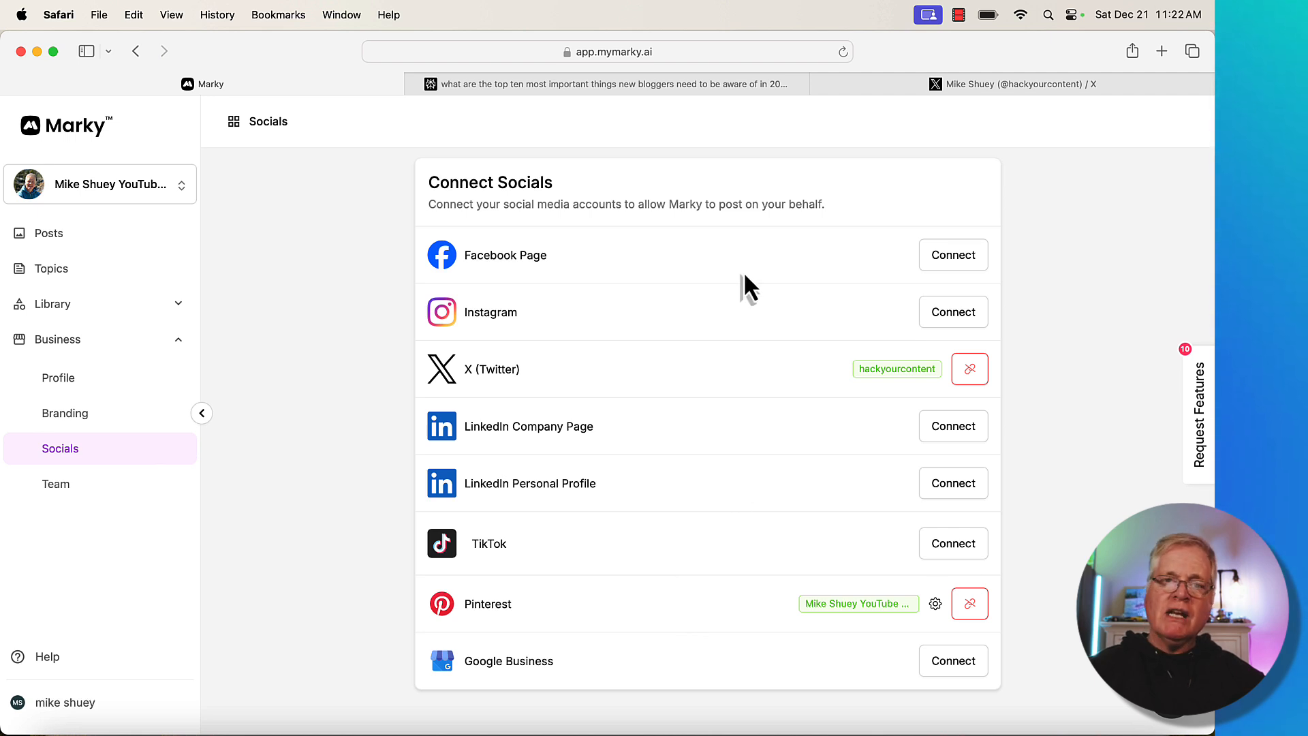
mouse_move(776, 275)
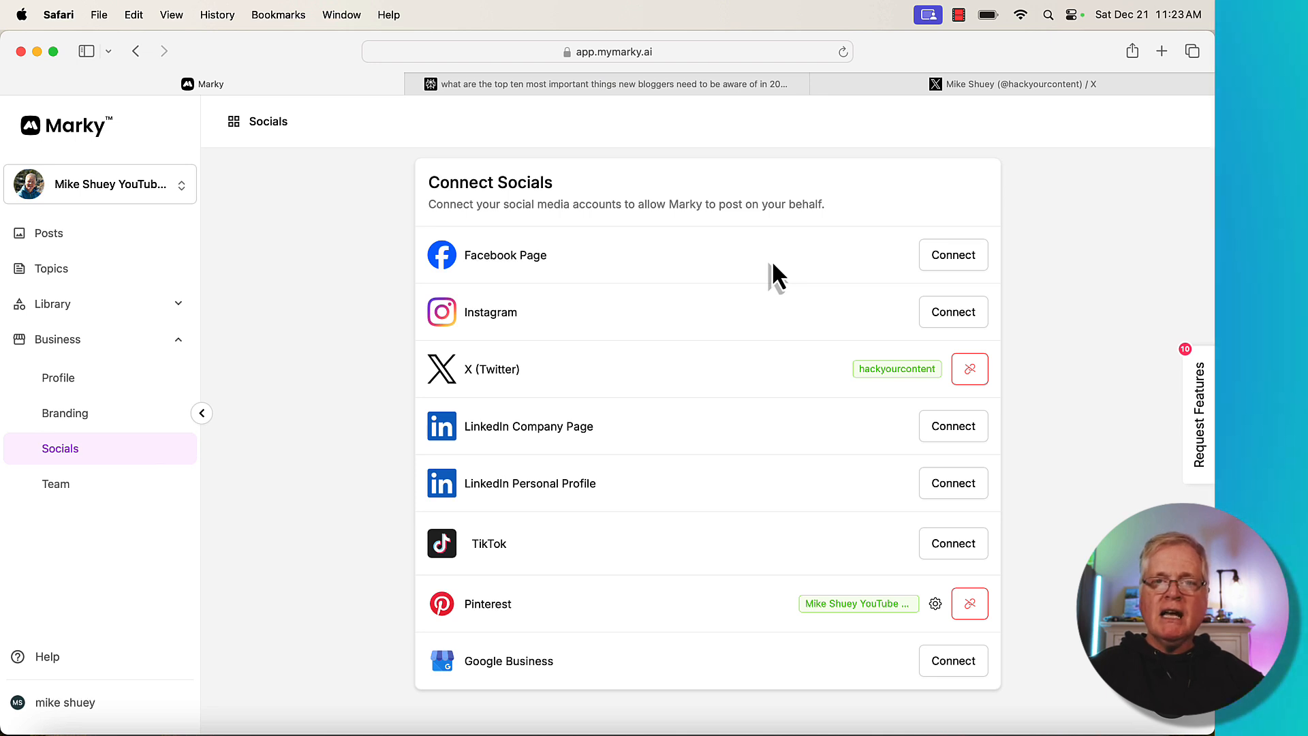
mouse_move(1189, 492)
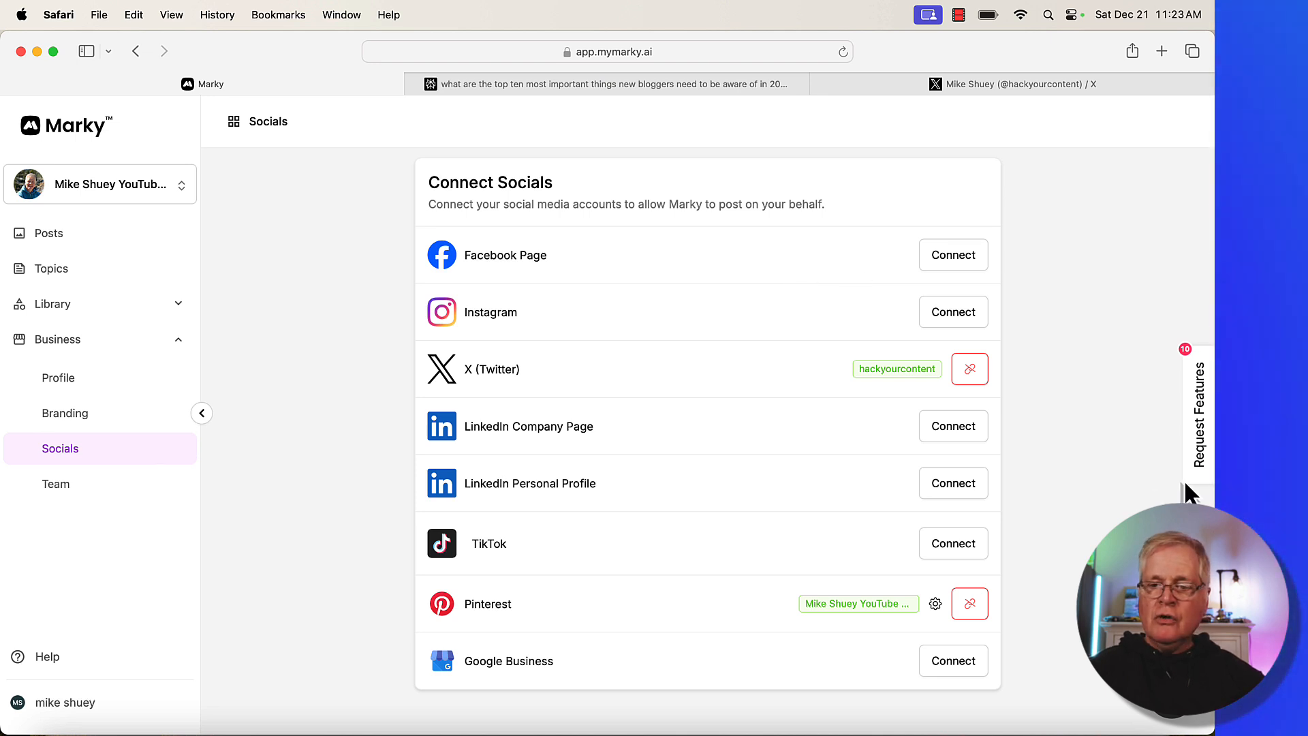
Step: Open the Request Features panel listing ideas like custom templates and a calendar view
click(1196, 409)
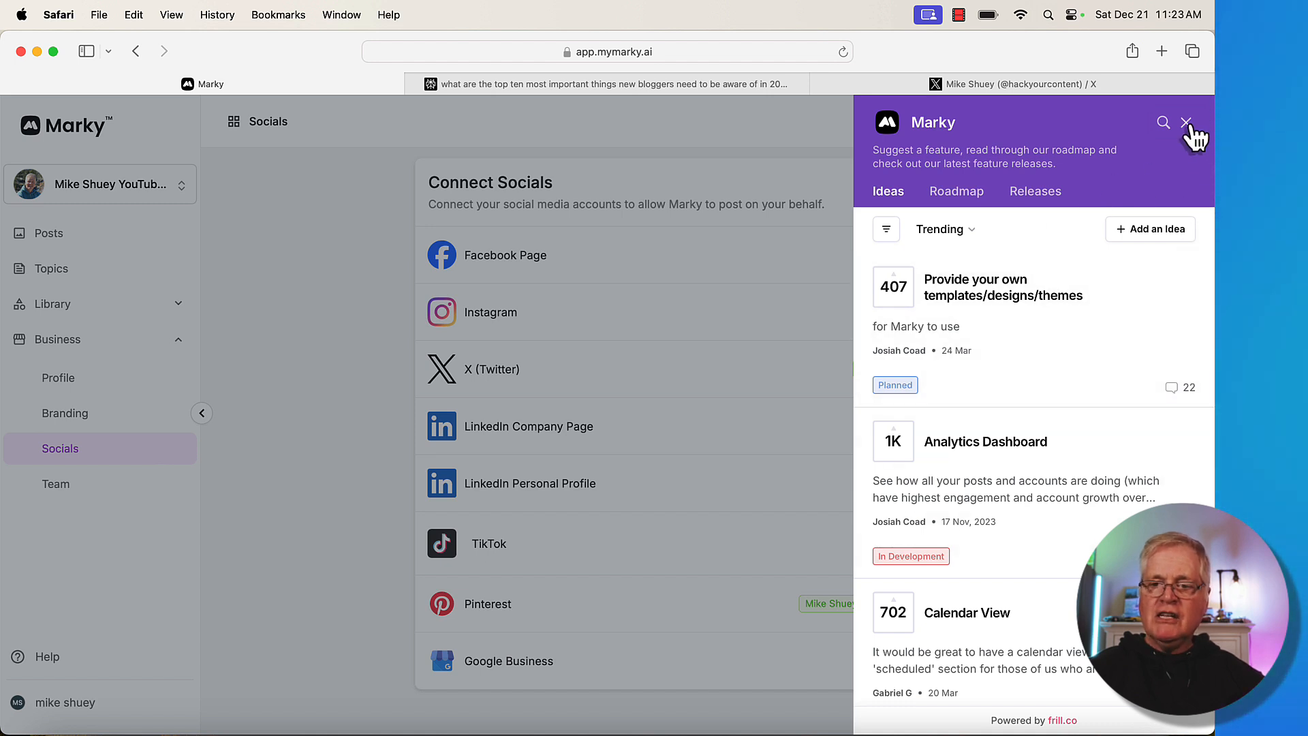
click(1185, 122)
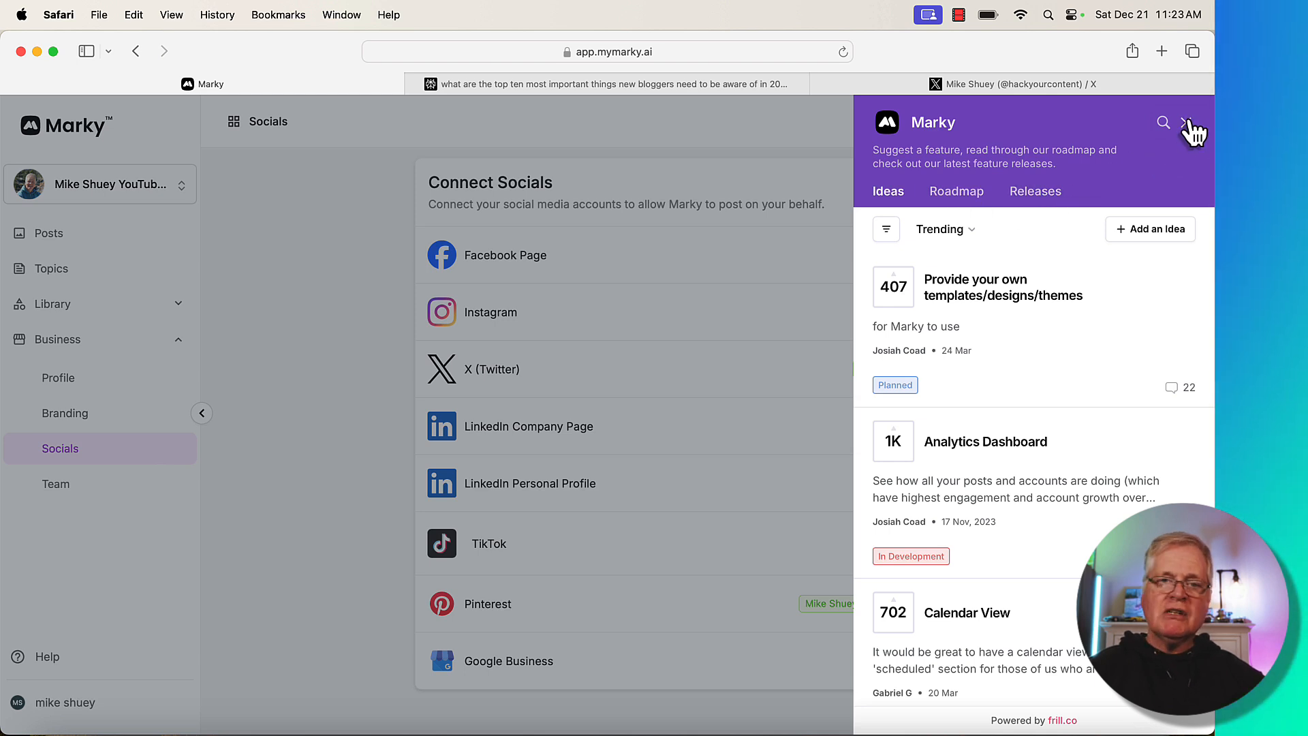
Step: Close the Request Features panel and collapse the Business sidebar group
click(1192, 122)
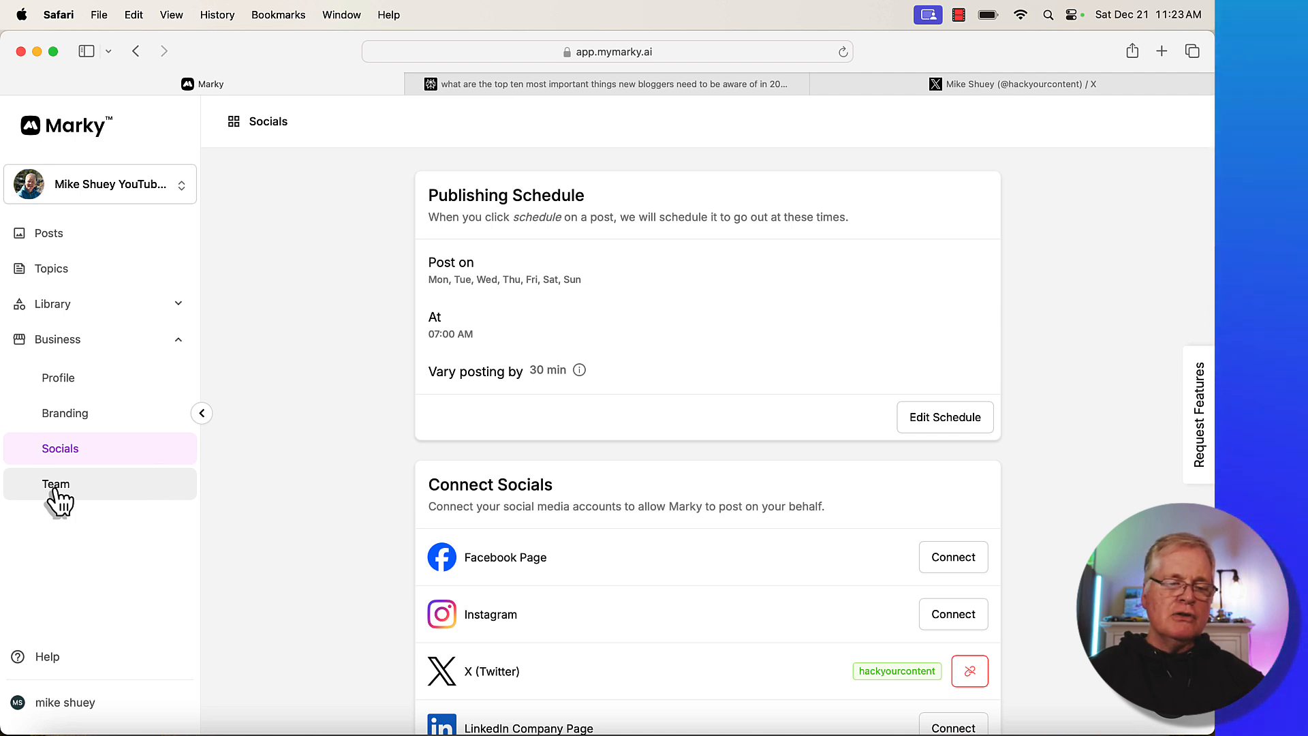
mouse_move(77, 501)
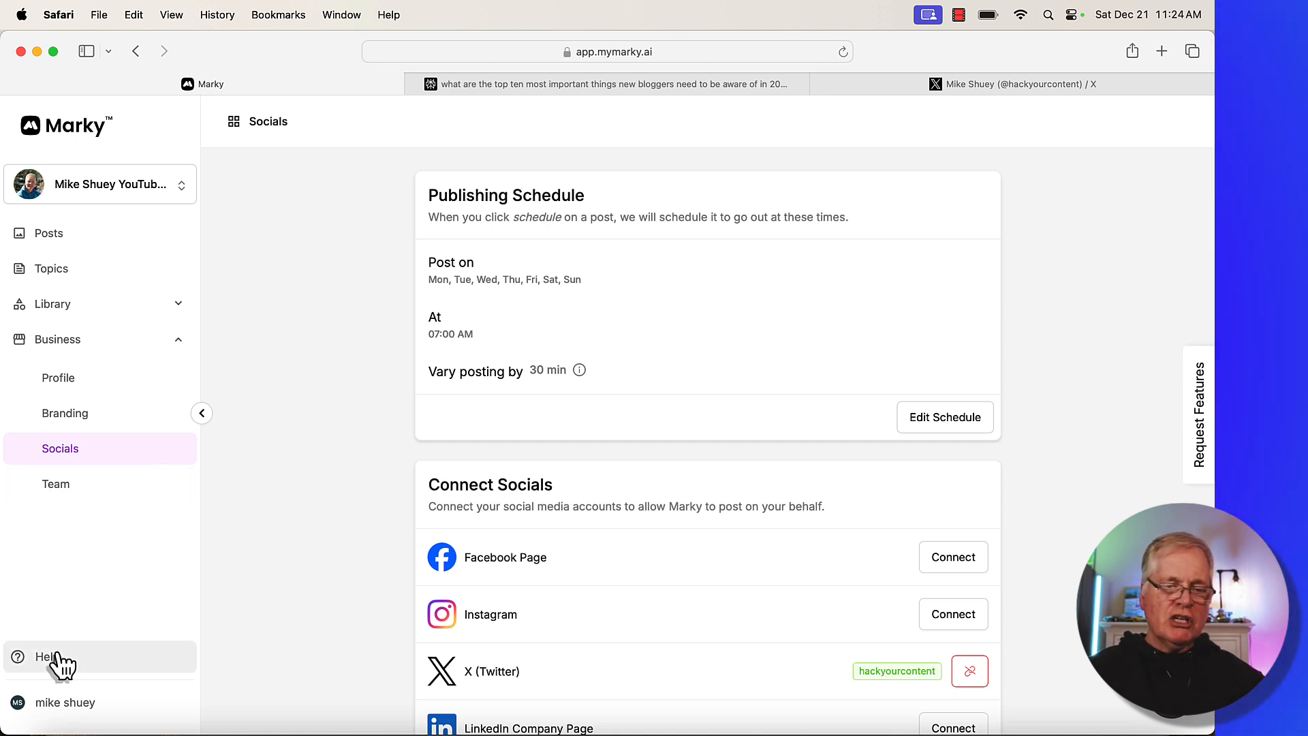
click(58, 338)
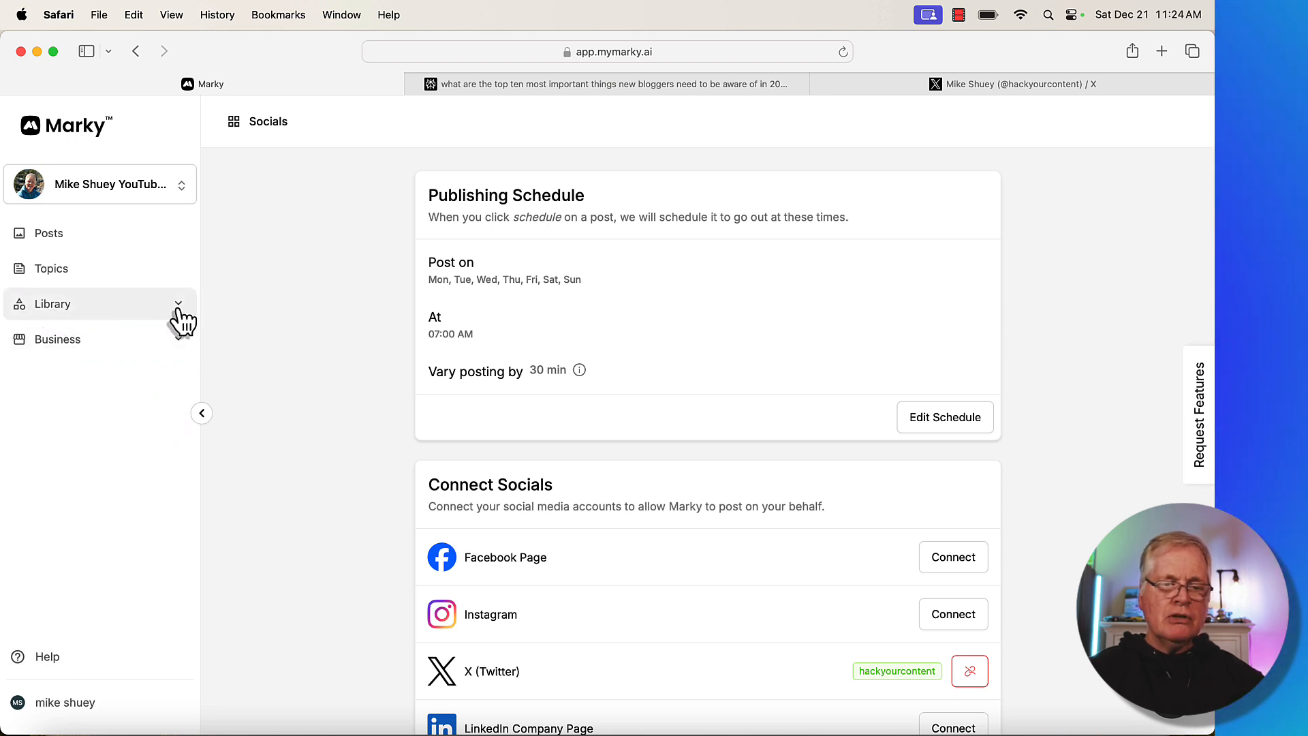
Step: Open Library > Media to view the empty Image Library (0 of 2000 images)
click(52, 304)
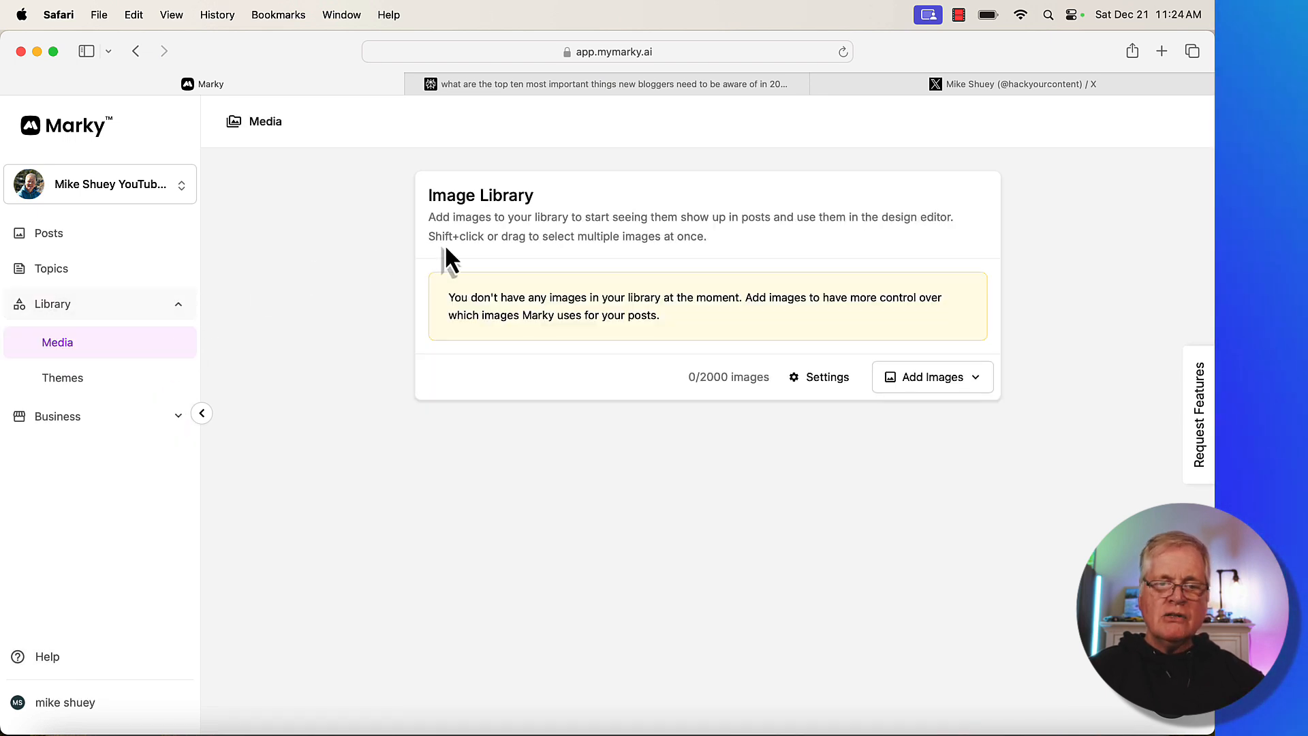
mouse_move(751, 292)
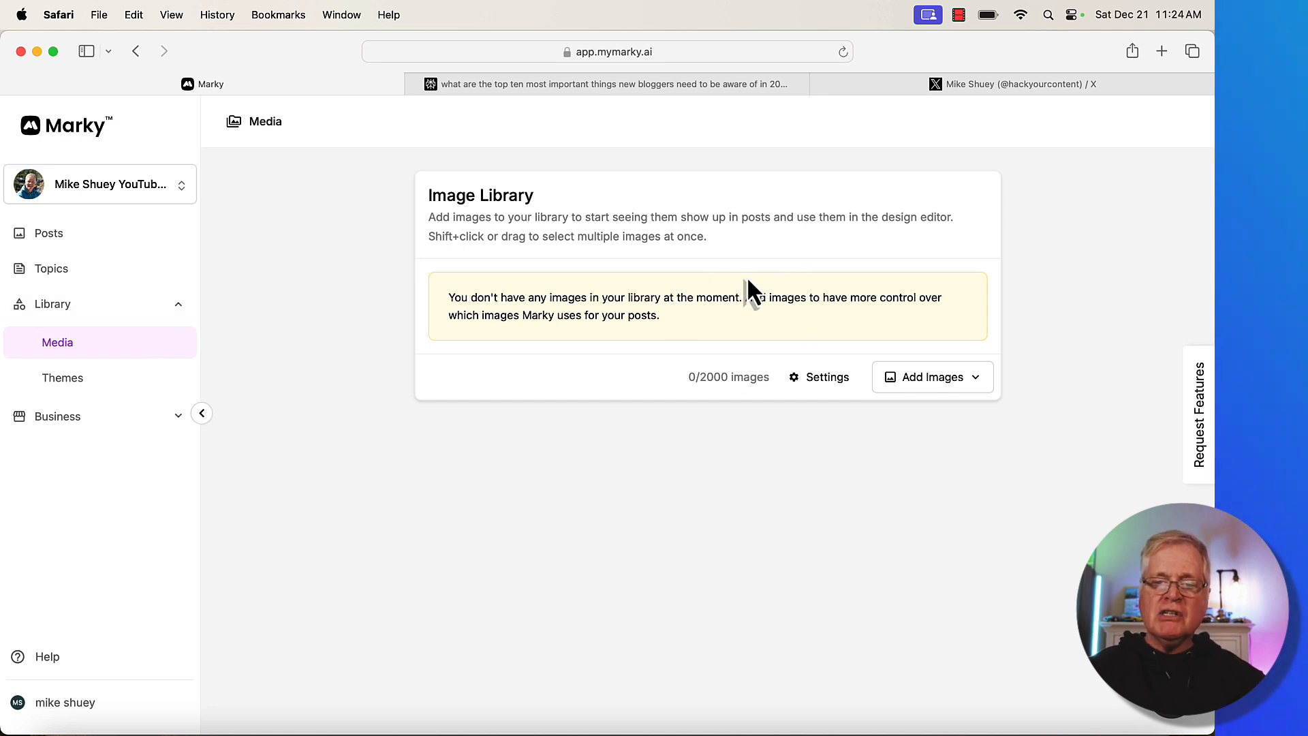
mouse_move(501, 442)
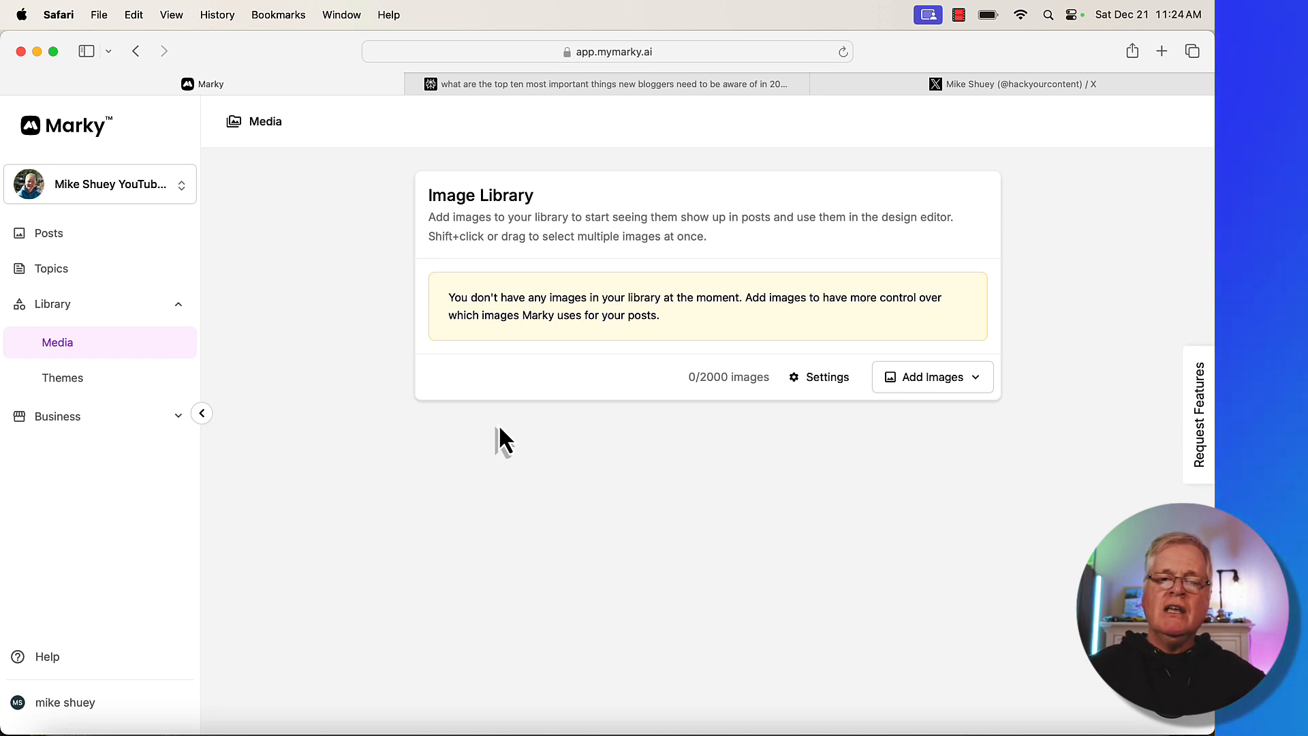
mouse_move(778, 357)
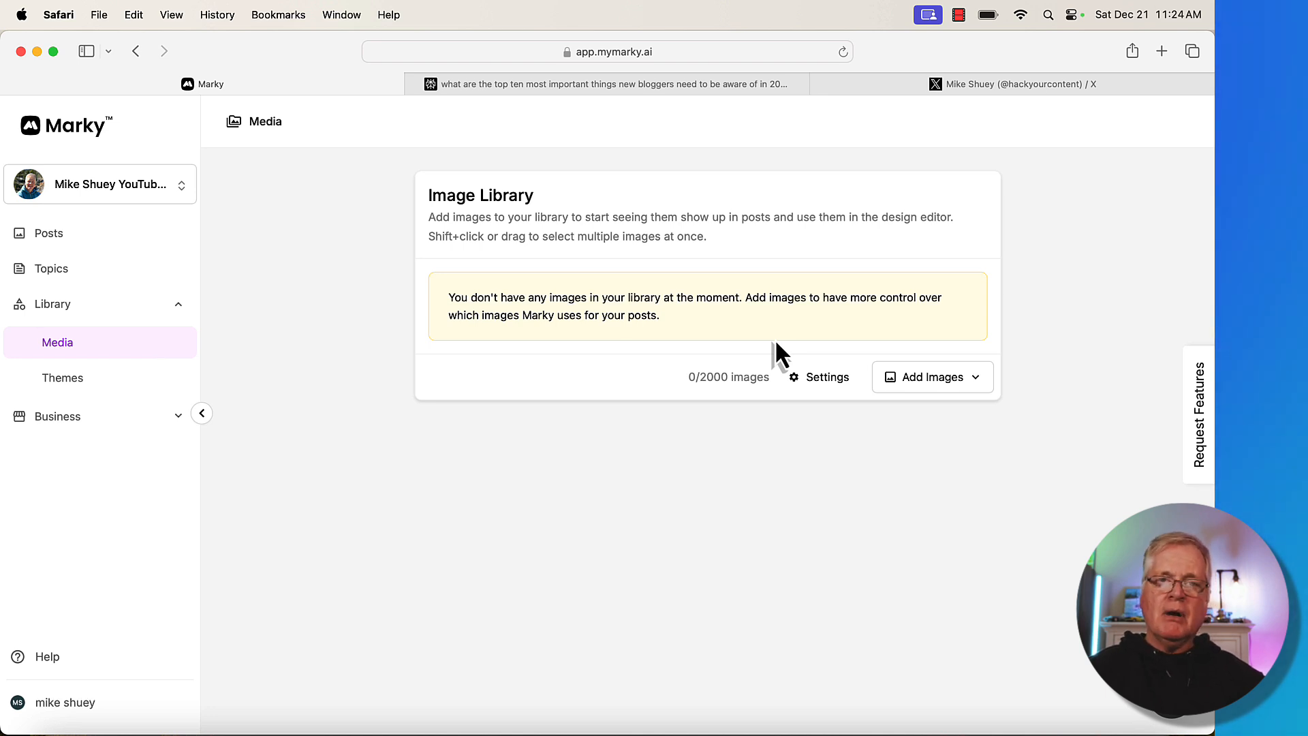
mouse_move(777, 357)
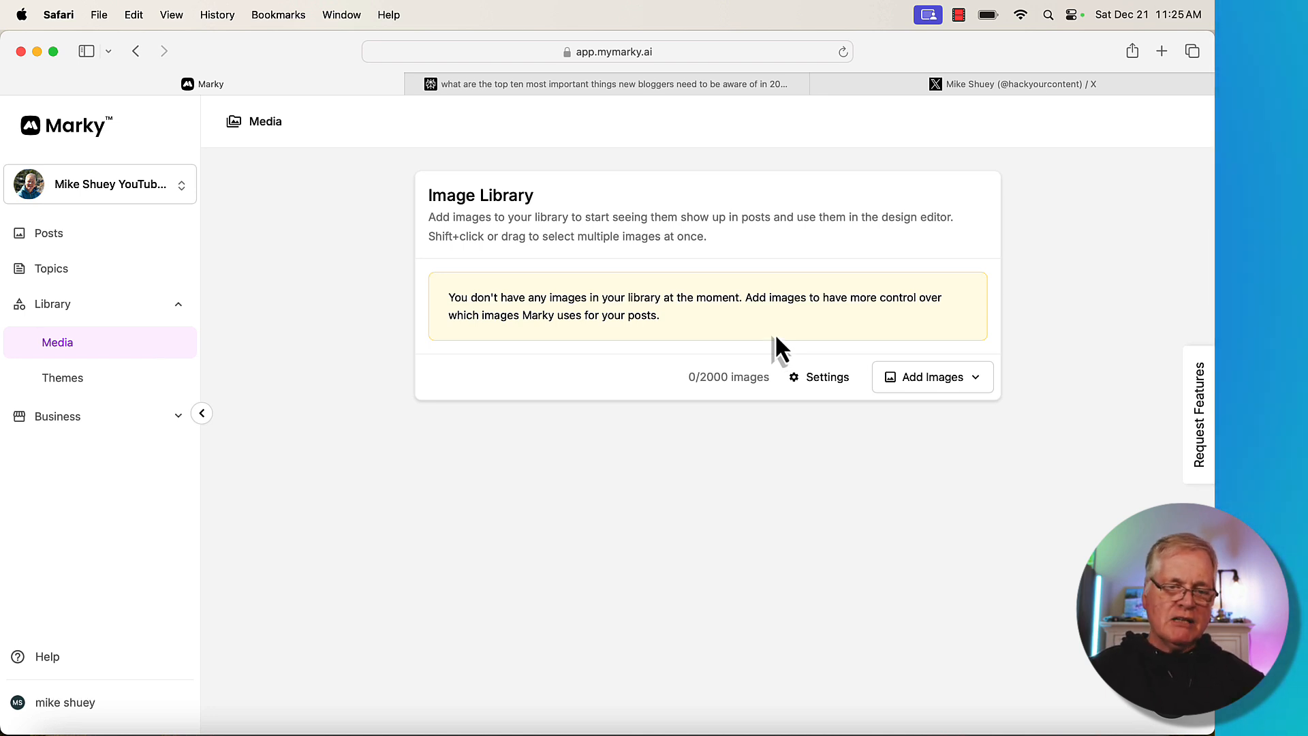
mouse_move(62, 377)
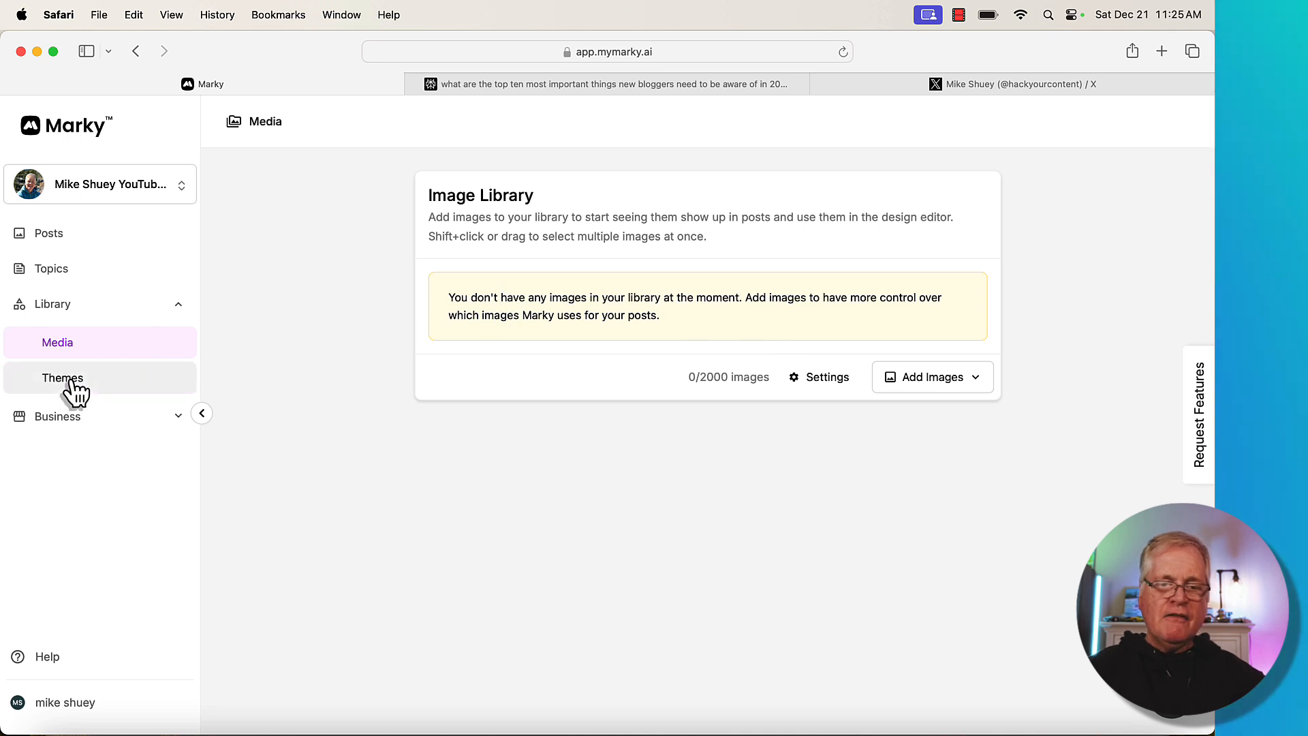
Step: Open the Themes library to see the chosen themes such as Memes 2 and Cyber
click(63, 377)
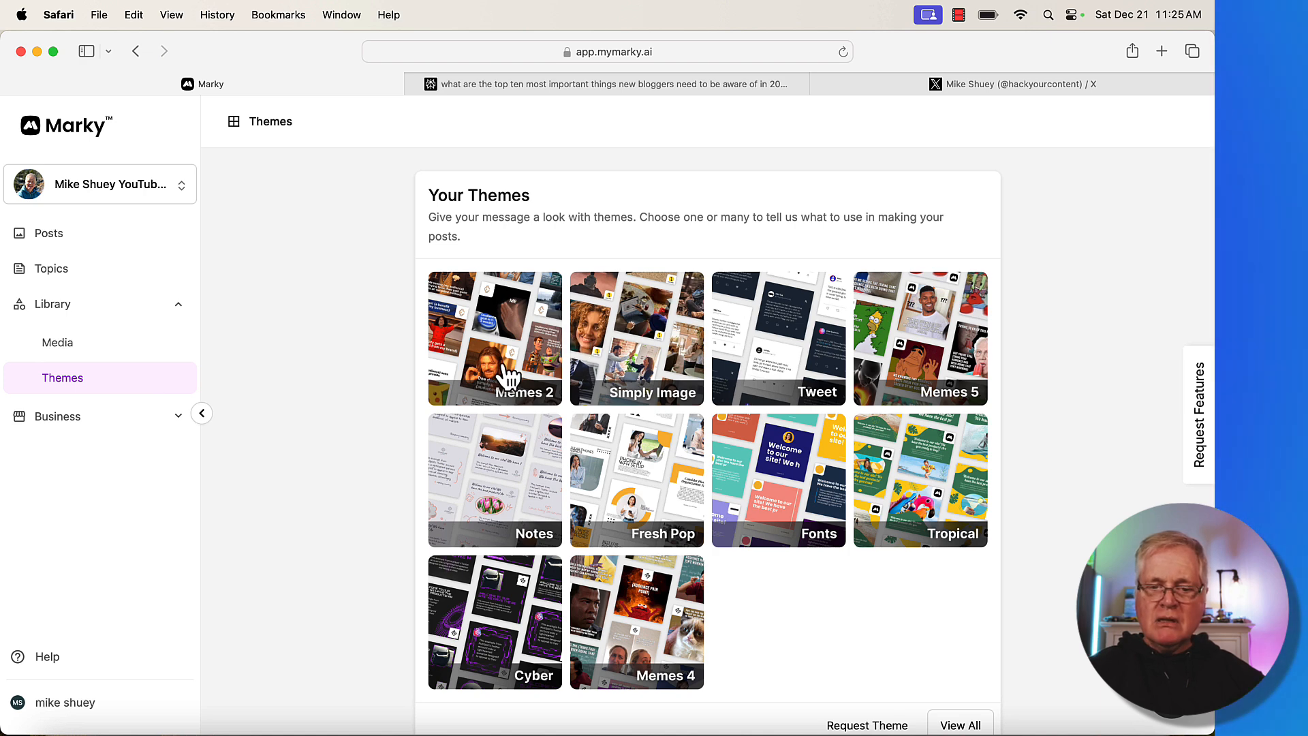
mouse_move(647, 360)
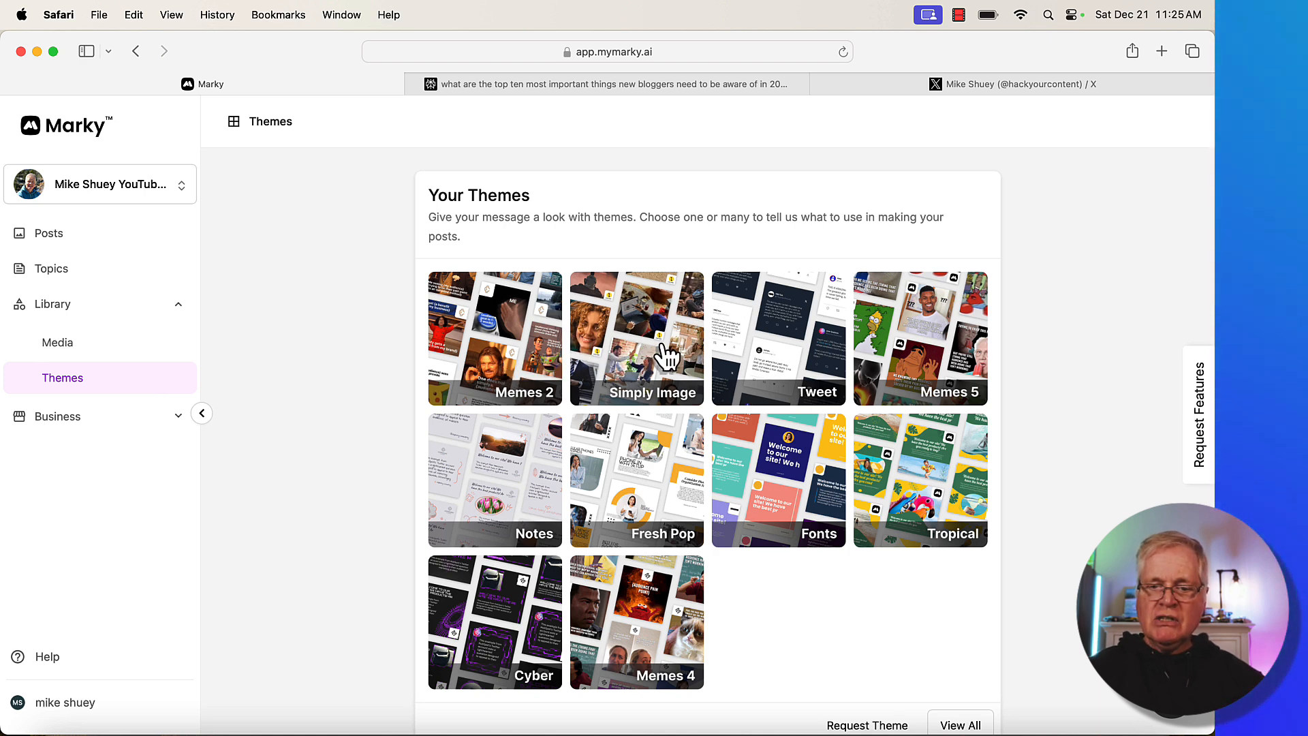
mouse_move(810, 346)
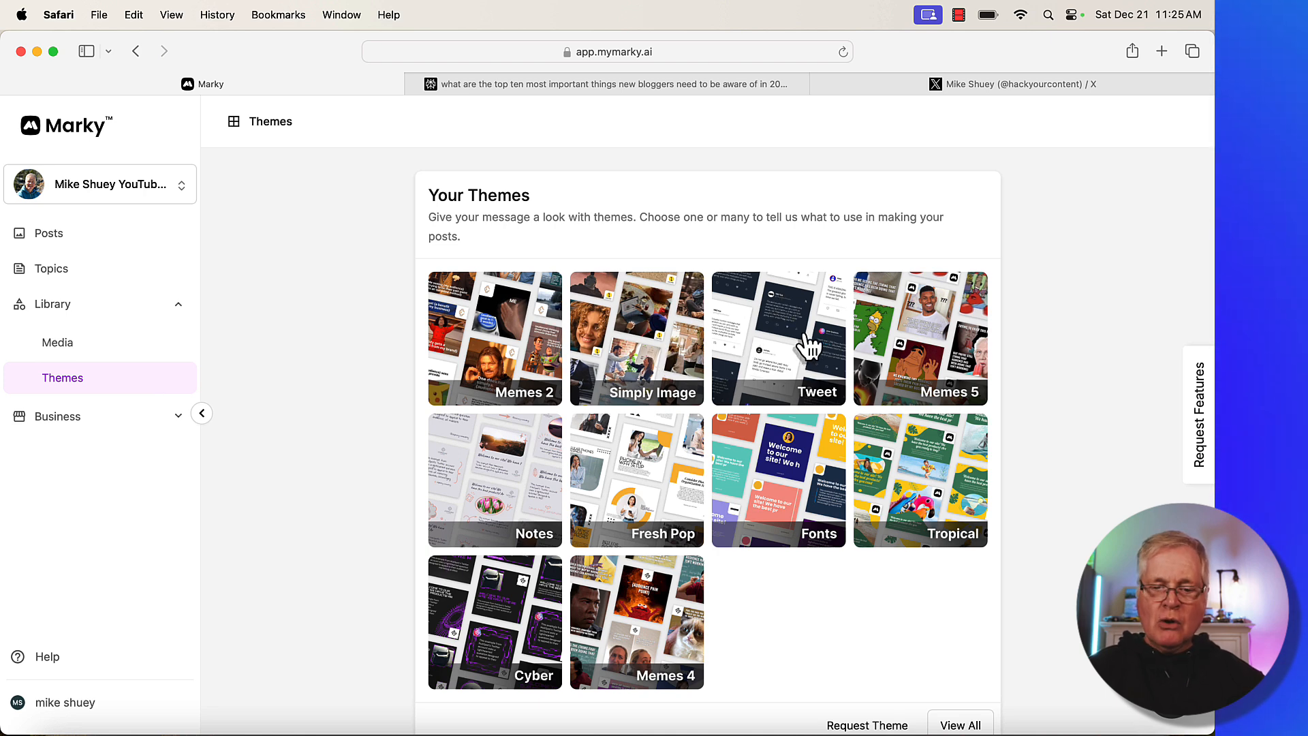
mouse_move(498, 342)
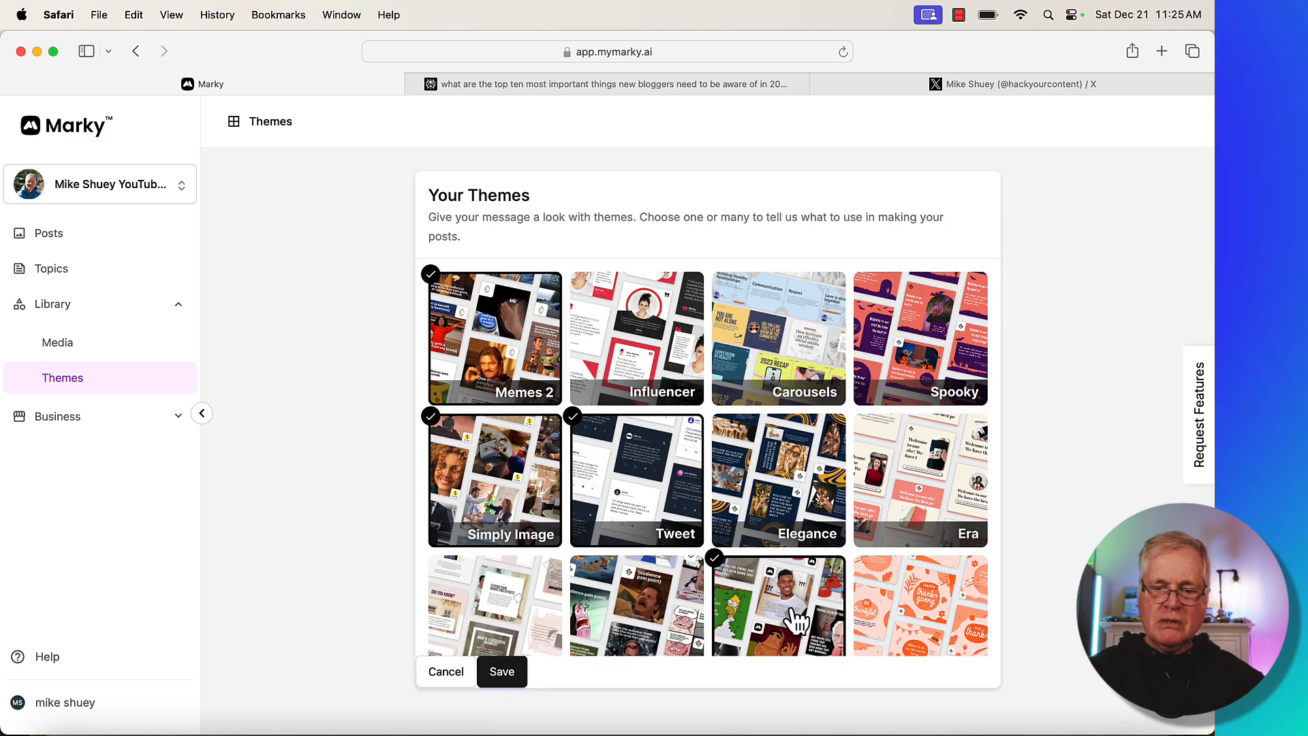
Step: Select Memes 3, Minimalist, Modern, Memes; deselect Simply Image, Tweet, Memes 5, Tropical; save
click(636, 480)
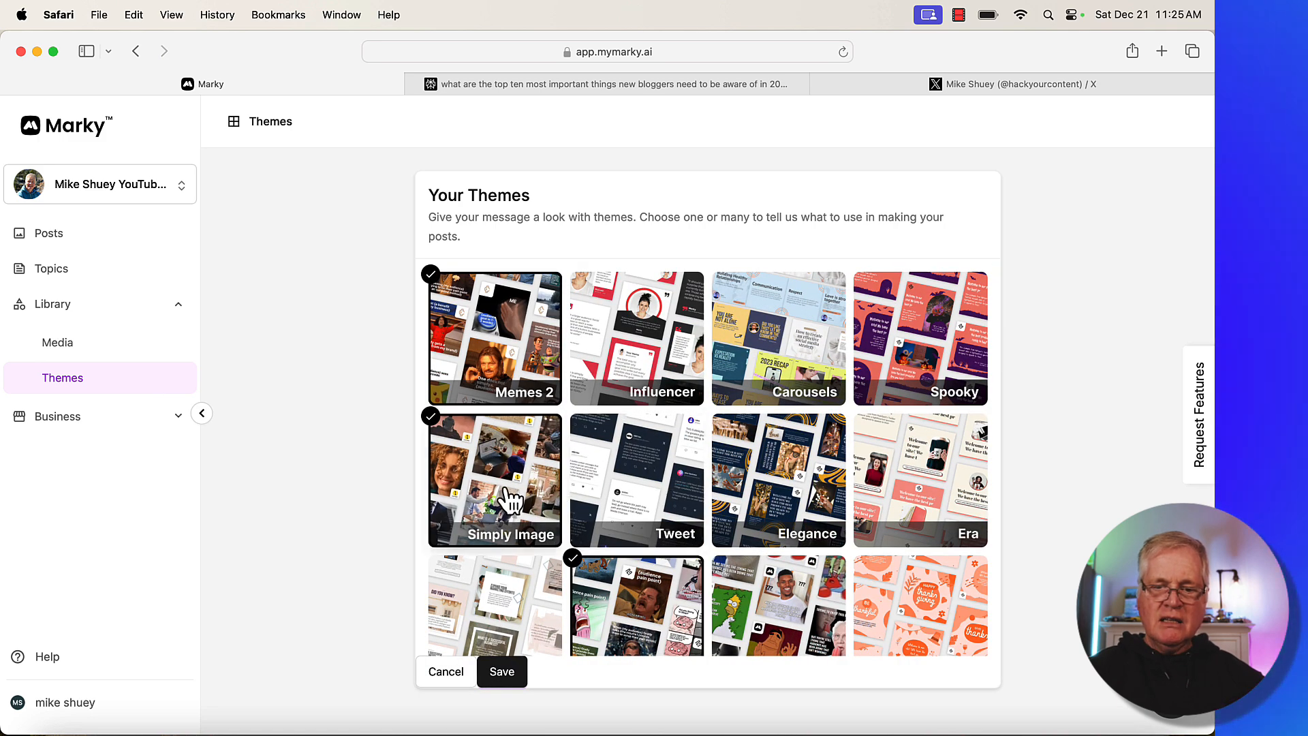
scroll(down, 3)
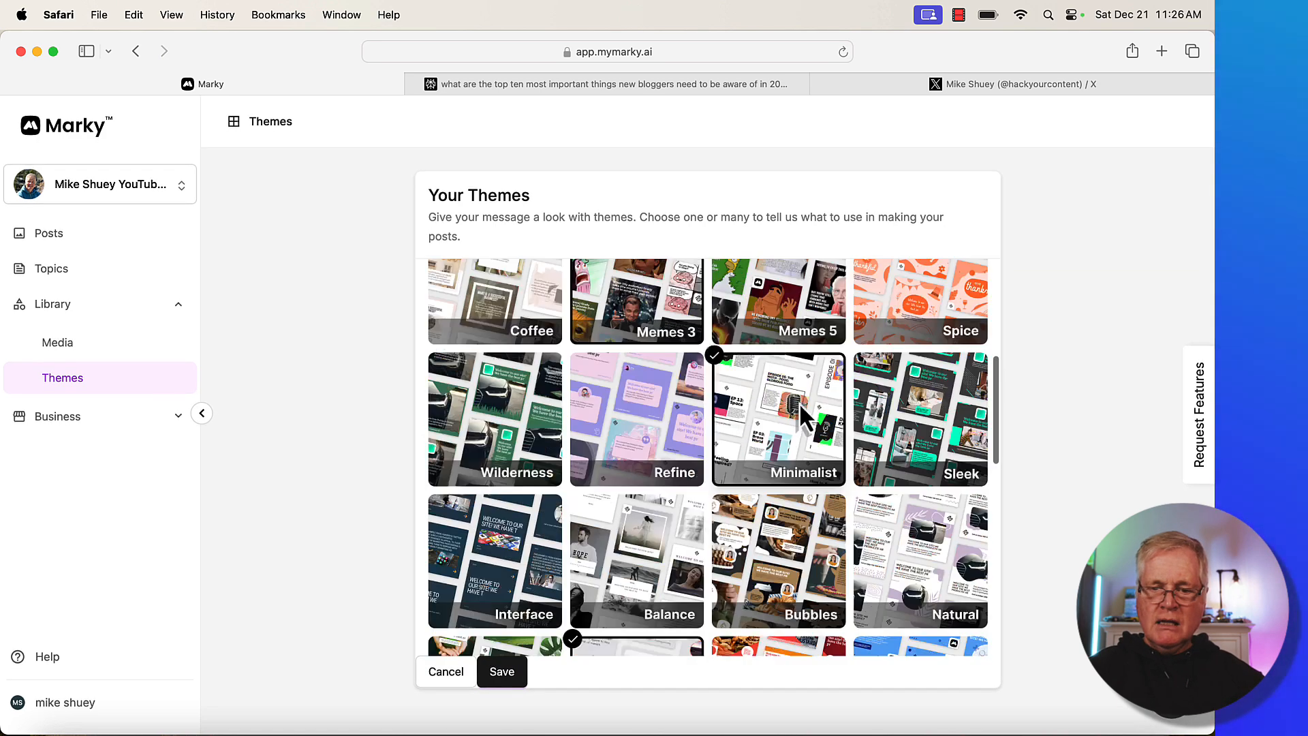
scroll(down, 3)
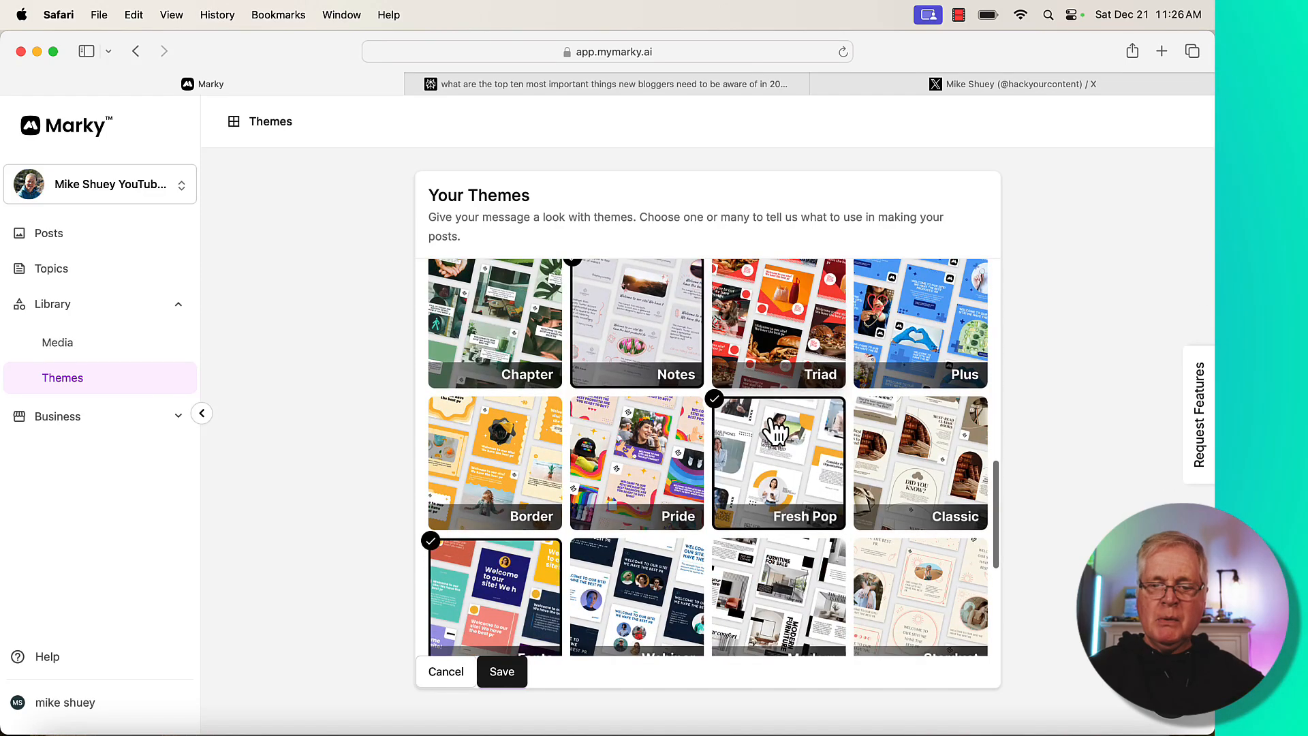
scroll(down, 3)
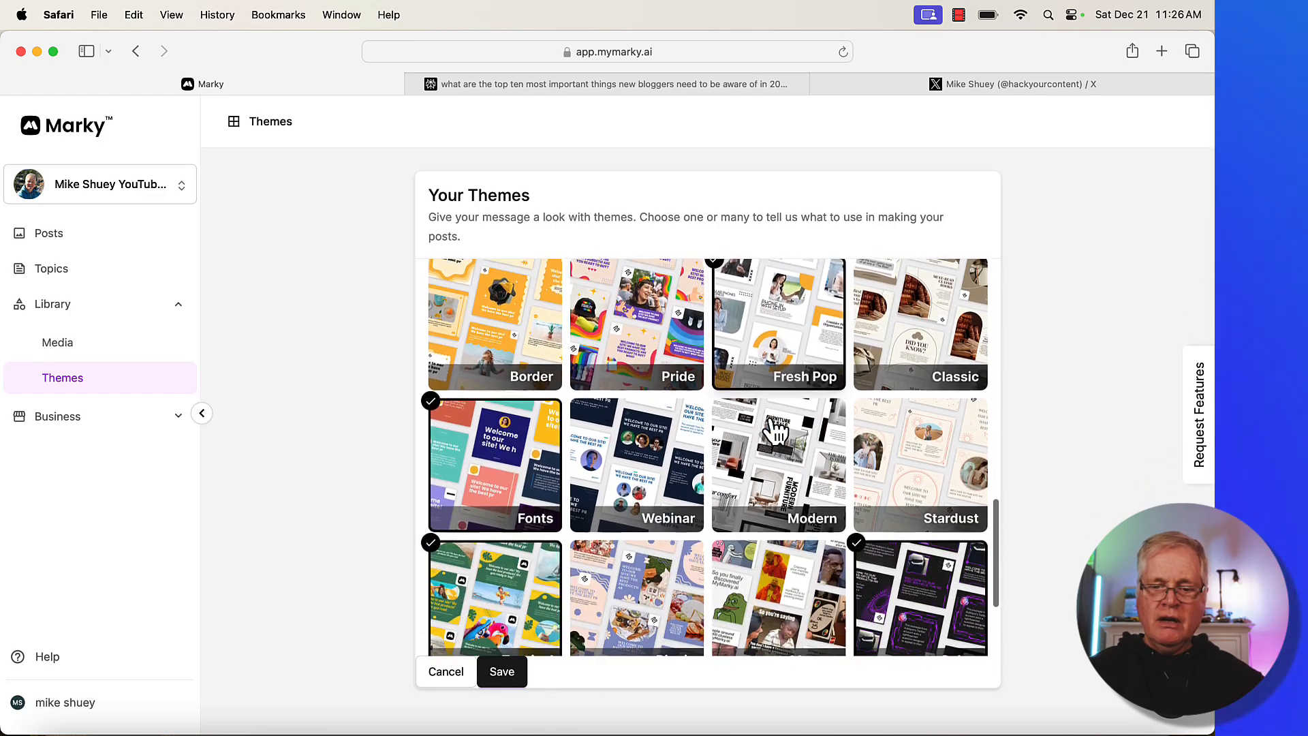
scroll(down, 3)
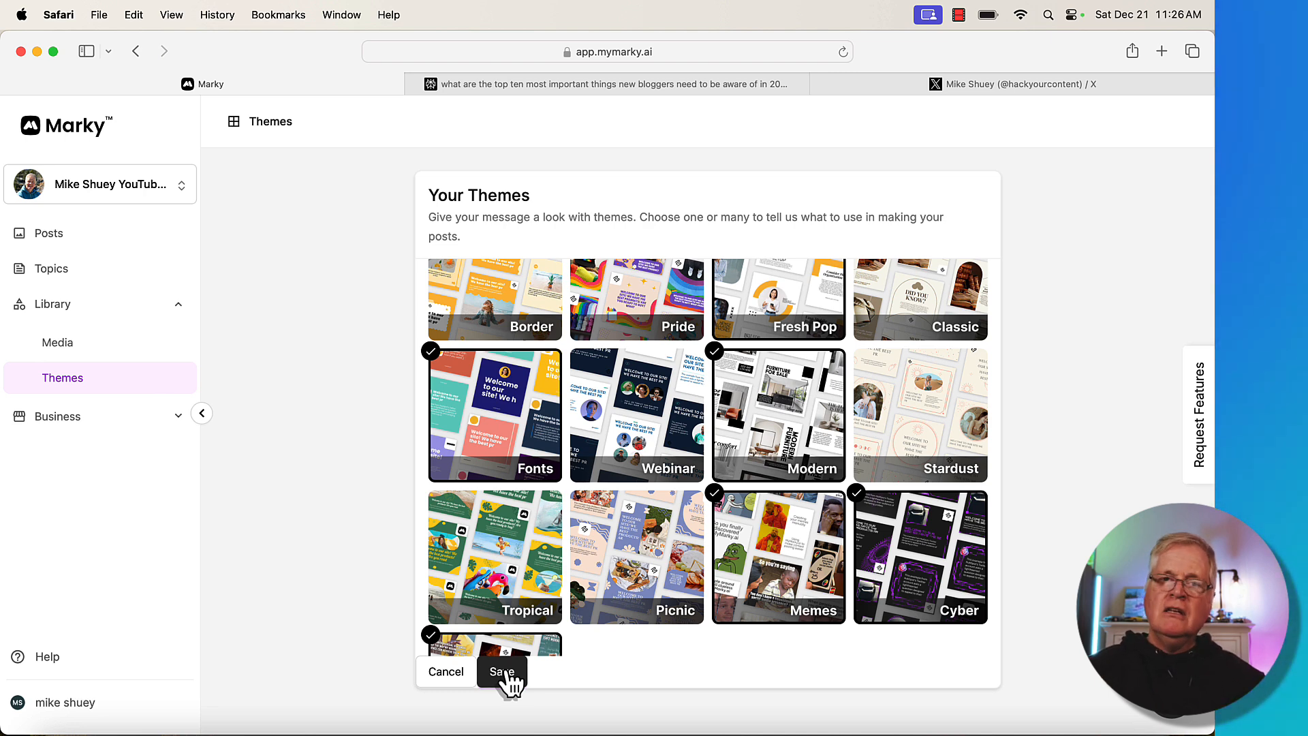
click(502, 671)
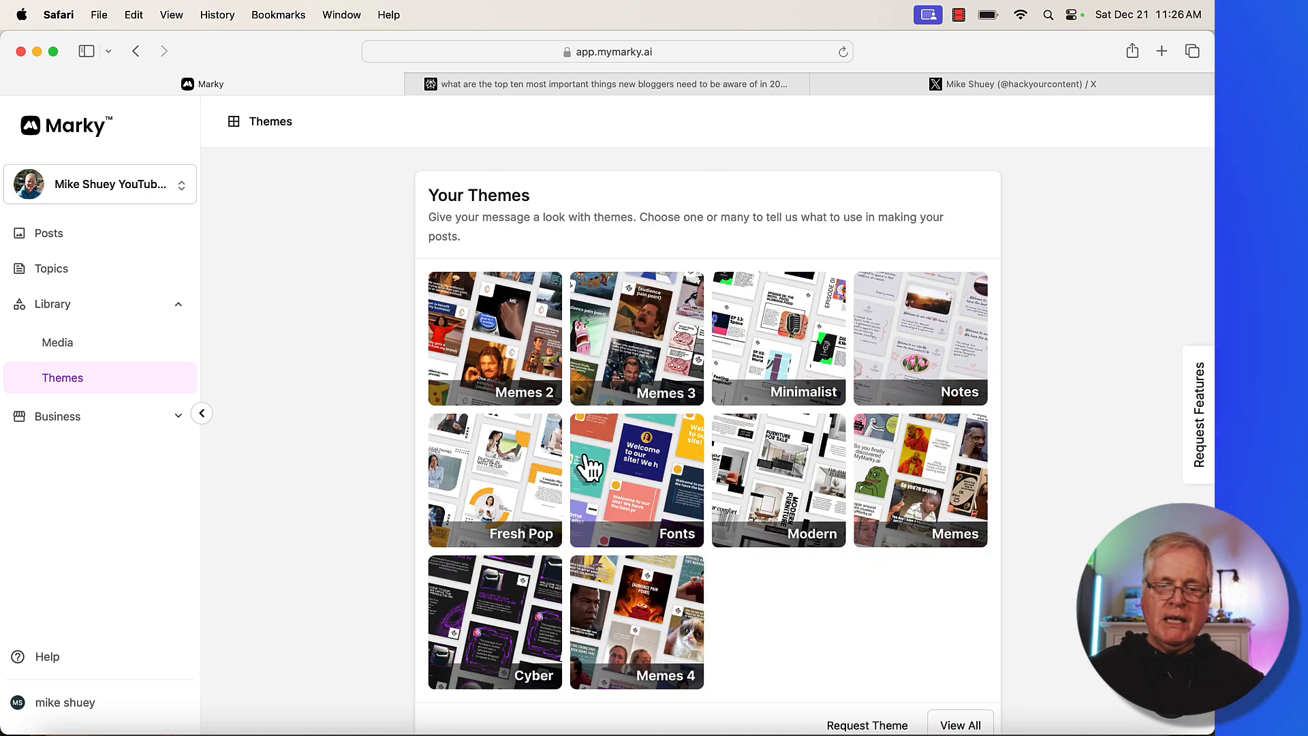
mouse_move(563, 557)
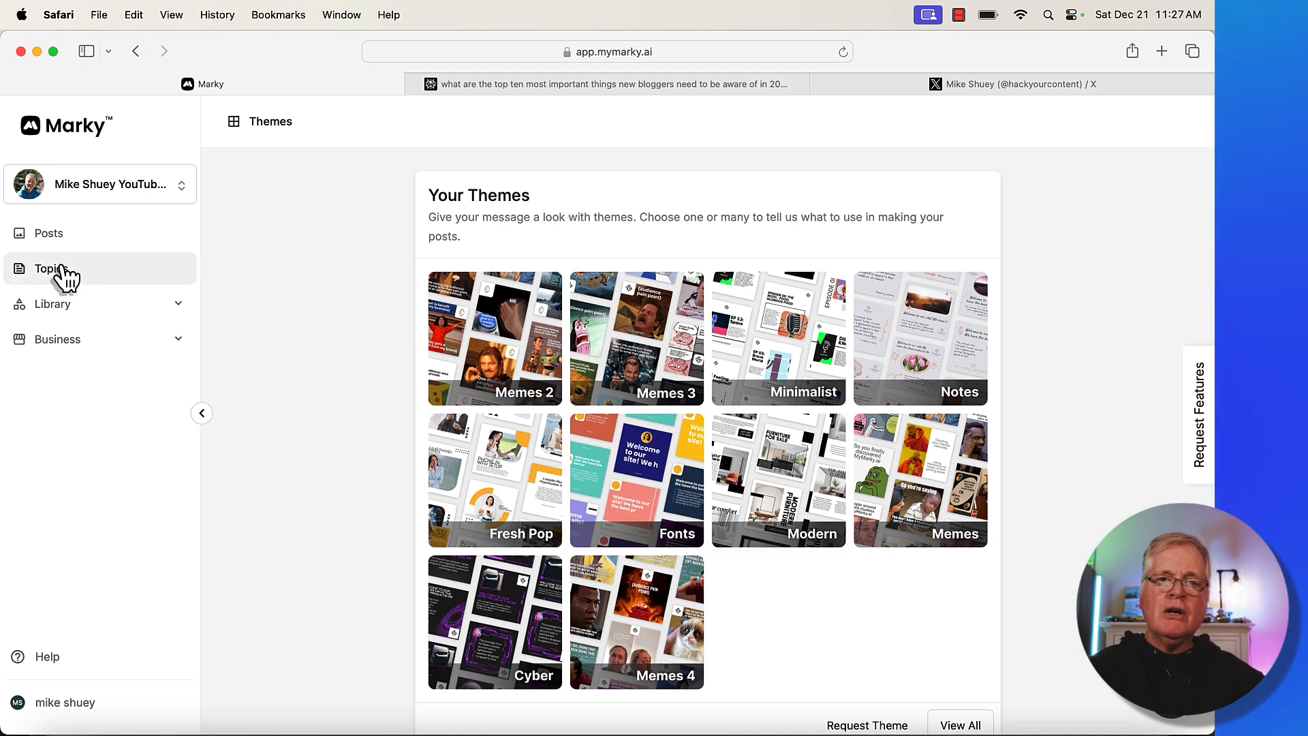
Step: Open the Topics page showing the single 'Content Is King! Provide' topic
click(51, 268)
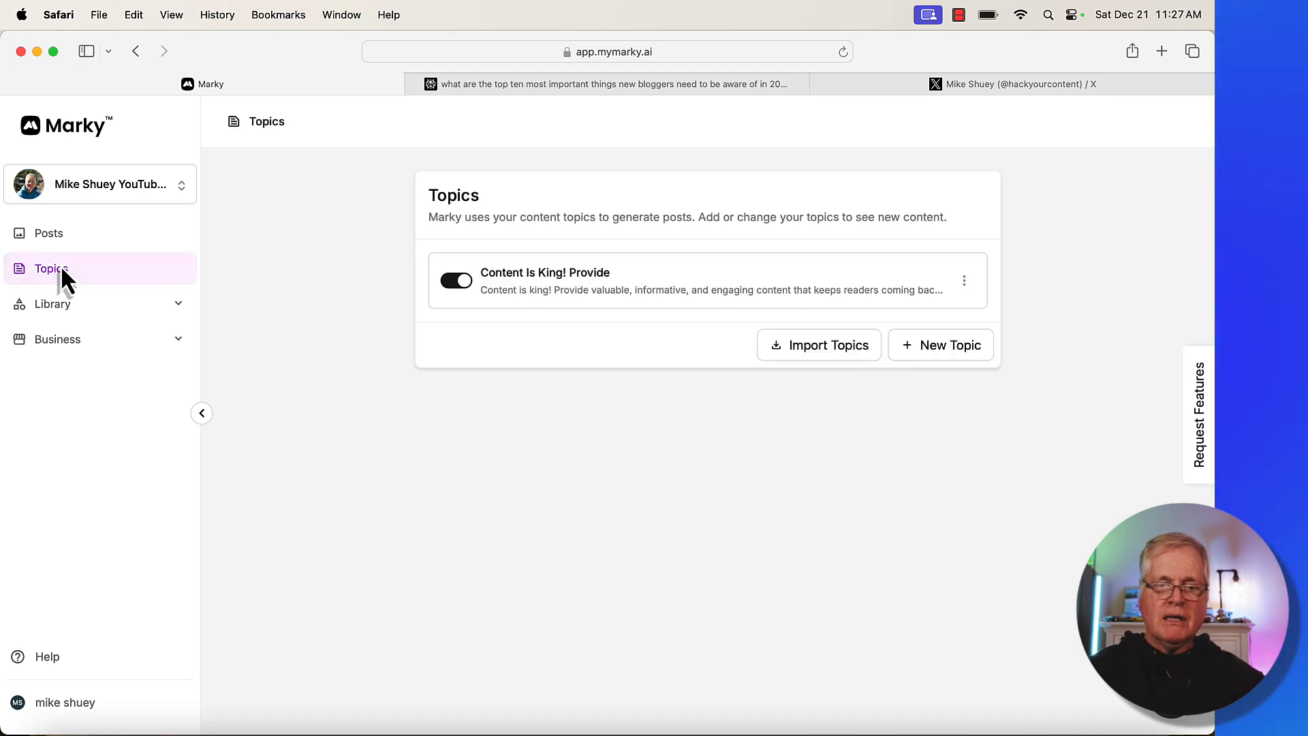
mouse_move(743, 287)
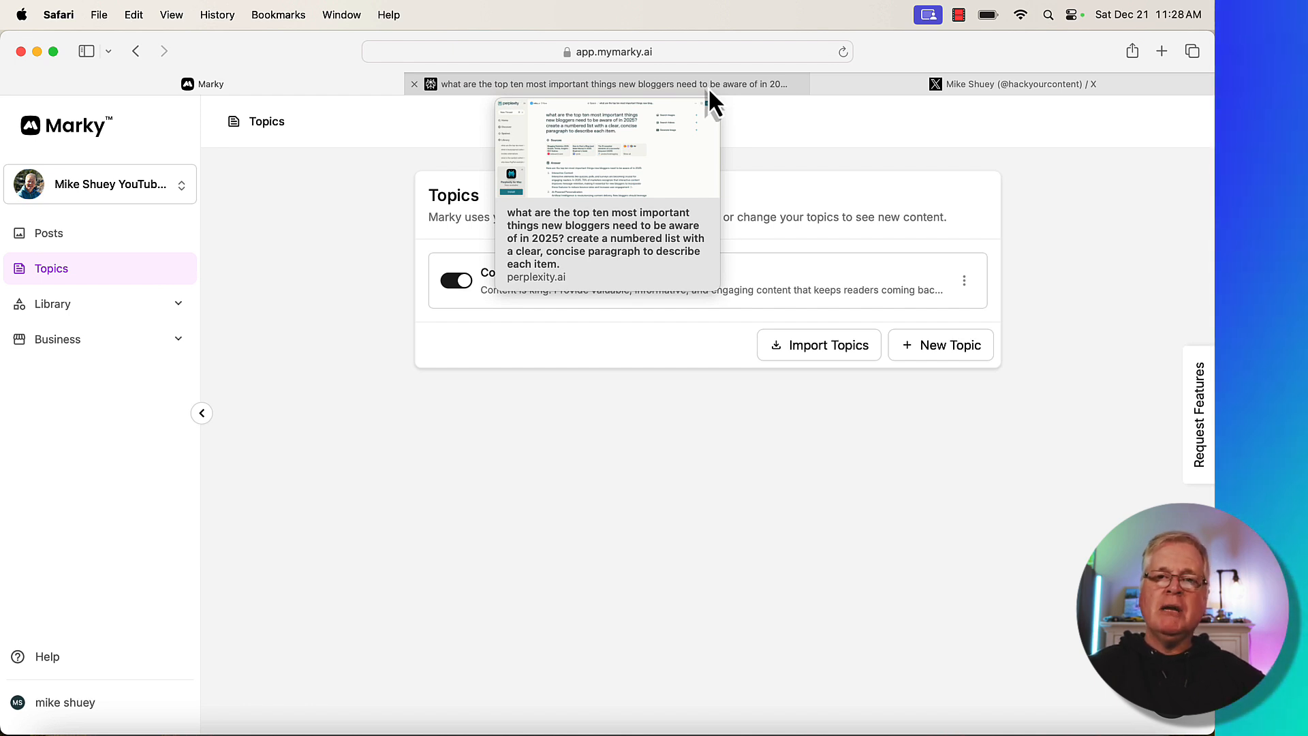
click(604, 83)
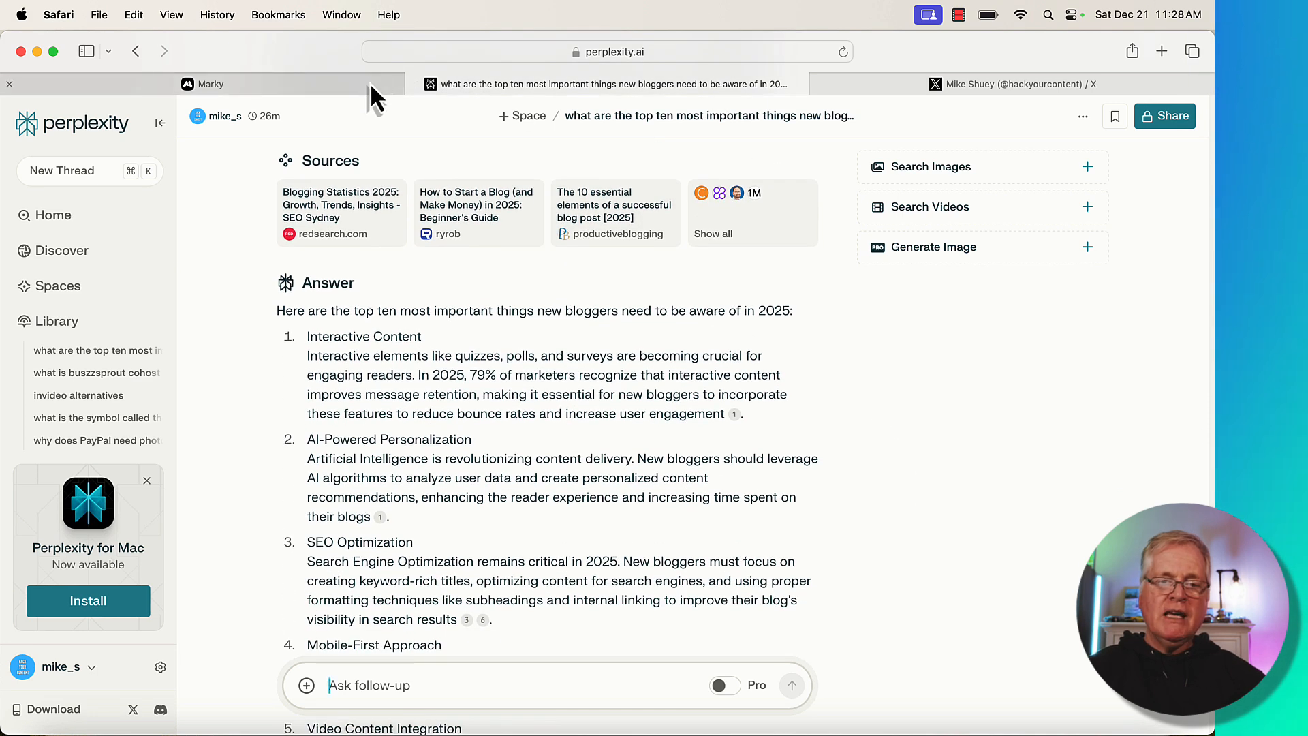
click(206, 83)
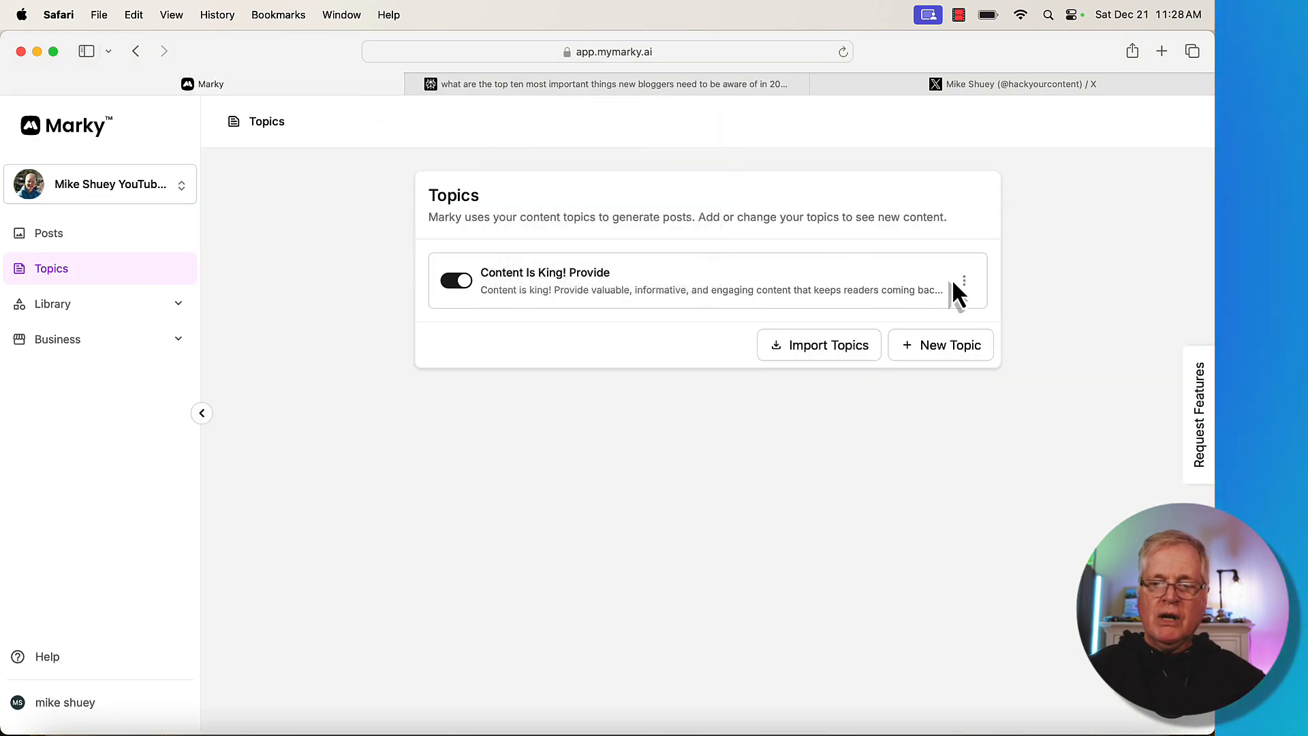
Step: Rewrite the Content Is King topic as 'Interactive Content', noting it improves message retention
click(609, 84)
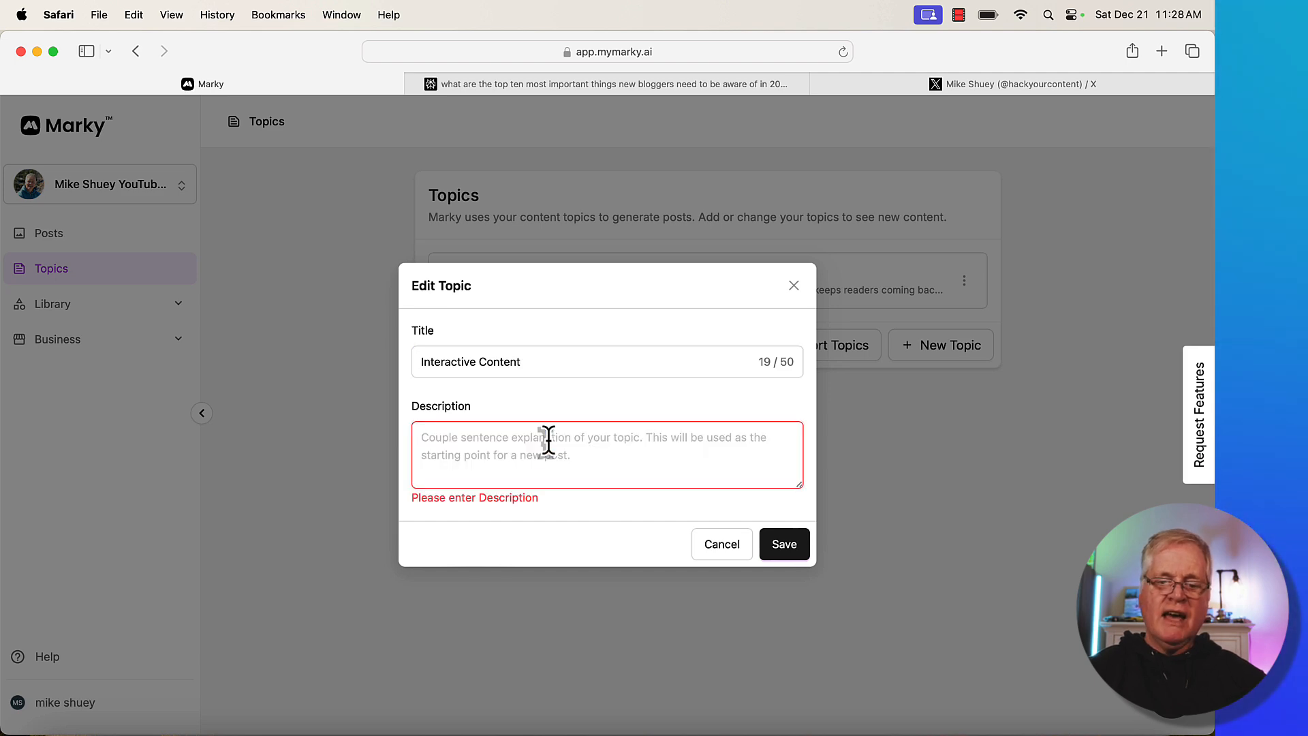
text(interactive content improves message retention, making it essential for new bloggers to incorporate these features to reduce bounce rates and increase user engagement)
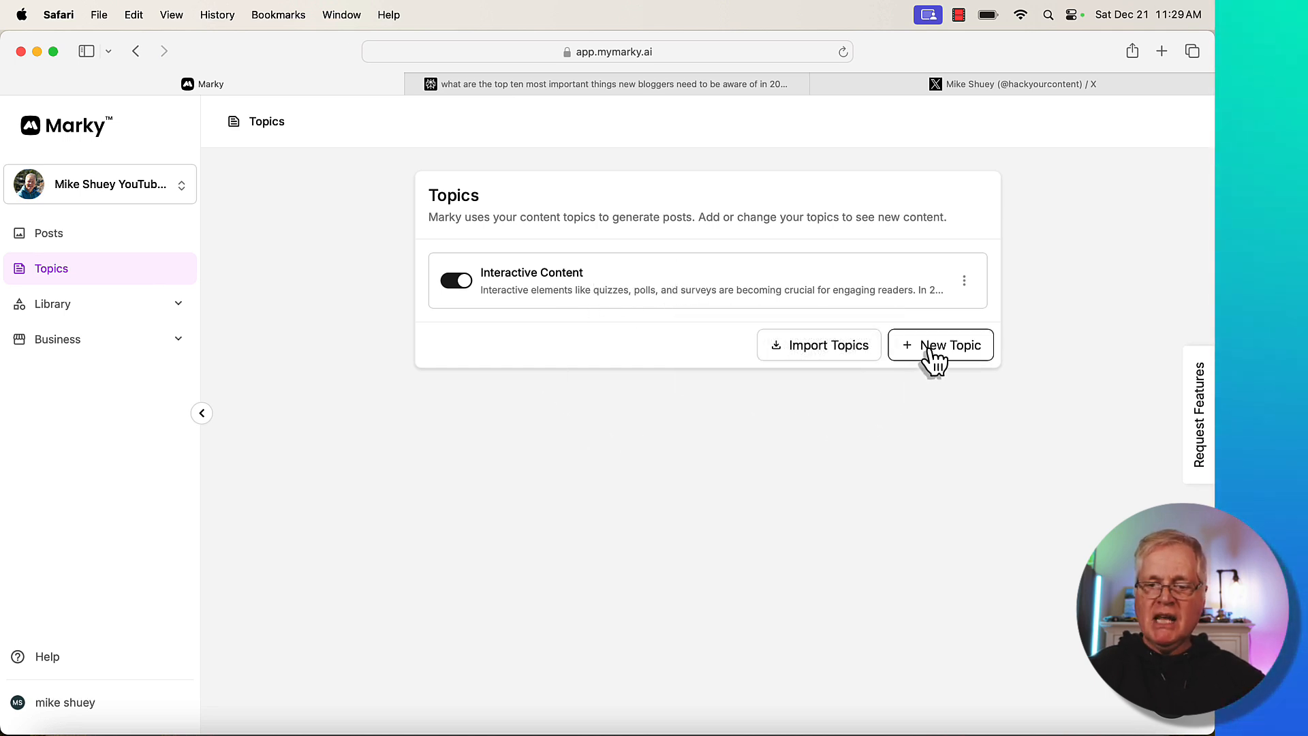
Step: Create topics SEO Optimization, Email List Building, Social Media Integration and Monetization Strategies
click(940, 344)
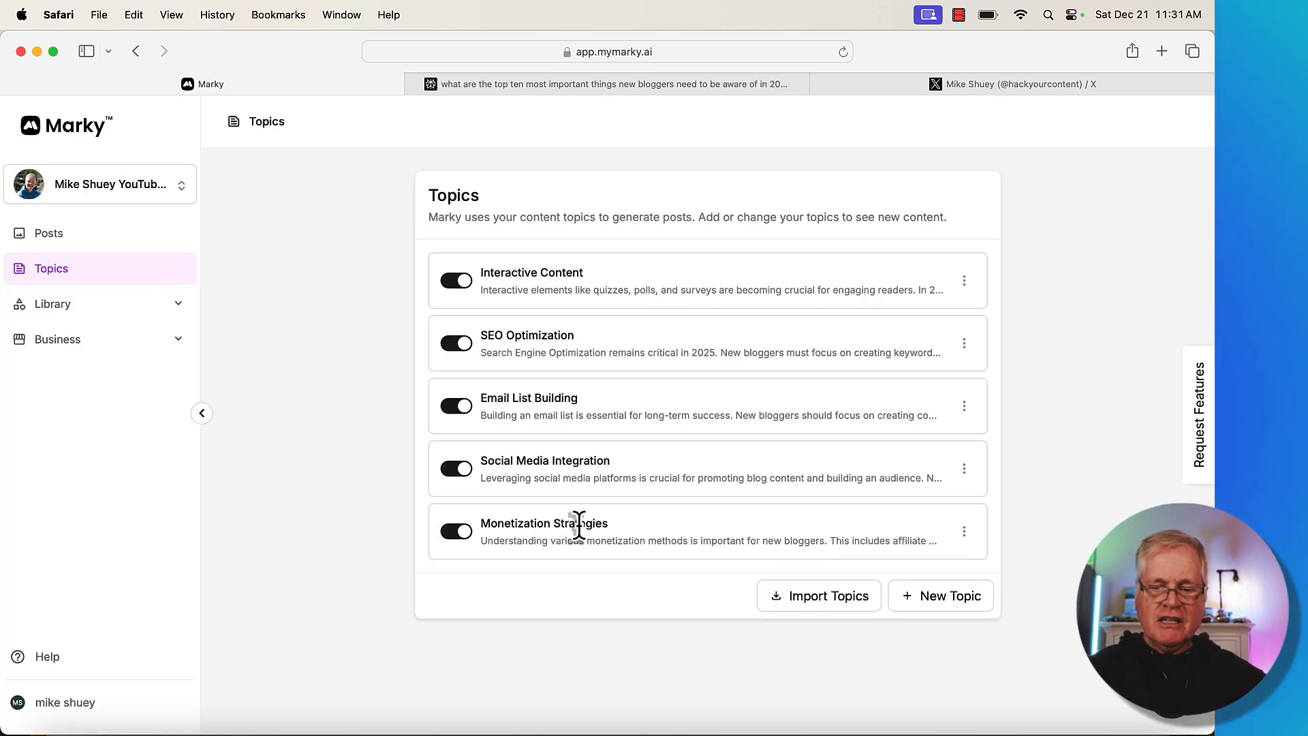
mouse_move(658, 283)
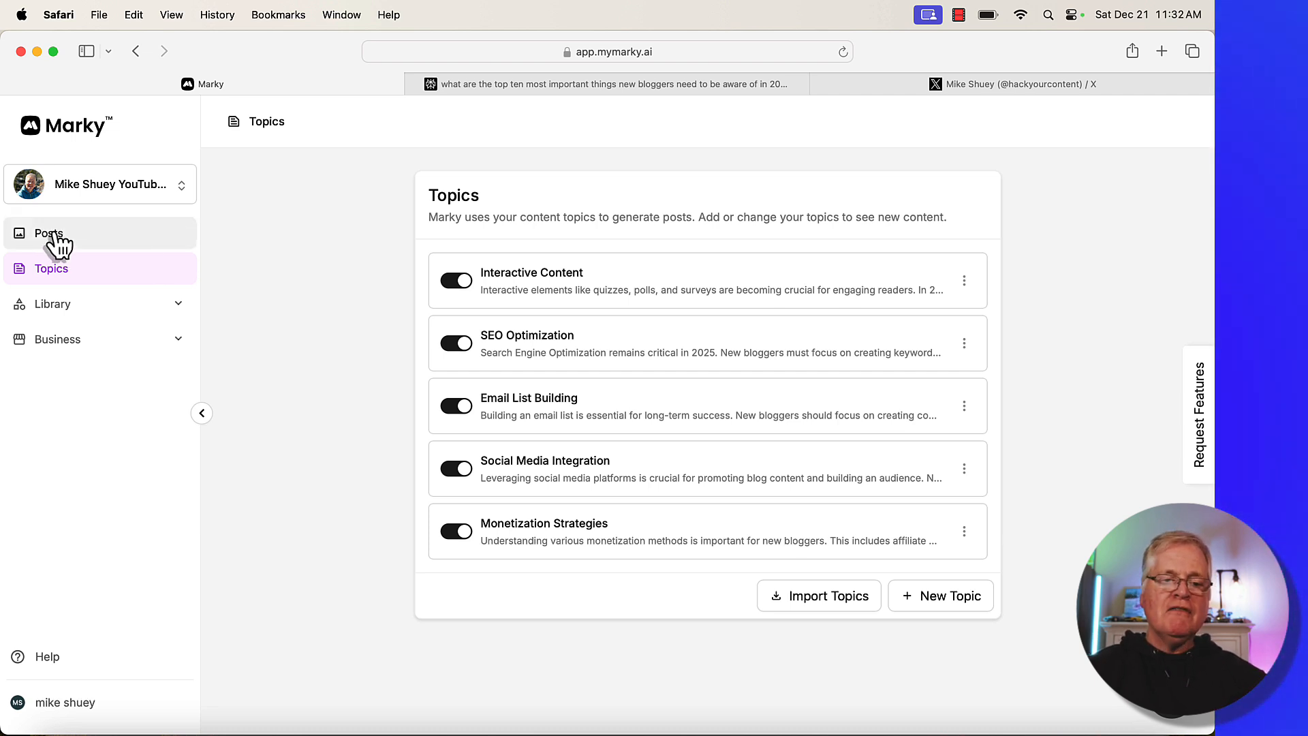
Step: Generate a fresh post from the topics on the Posts page, about sharing blogs socially
click(48, 233)
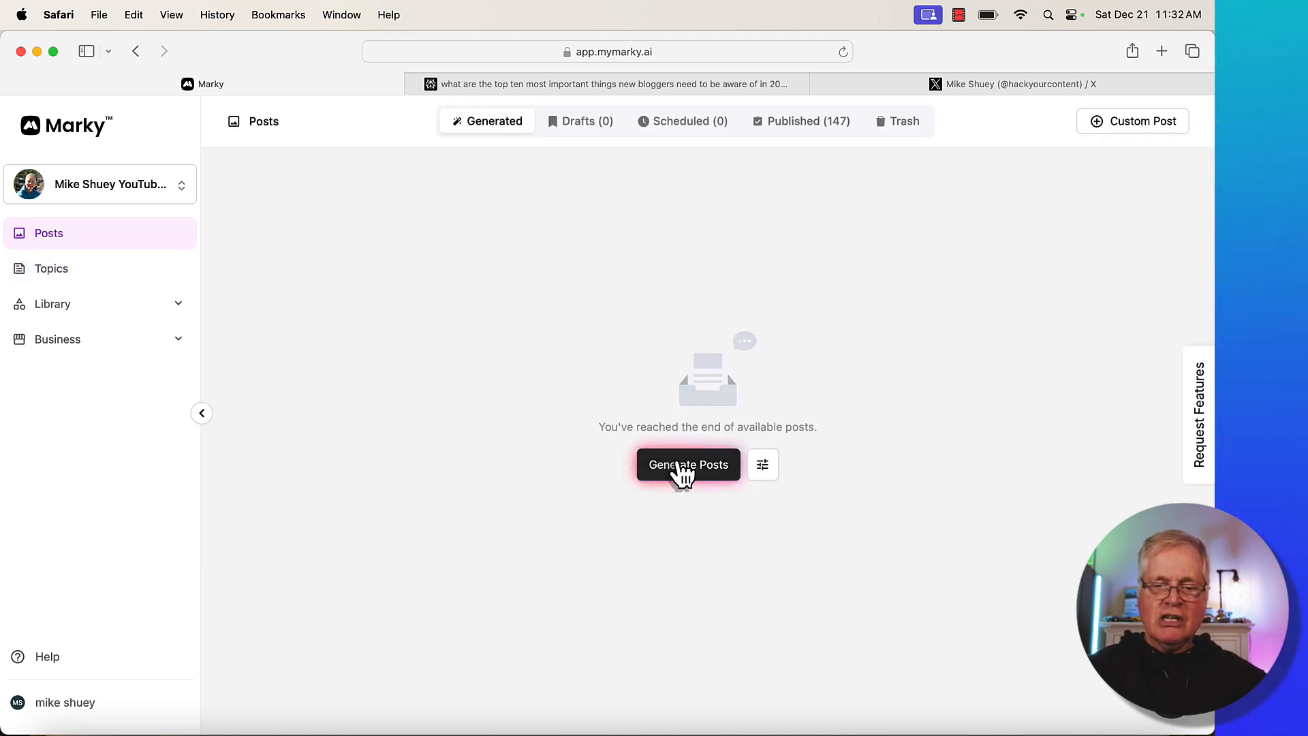
click(687, 465)
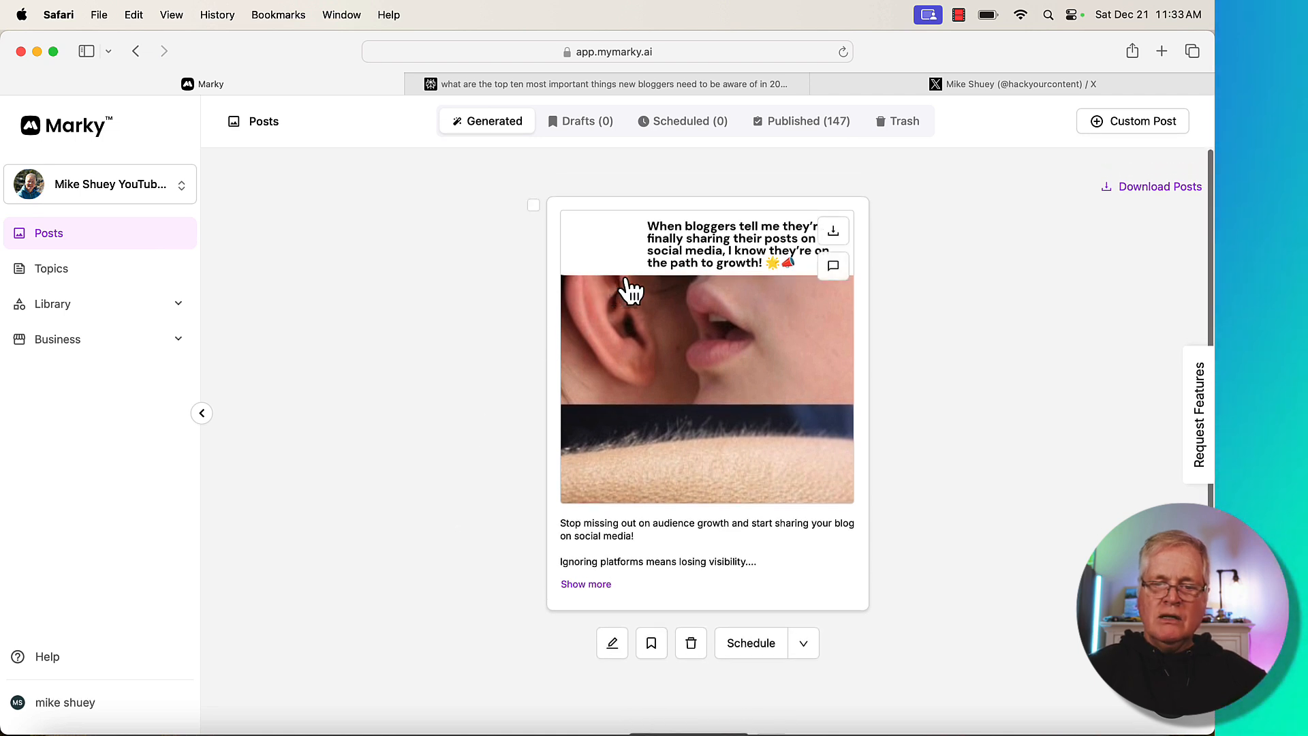
mouse_move(940, 517)
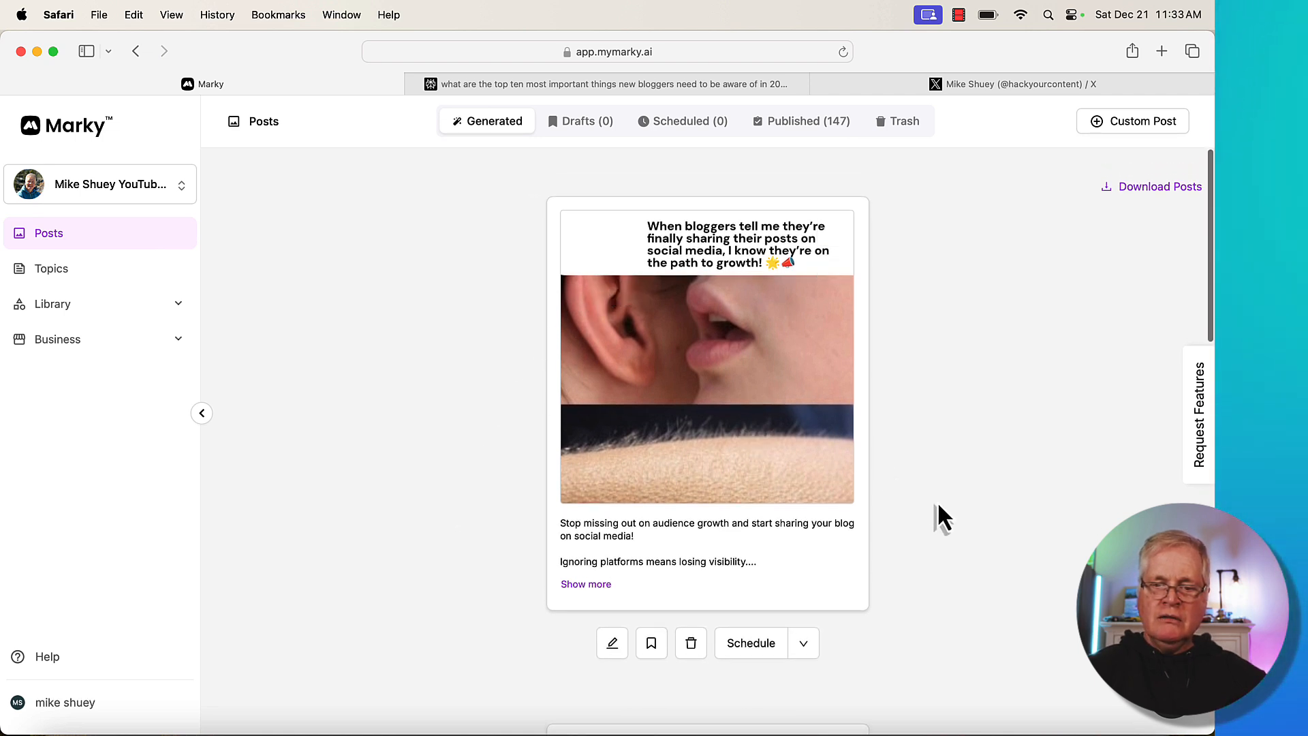
mouse_move(967, 479)
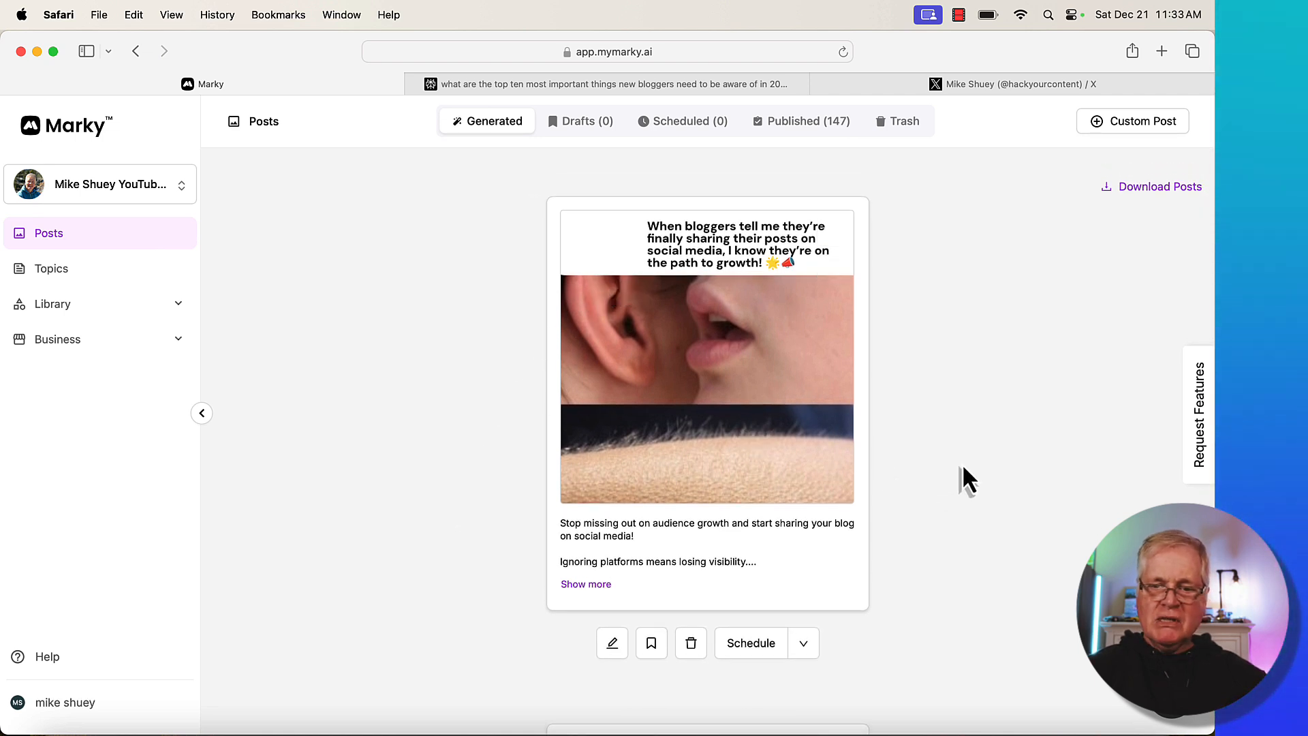
mouse_move(910, 326)
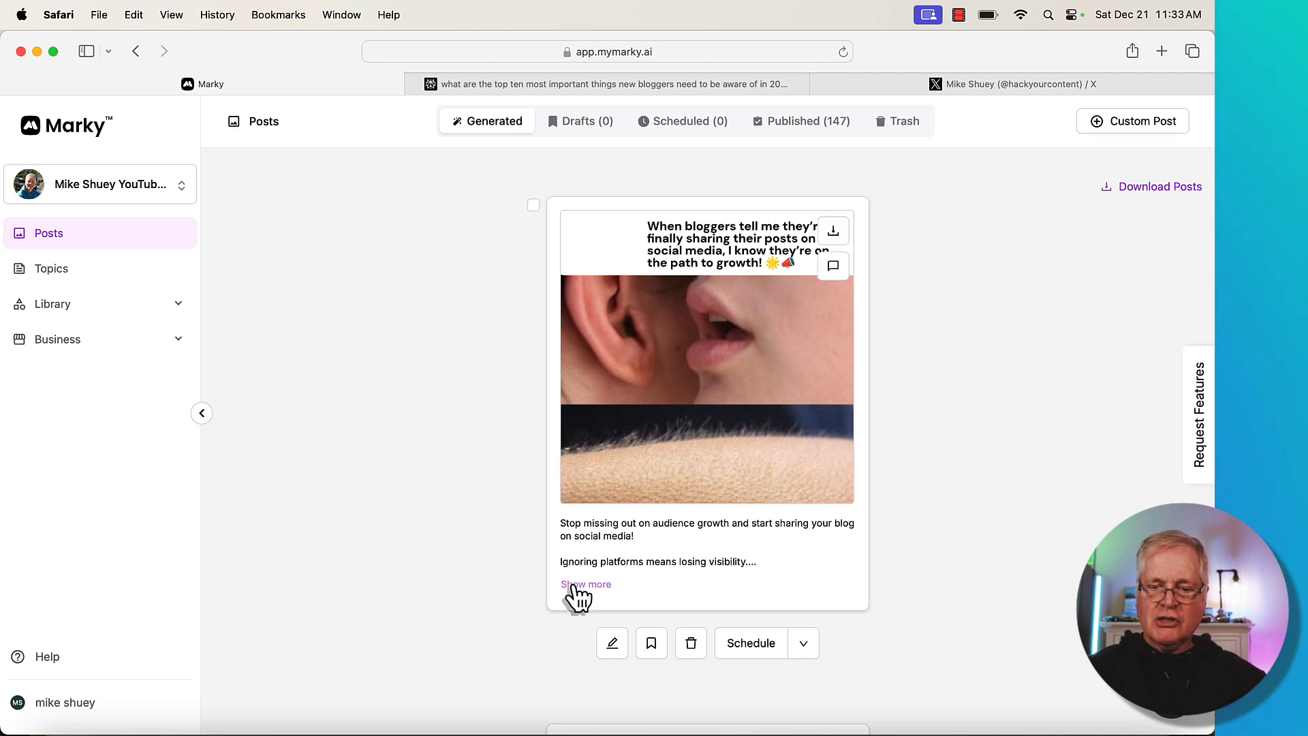
Step: Read the bloggers post caption in full, then collapse it to its preview
click(585, 584)
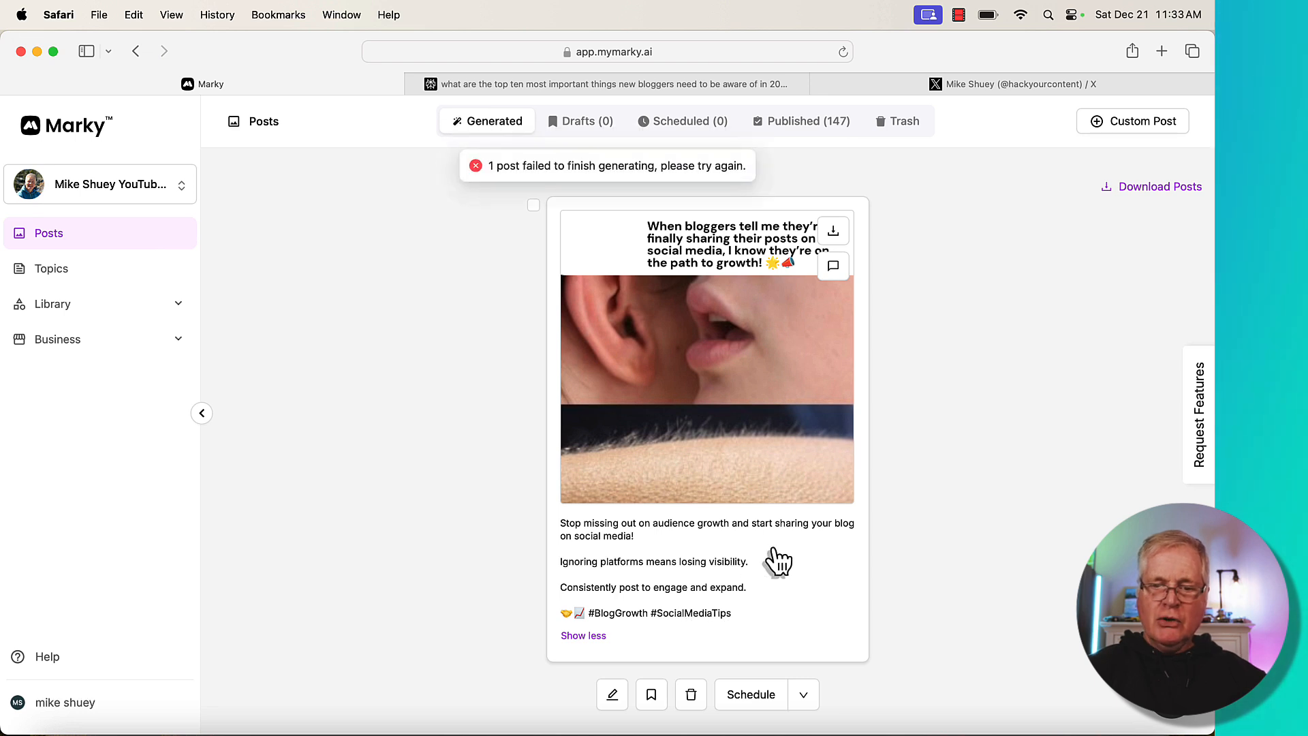
mouse_move(728, 632)
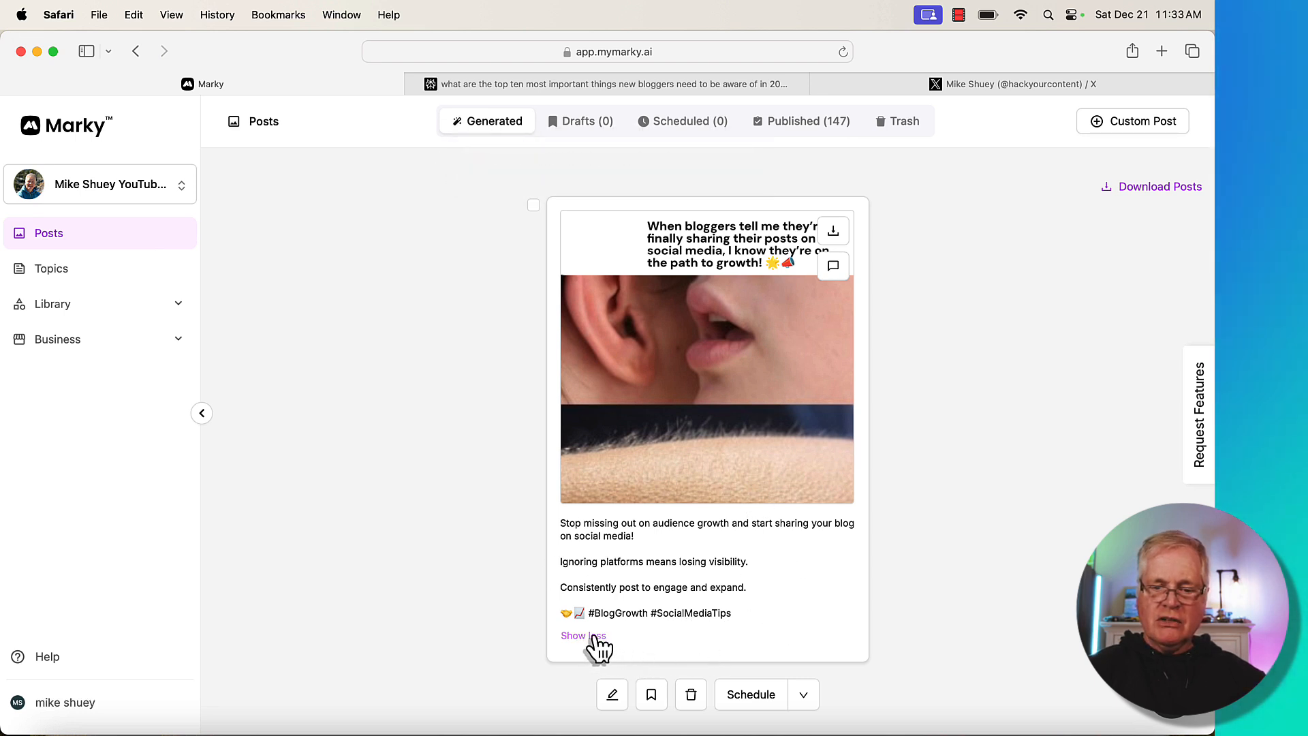
click(581, 635)
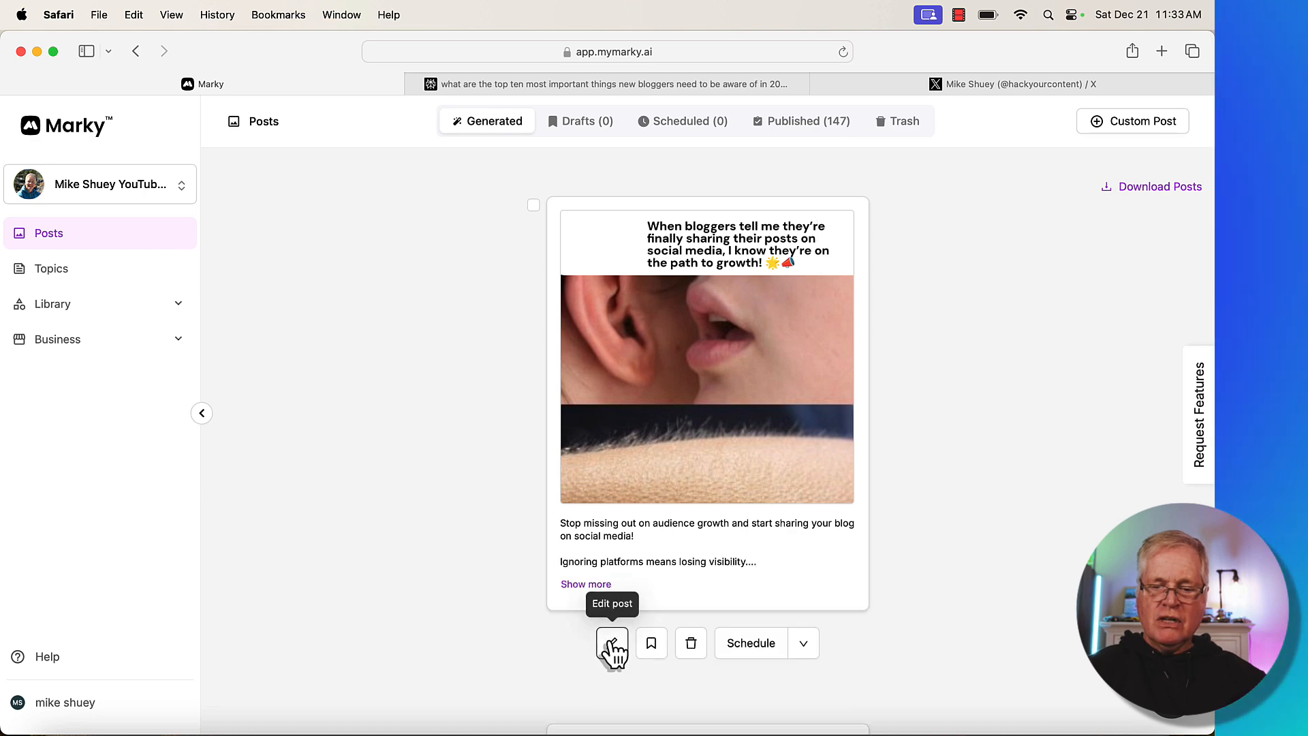
Step: Open the bloggers post in the editor and place the cursor in its caption
click(611, 642)
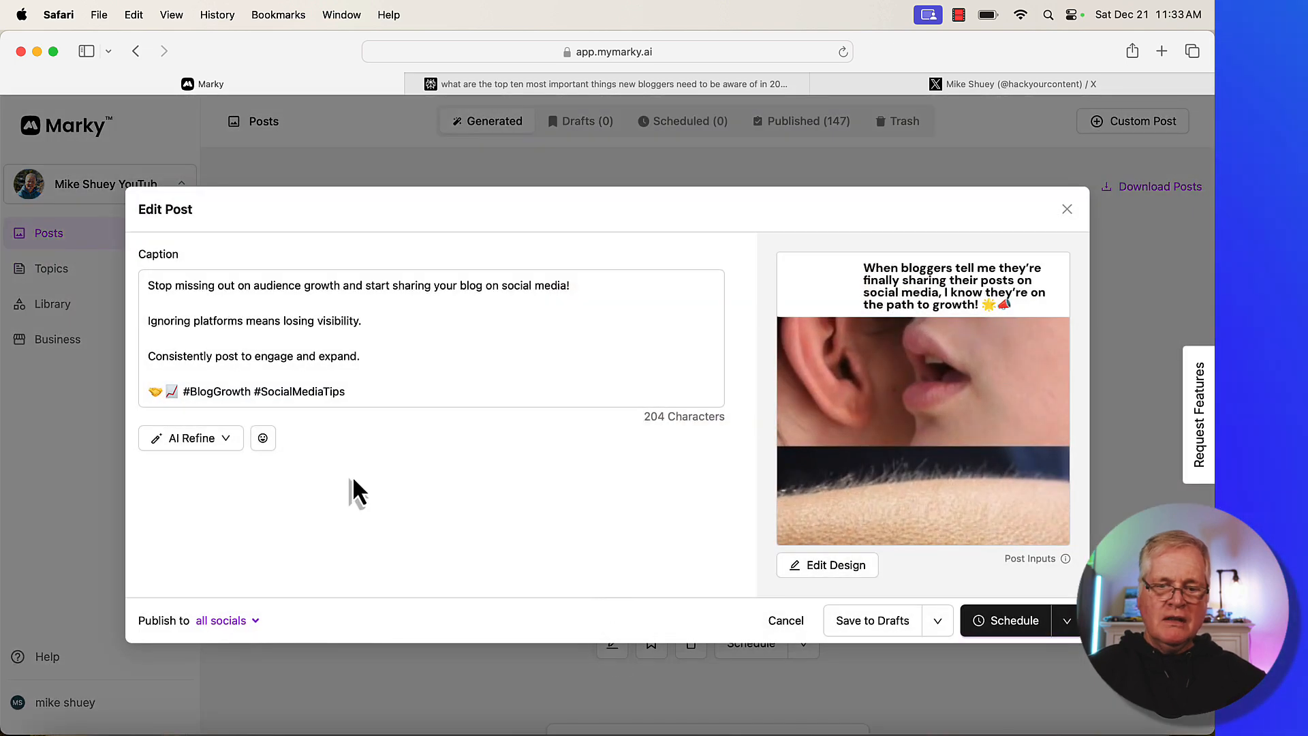
click(349, 391)
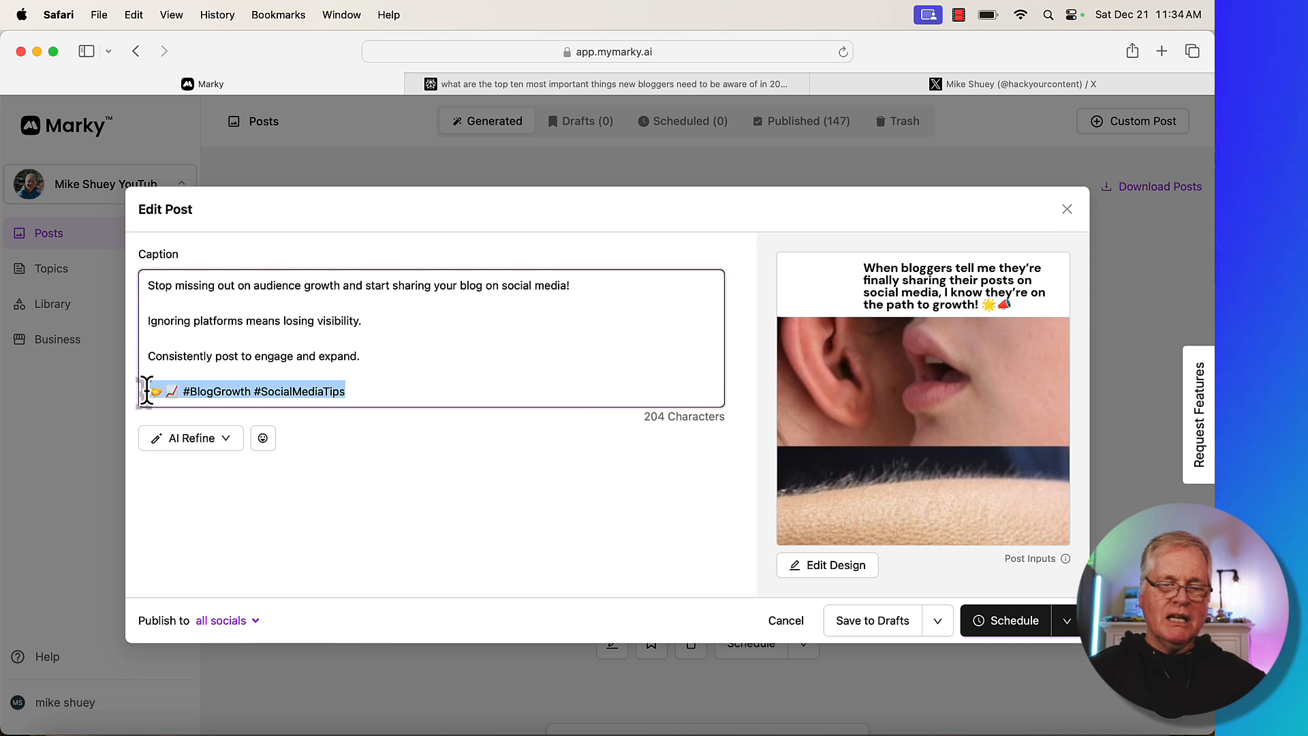
Step: Trim the hashtags from the bloggers caption, skip AI Refine, and schedule the post
click(190, 402)
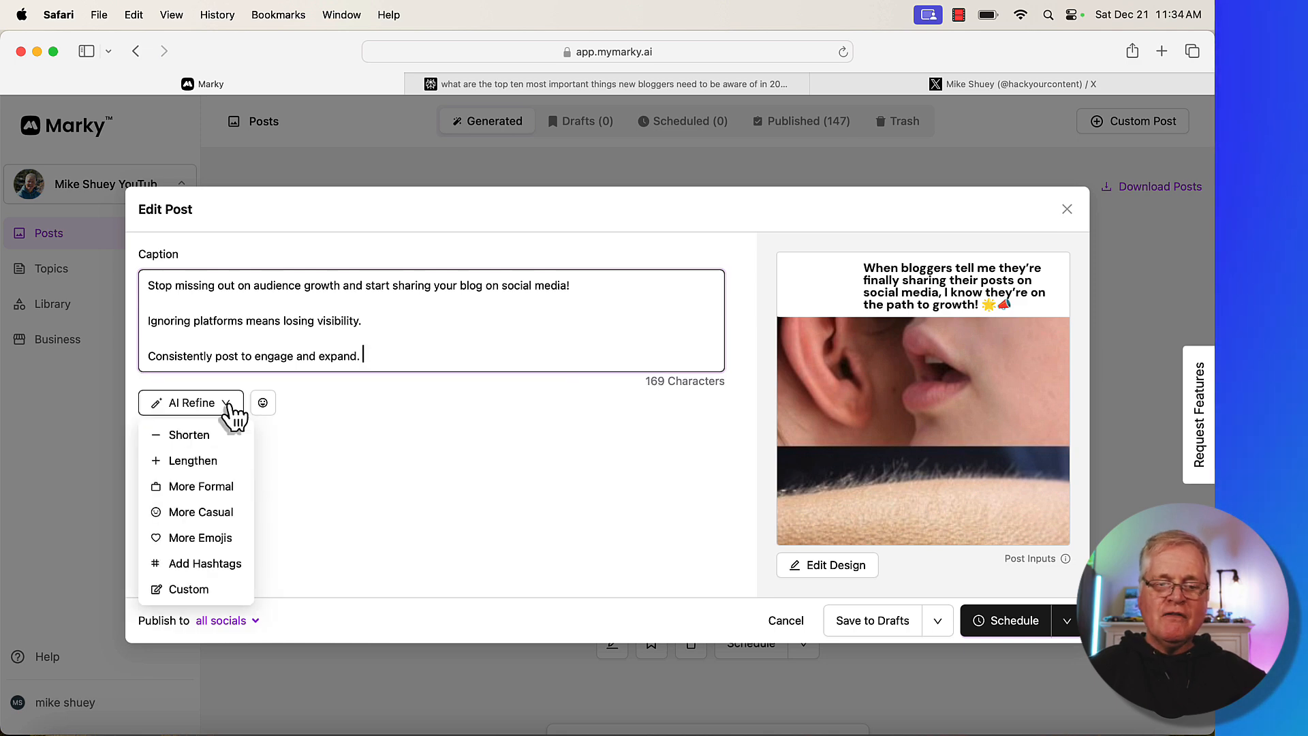
mouse_move(216, 442)
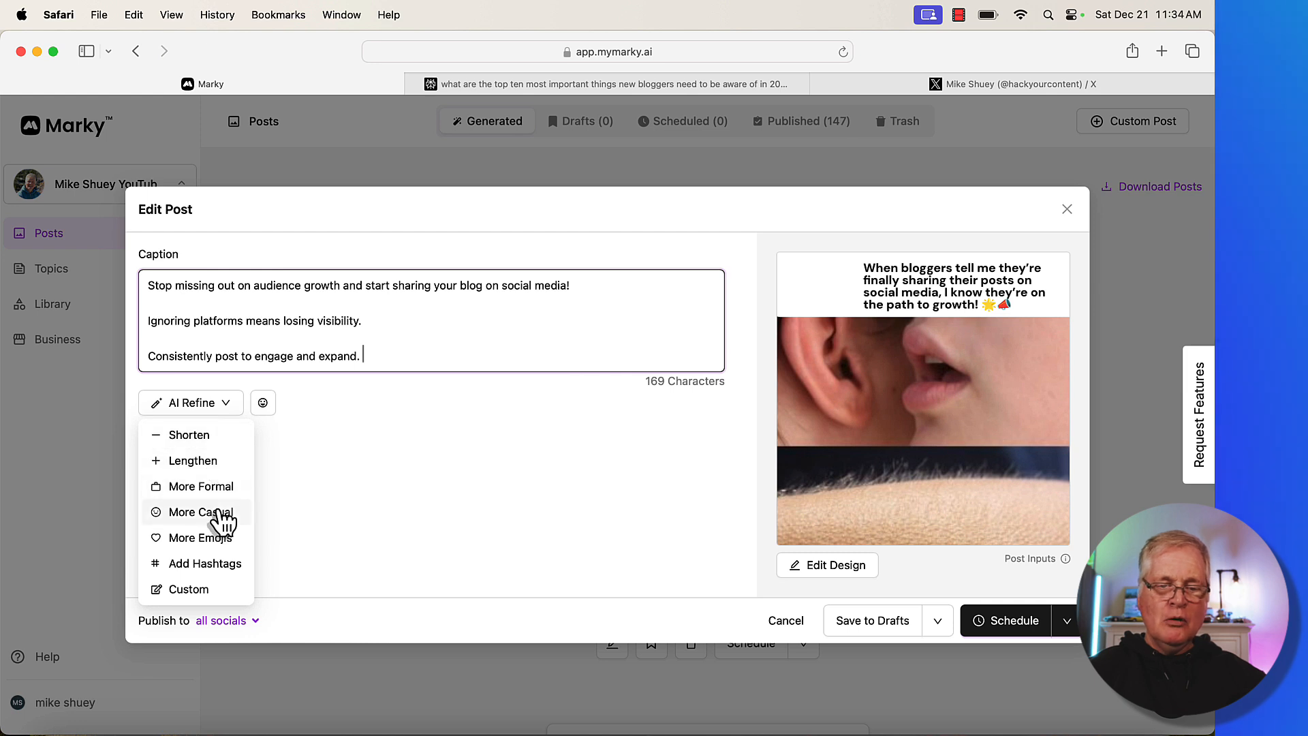
mouse_move(213, 580)
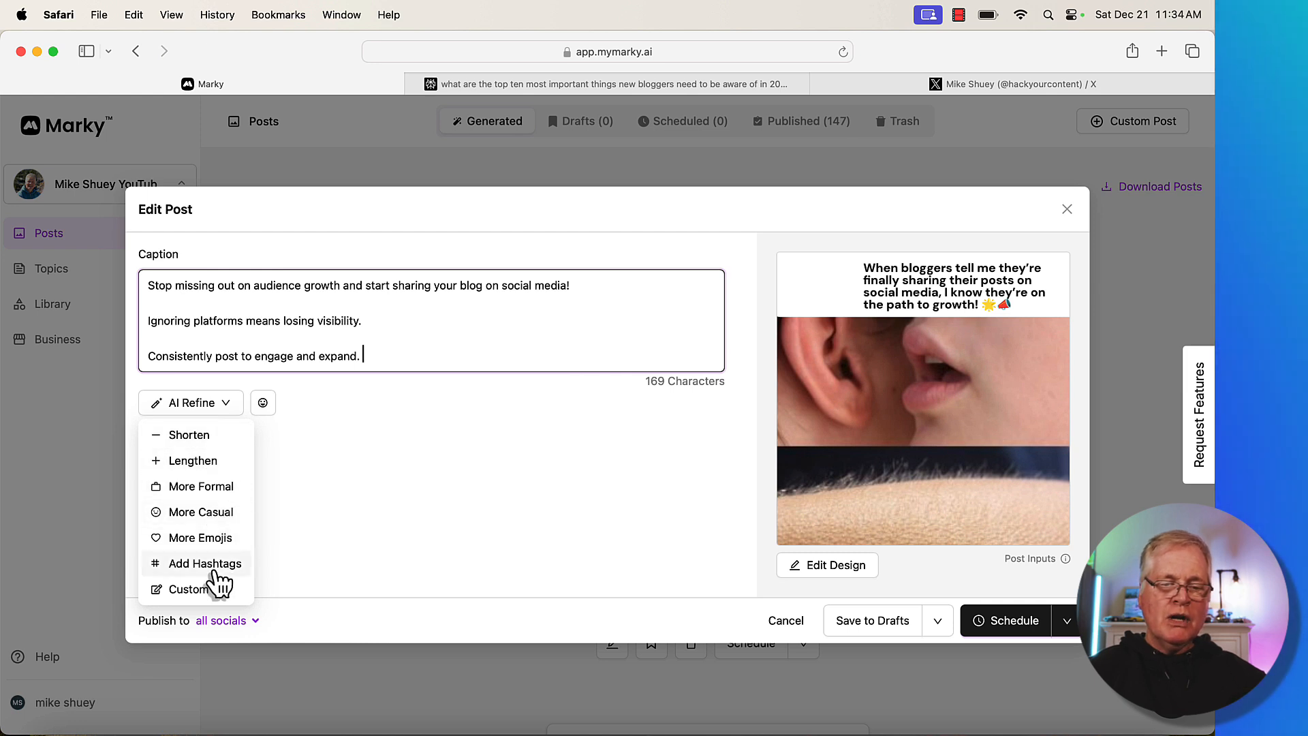
click(190, 401)
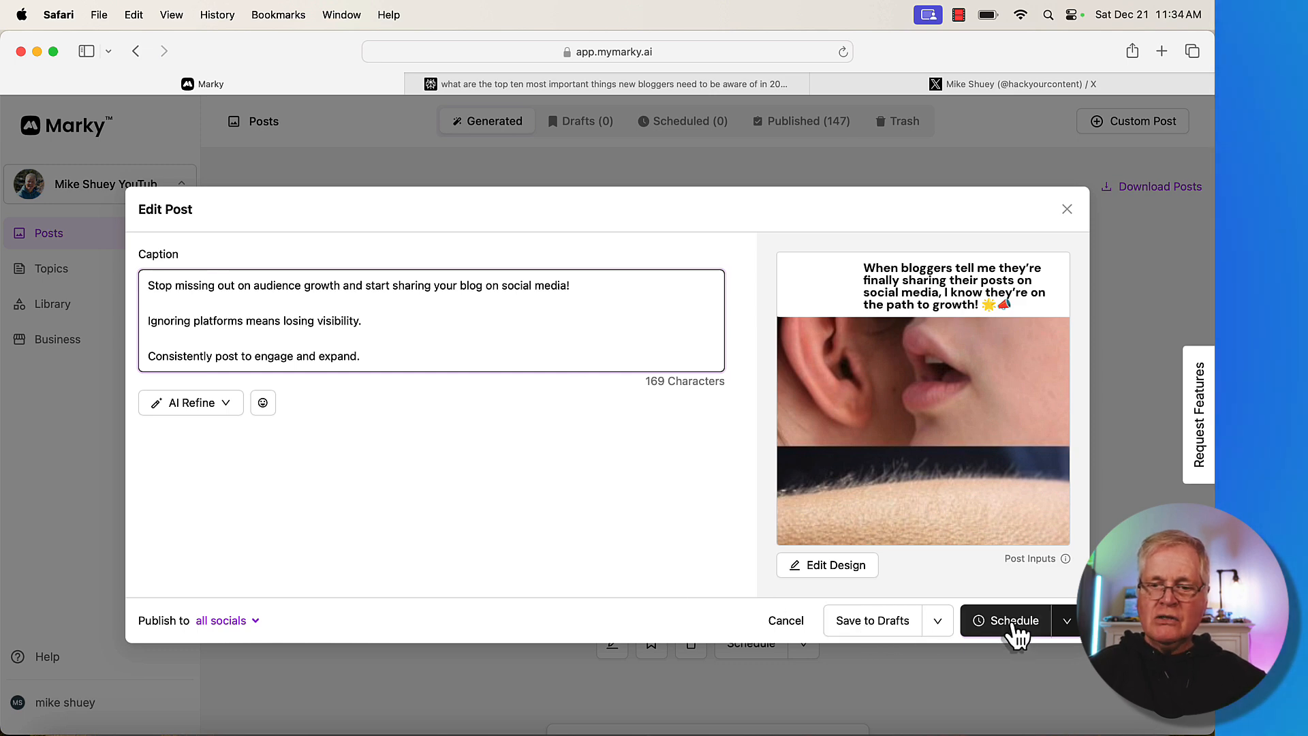
click(361, 356)
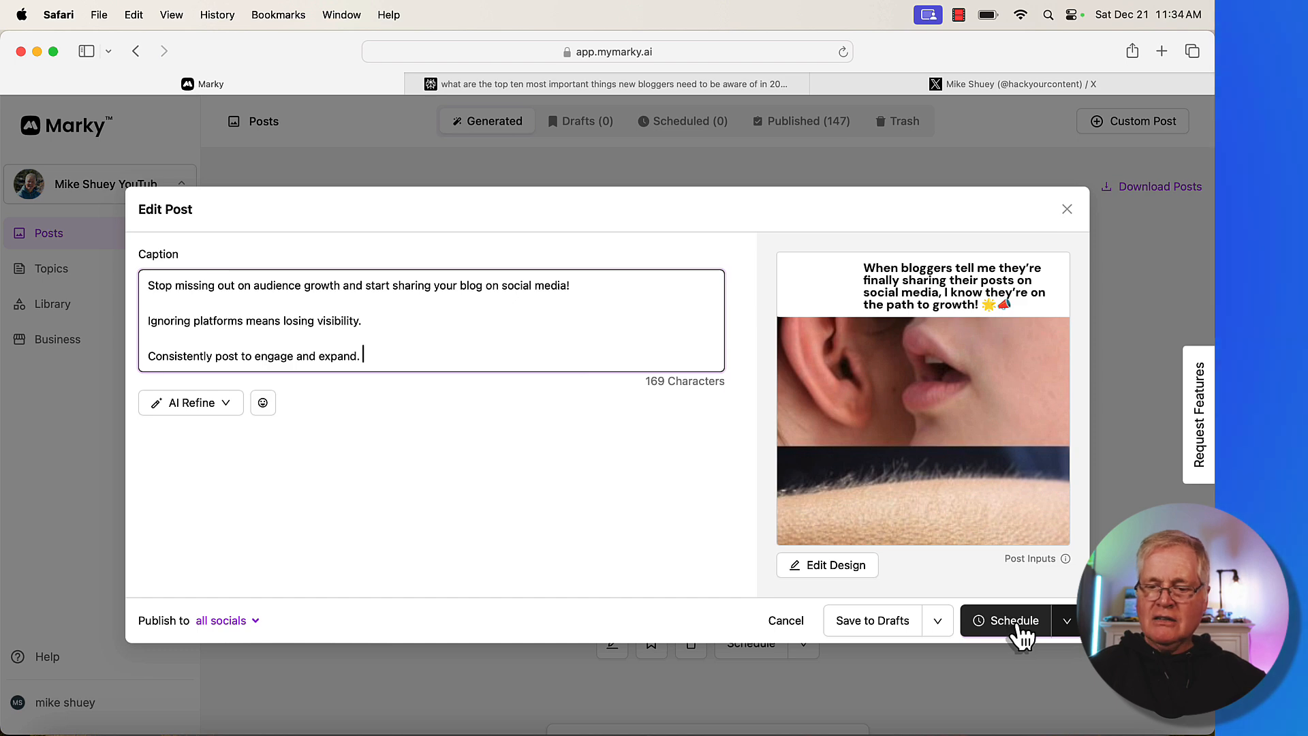
click(1013, 620)
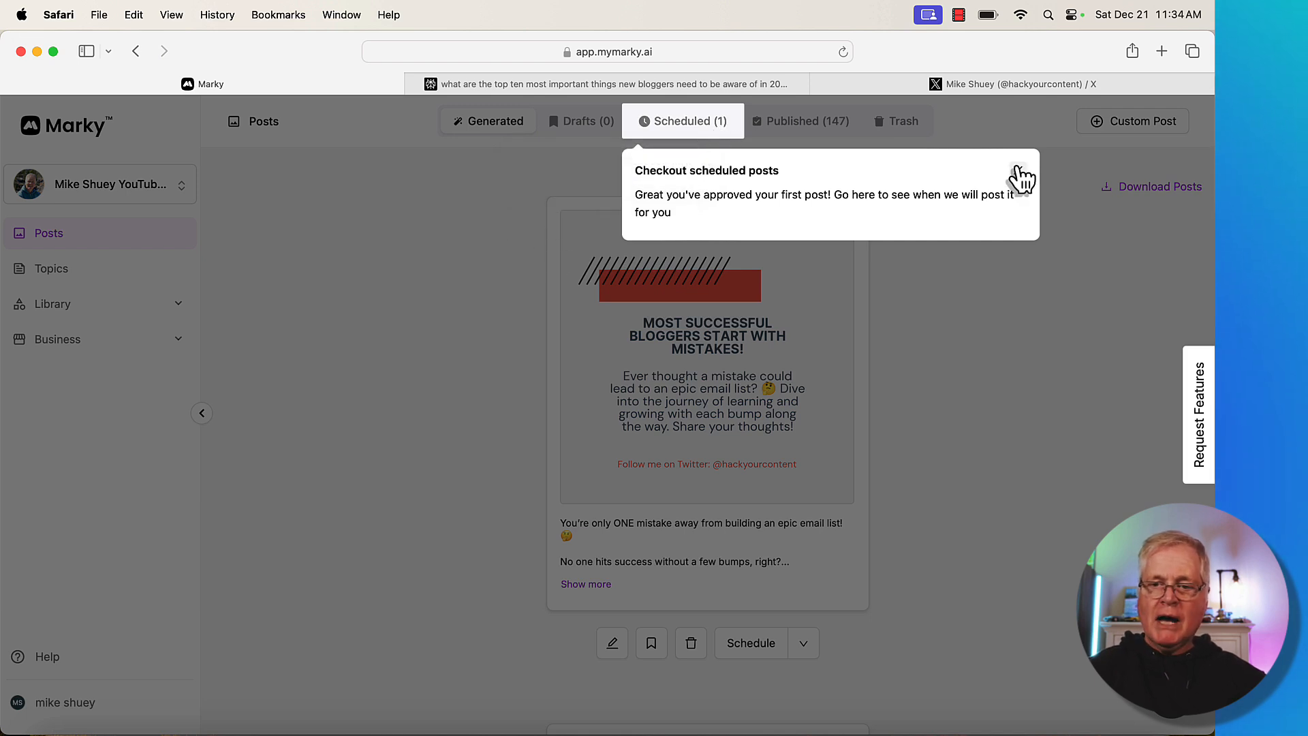
Step: Dismiss the scheduled-posts tip and scroll to the monetization post at the feed's end
click(487, 122)
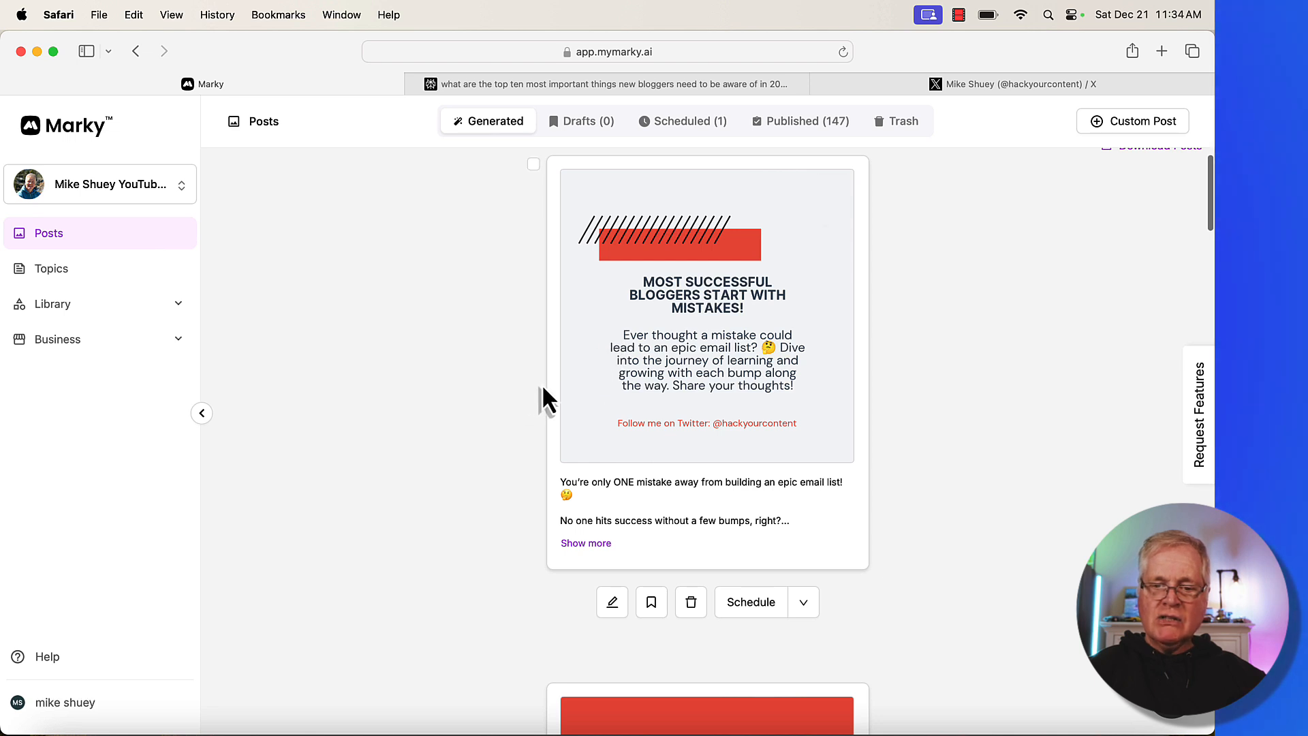
scroll(down, 3)
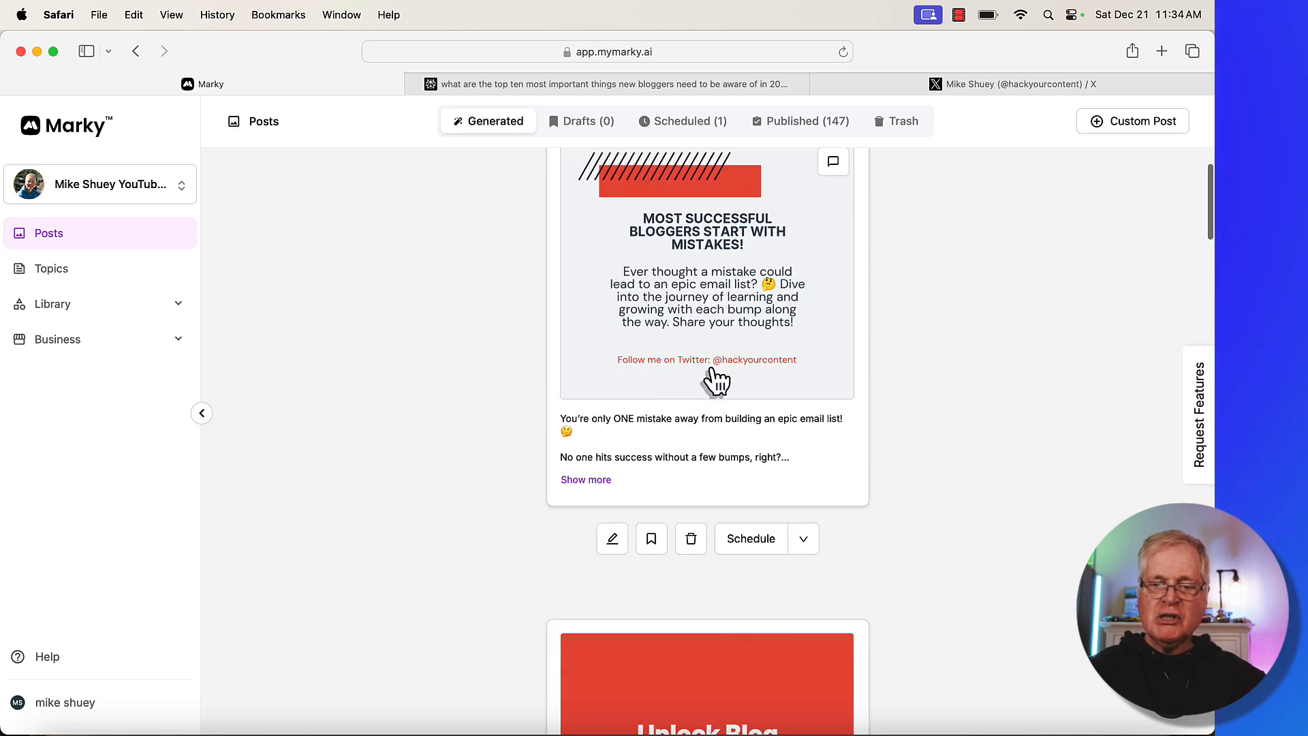
mouse_move(713, 386)
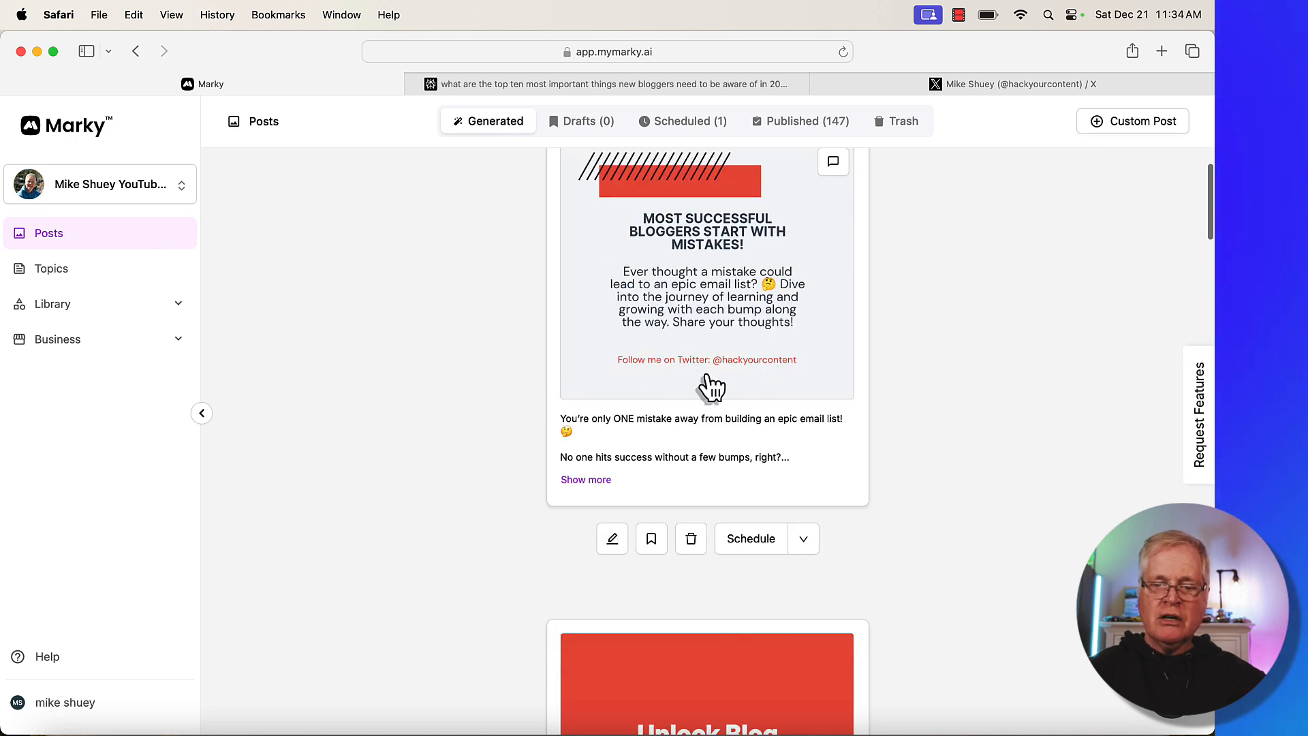
scroll(down, 3)
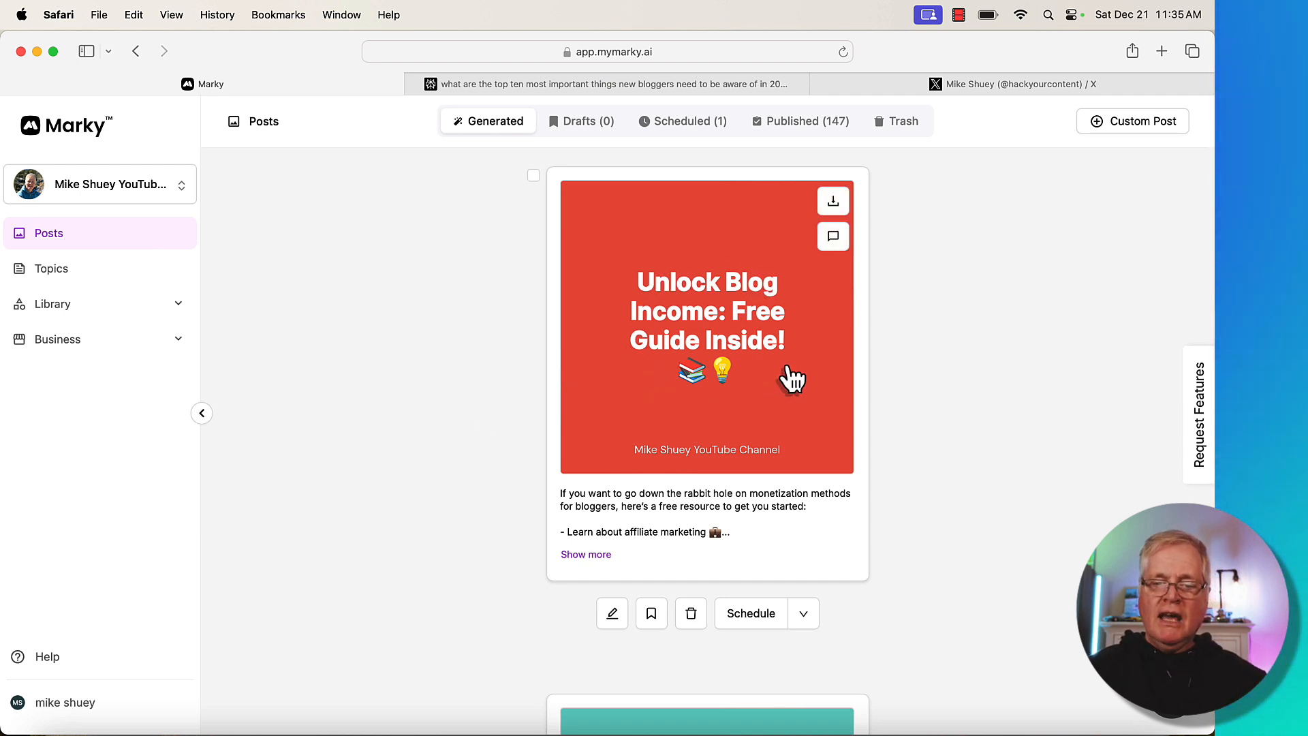
mouse_move(701, 521)
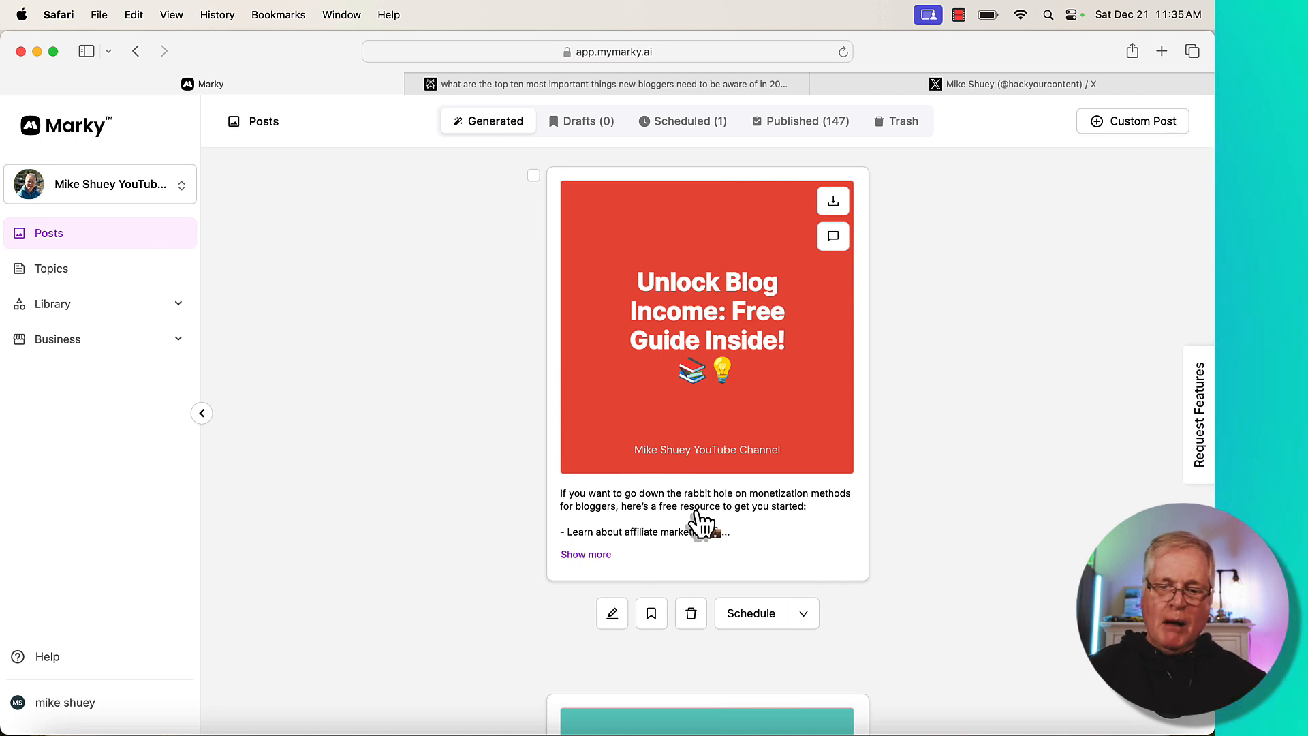
scroll(down, 3)
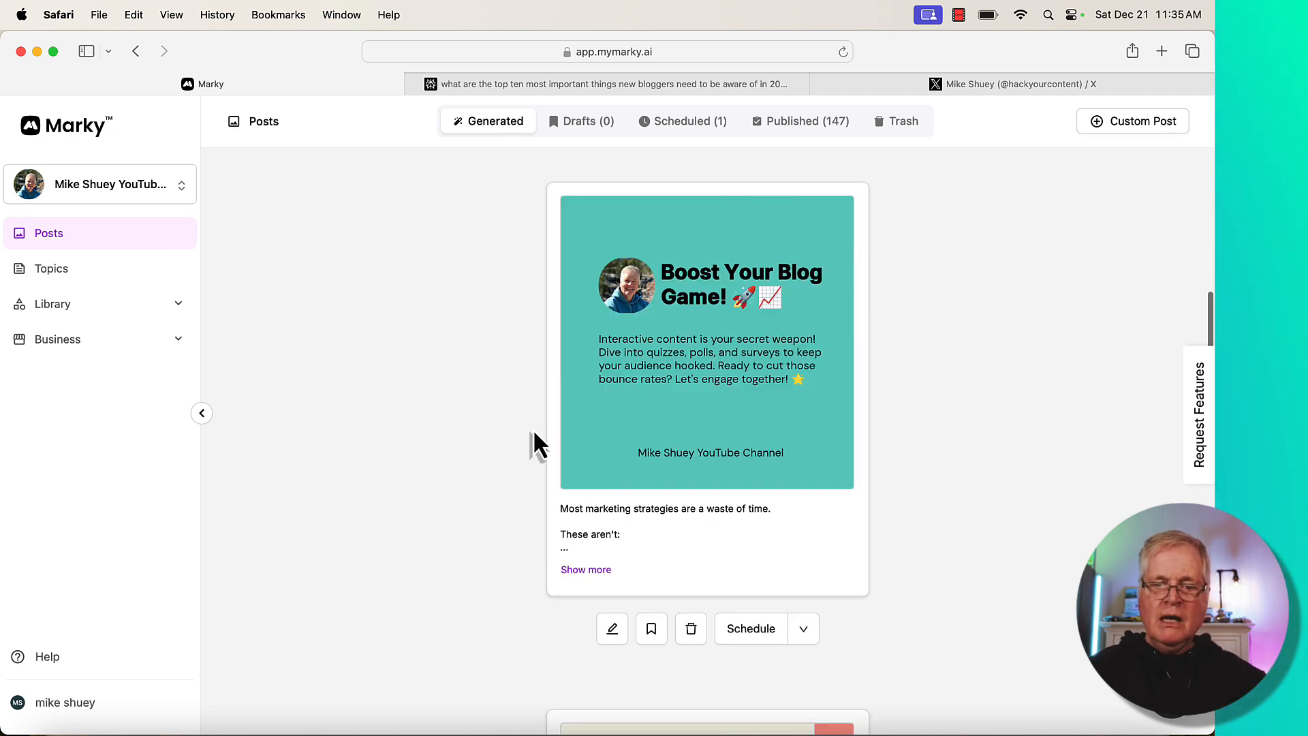
mouse_move(627, 317)
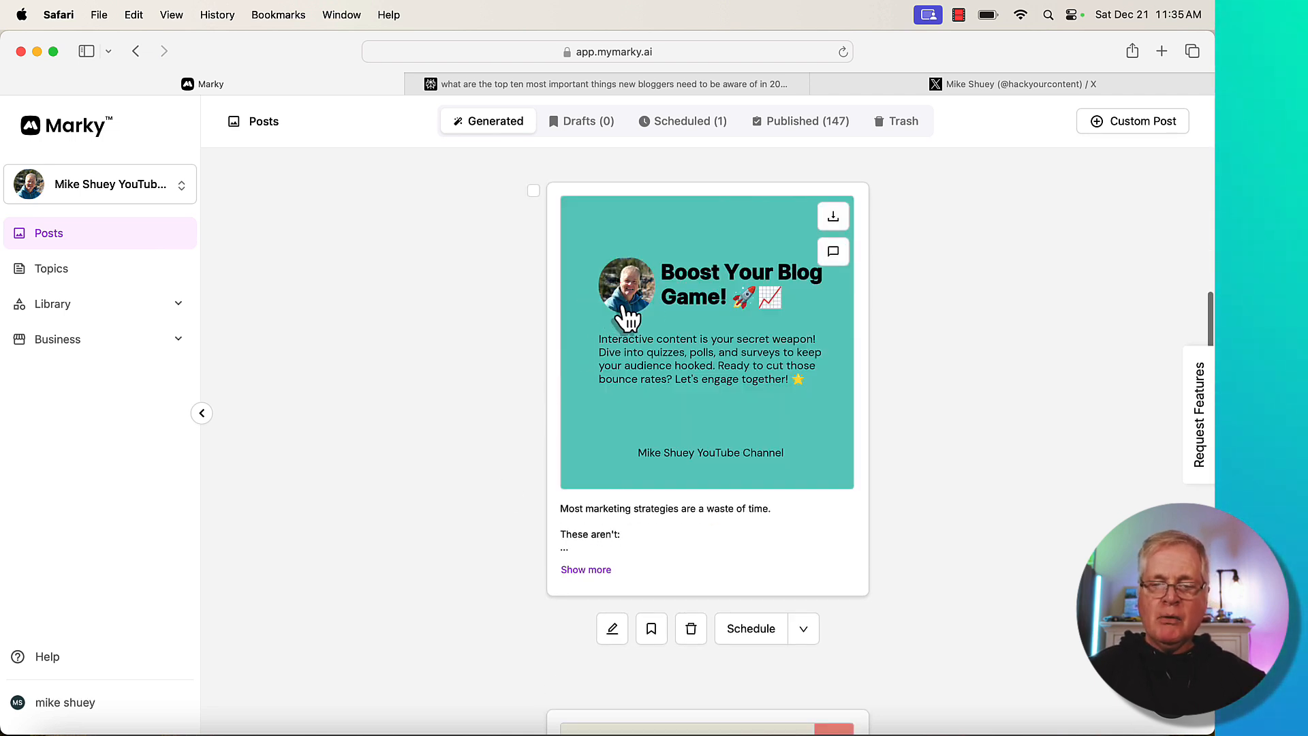
mouse_move(602, 417)
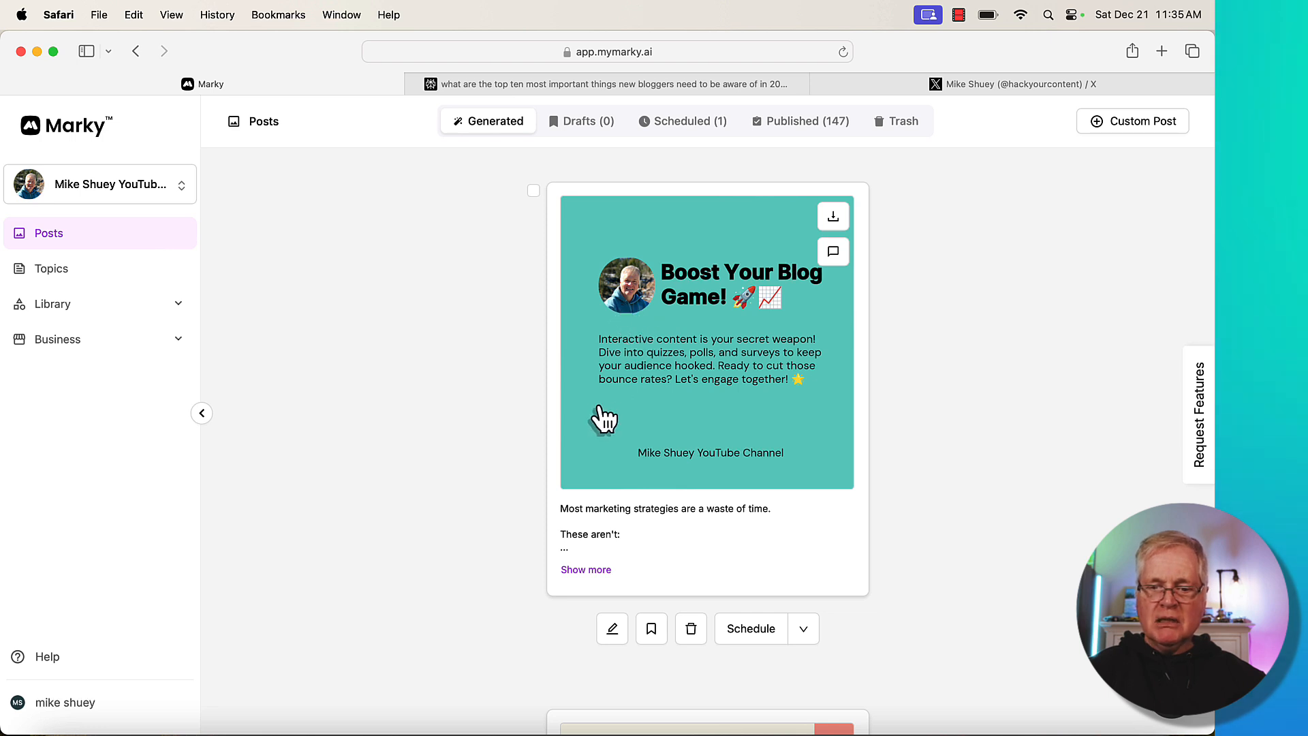
mouse_move(711, 467)
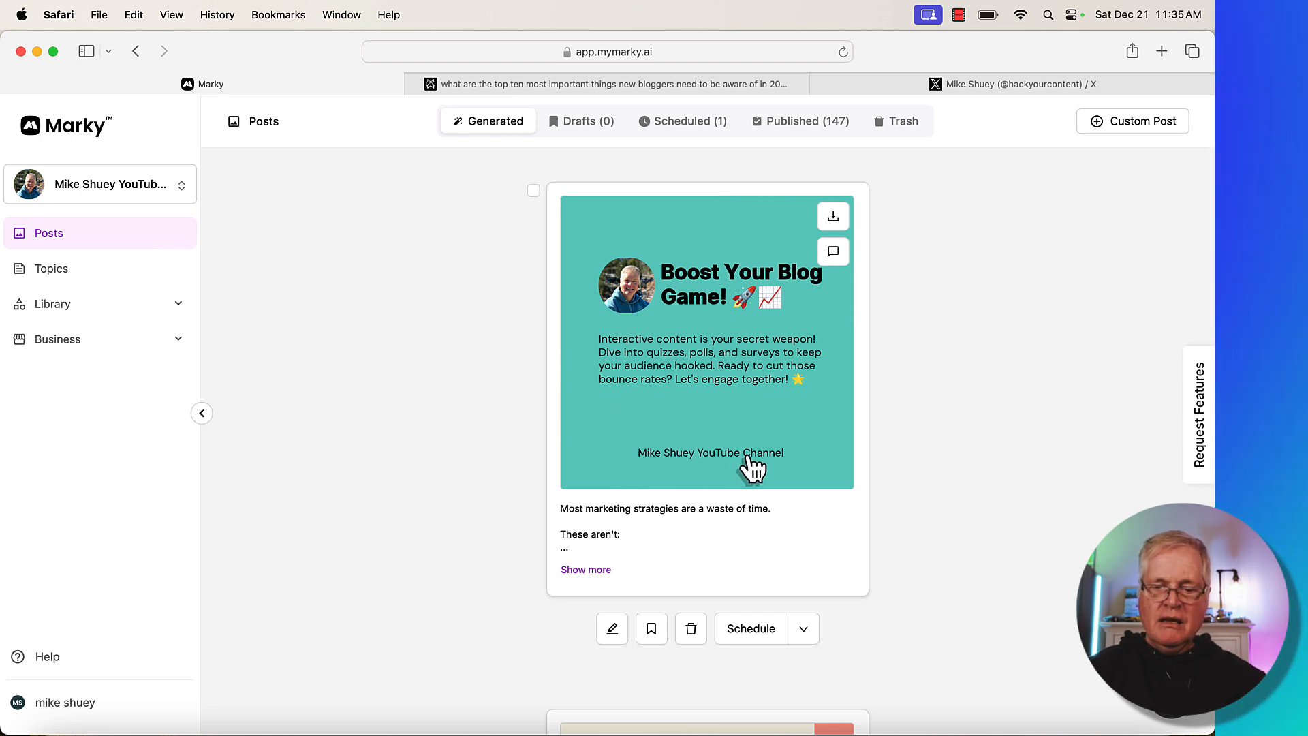
mouse_move(750, 474)
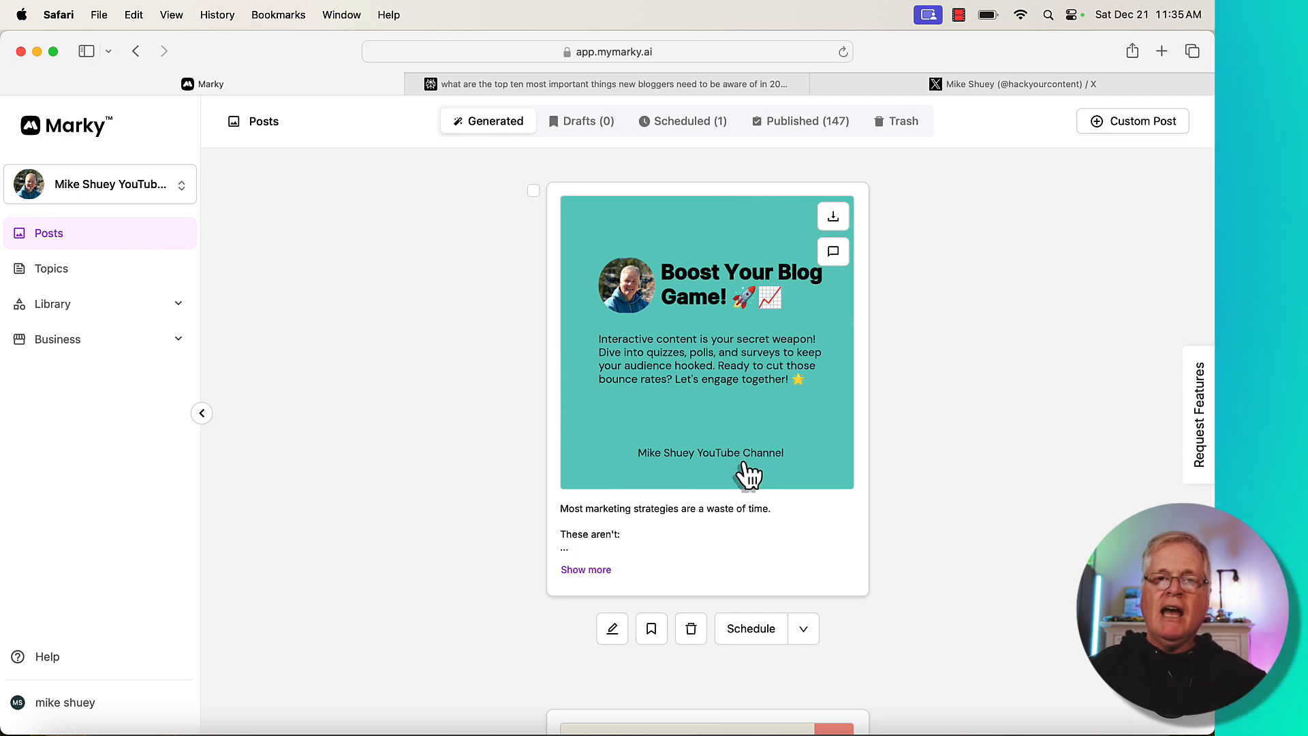
mouse_move(770, 476)
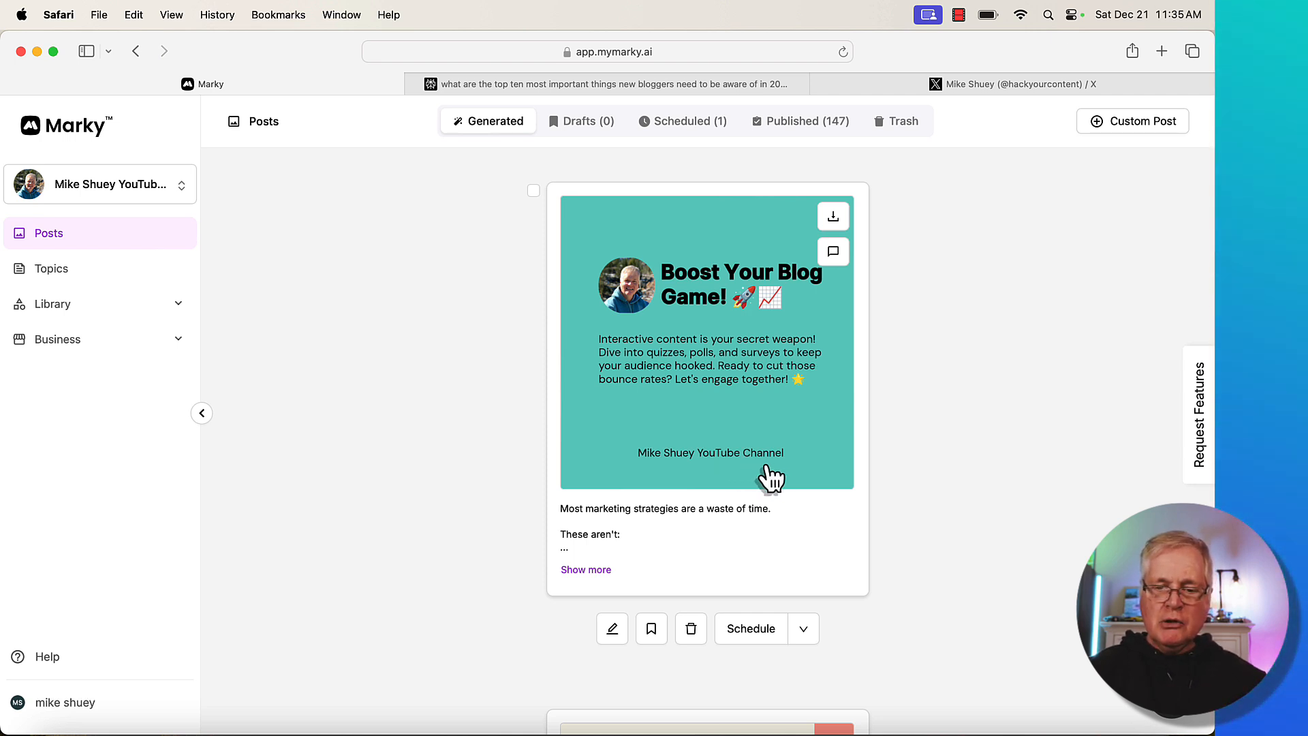
scroll(down, 3)
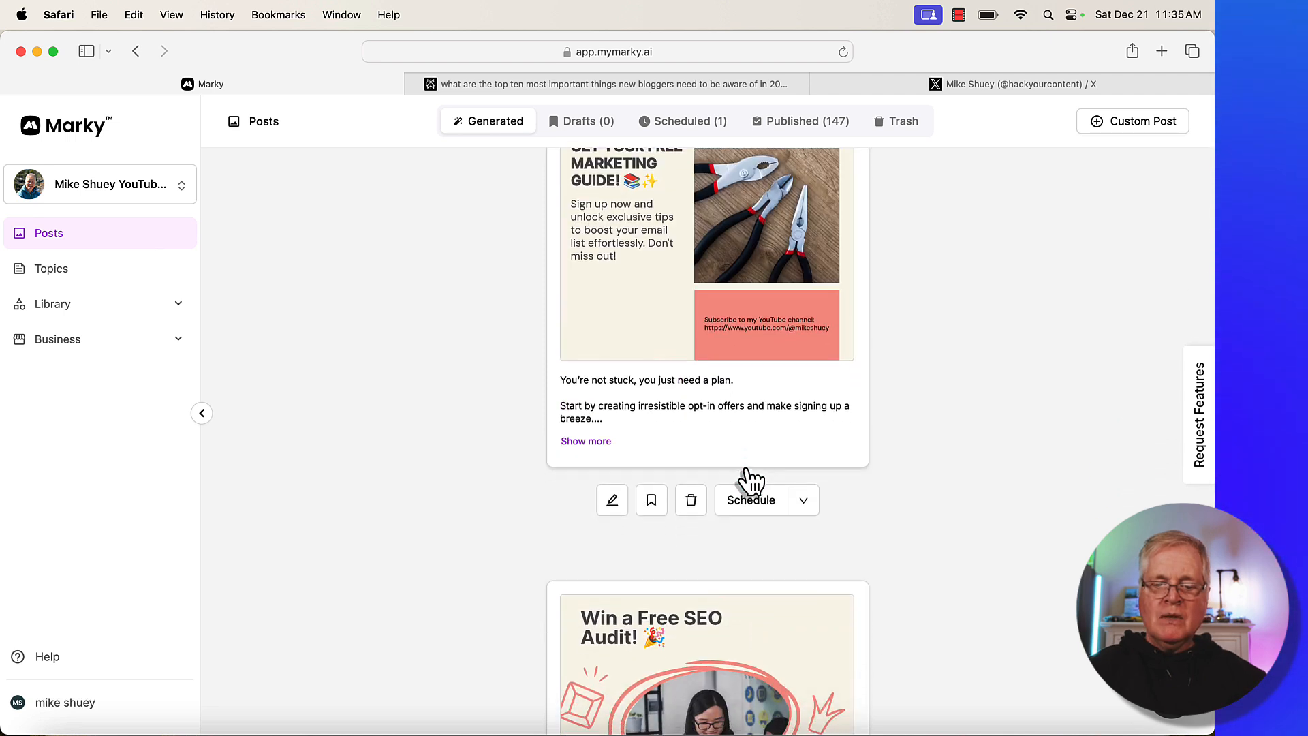
scroll(down, 3)
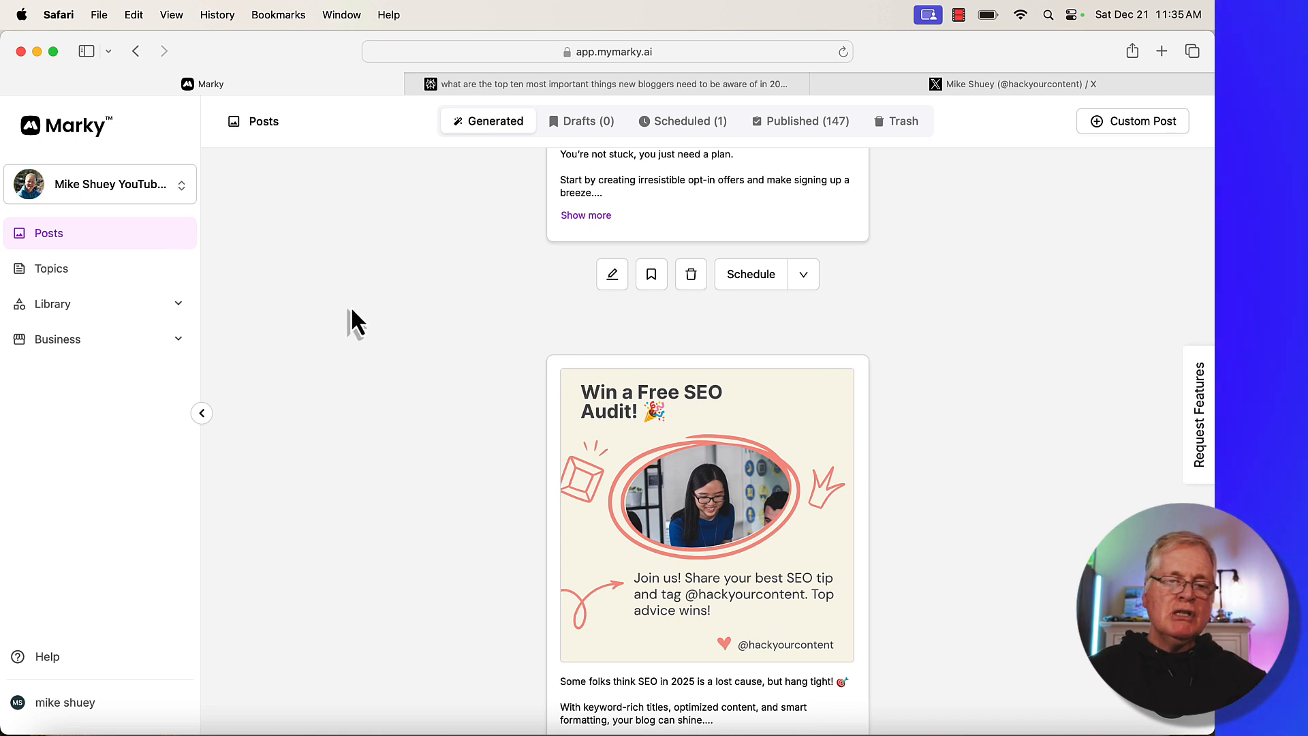
mouse_move(505, 342)
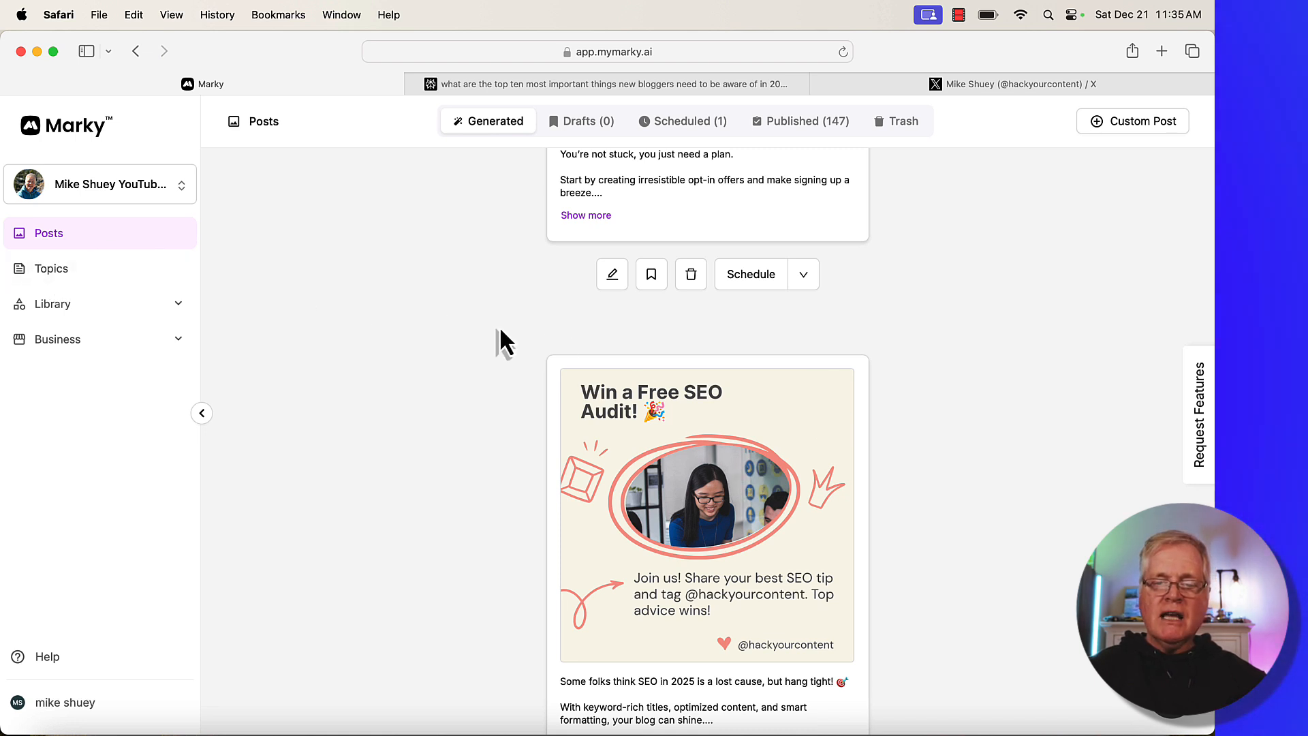
mouse_move(473, 338)
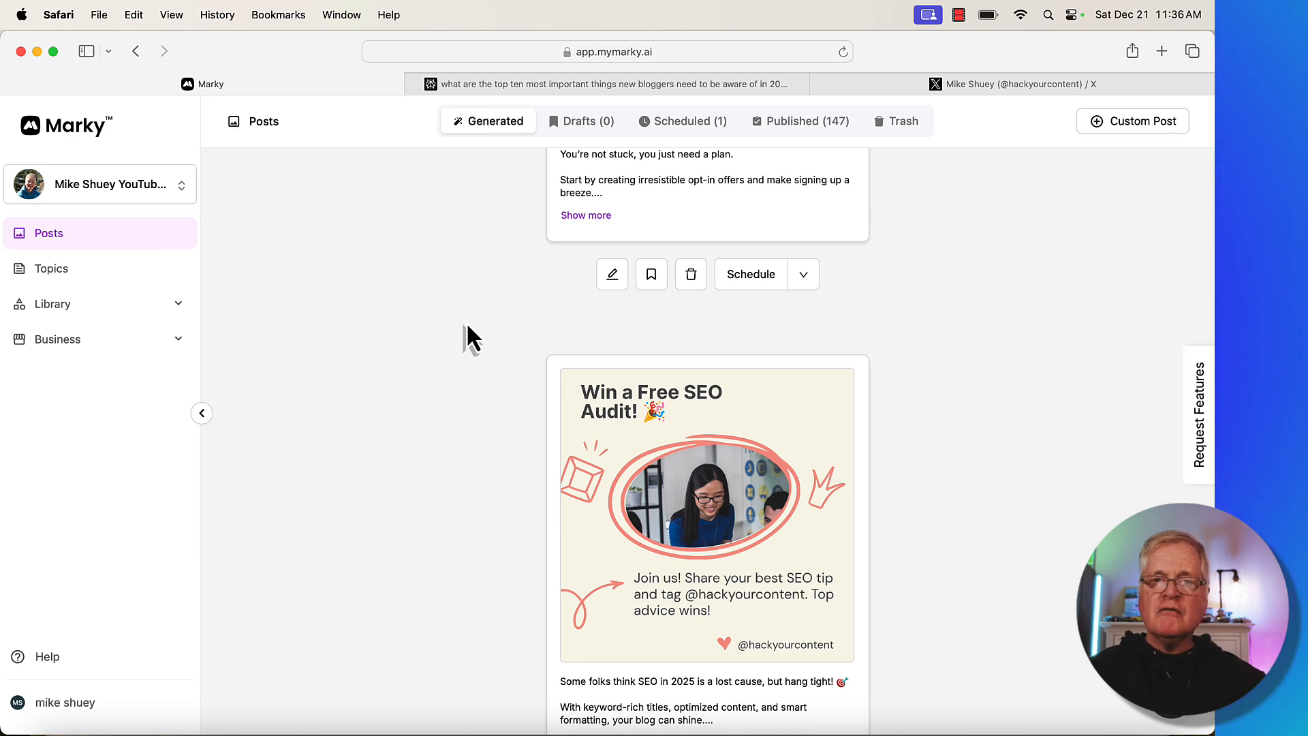
scroll(down, 3)
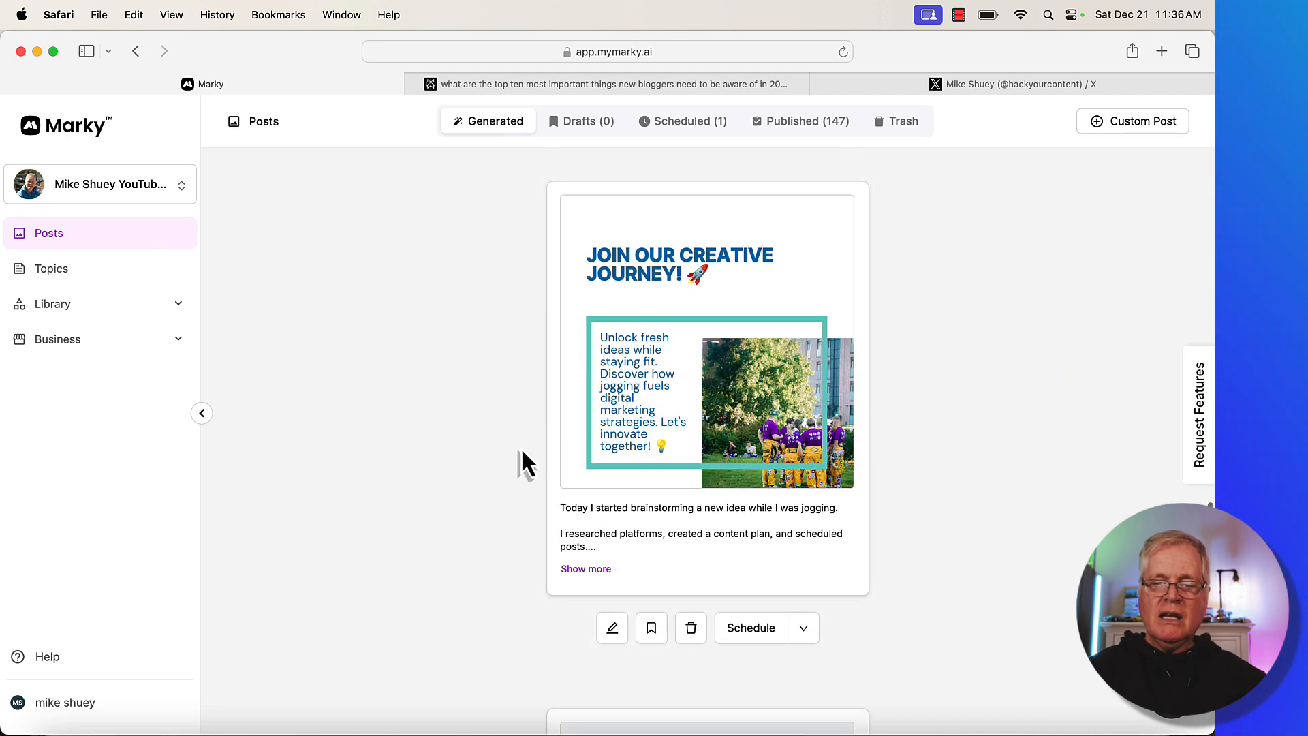
scroll(down, 3)
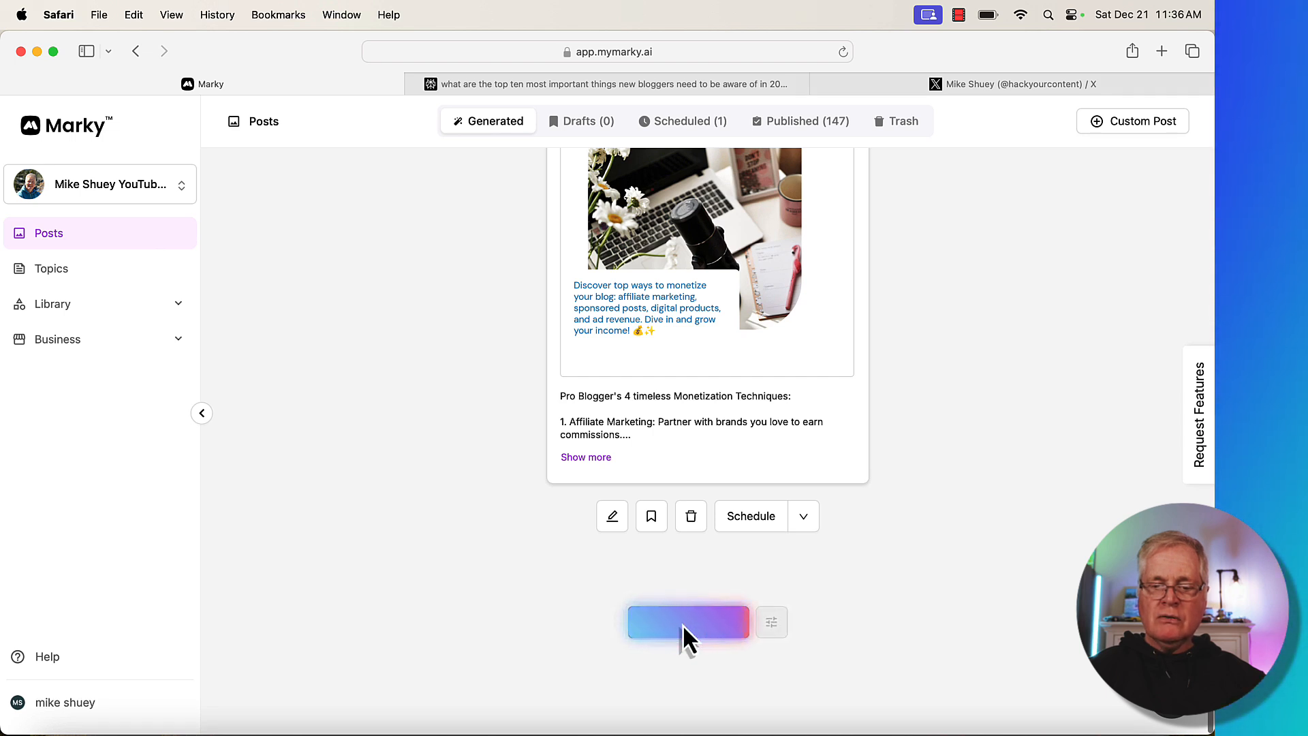
Step: Load more generated posts and scroll down to the SEO hard-drive post
click(687, 621)
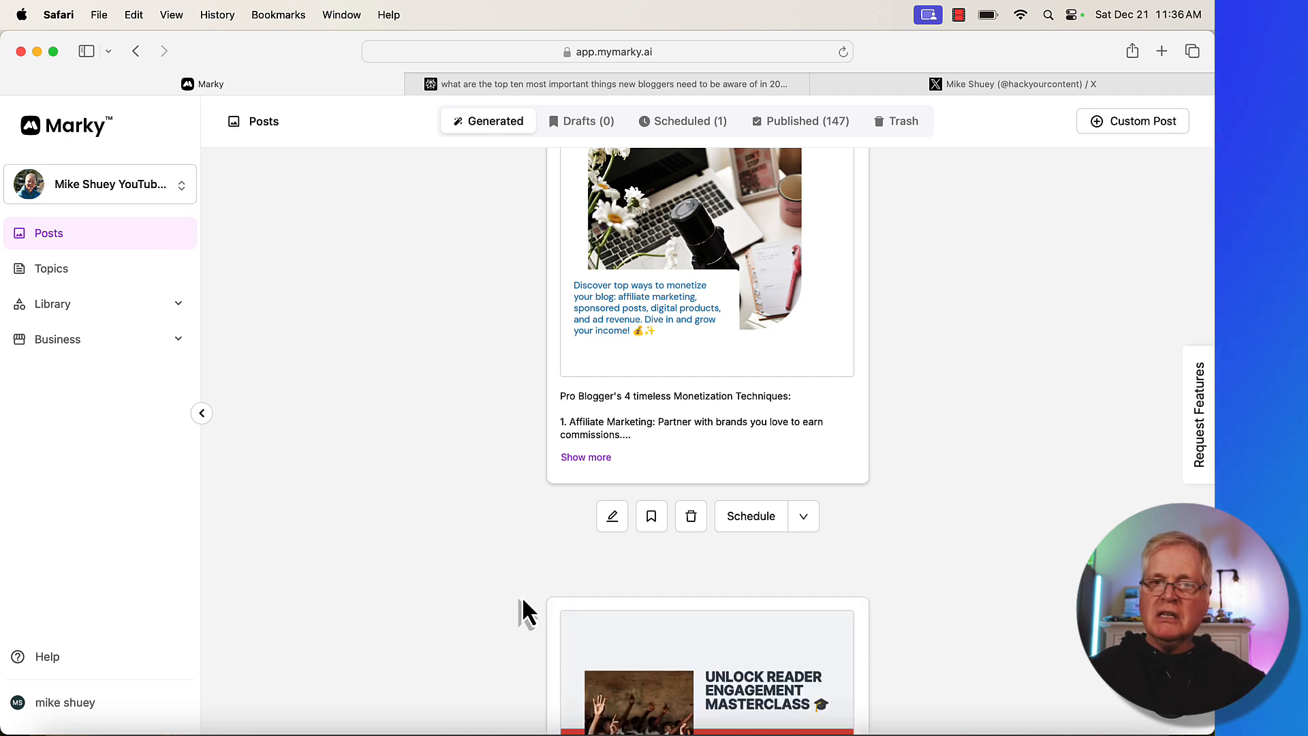
scroll(down, 3)
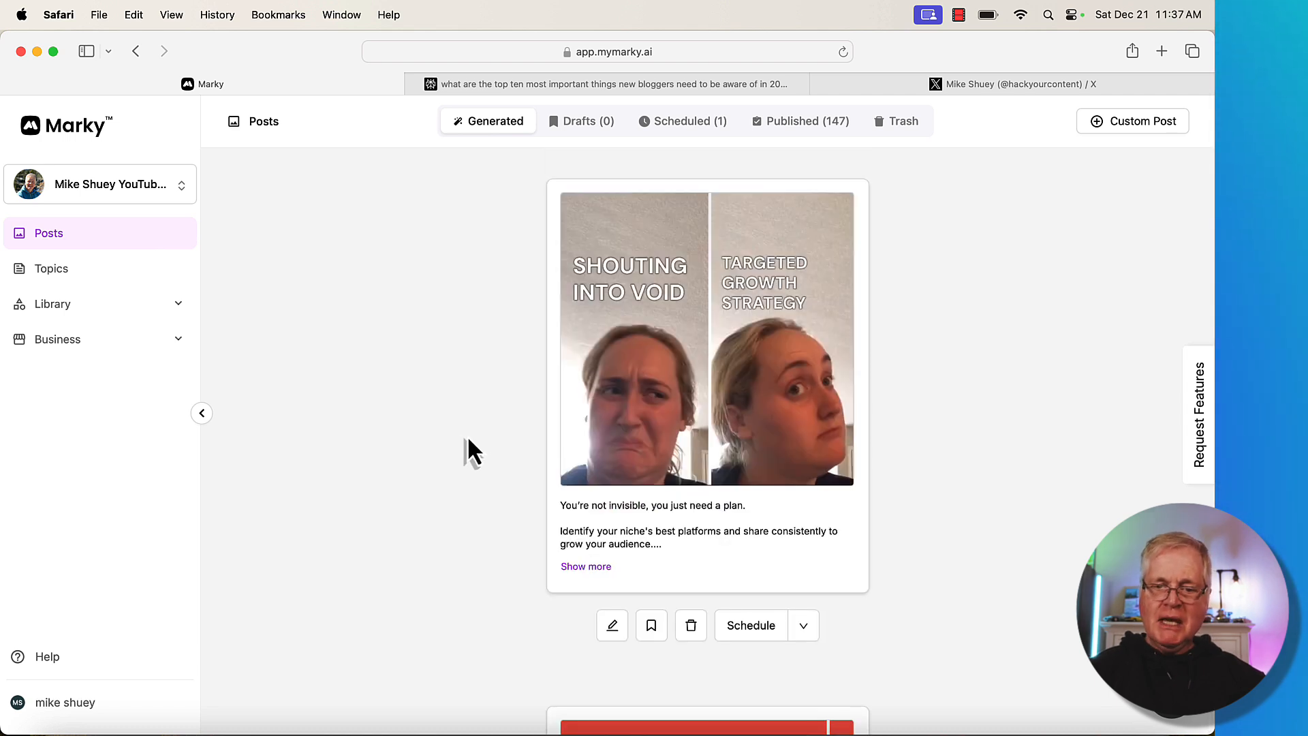
mouse_move(505, 446)
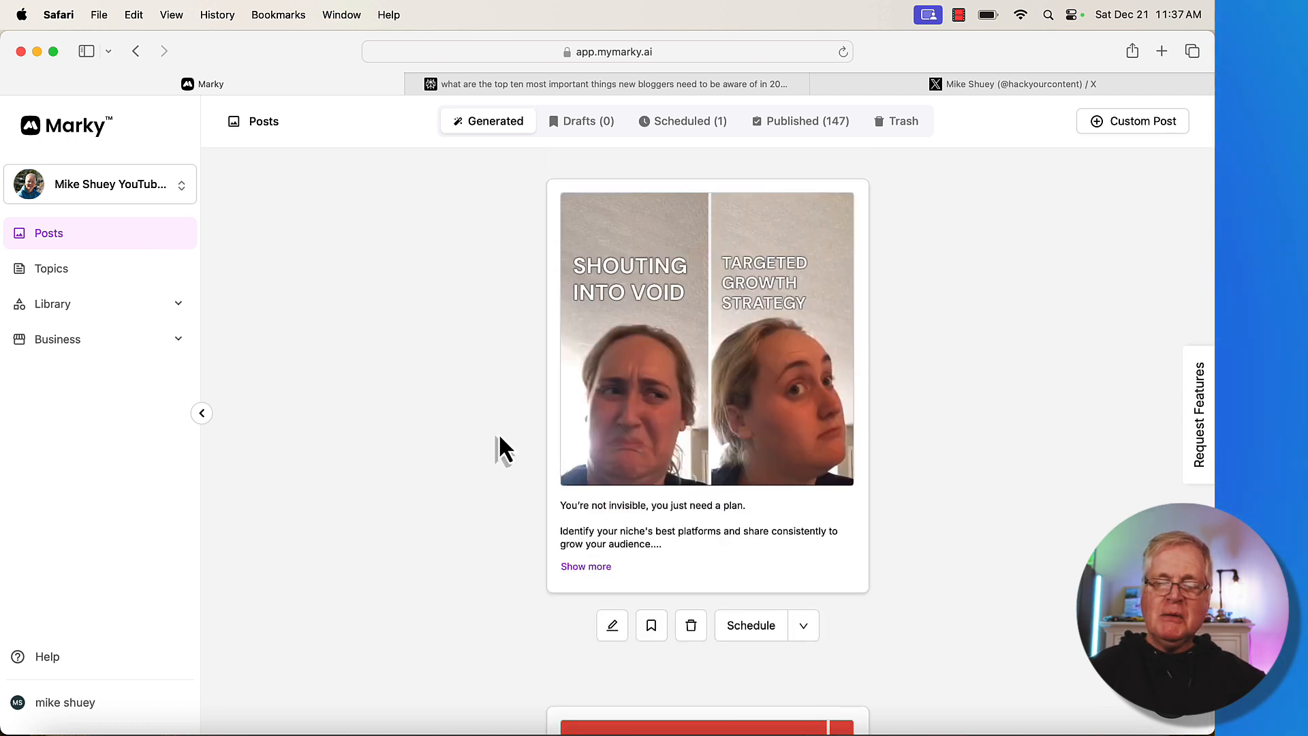
scroll(down, 3)
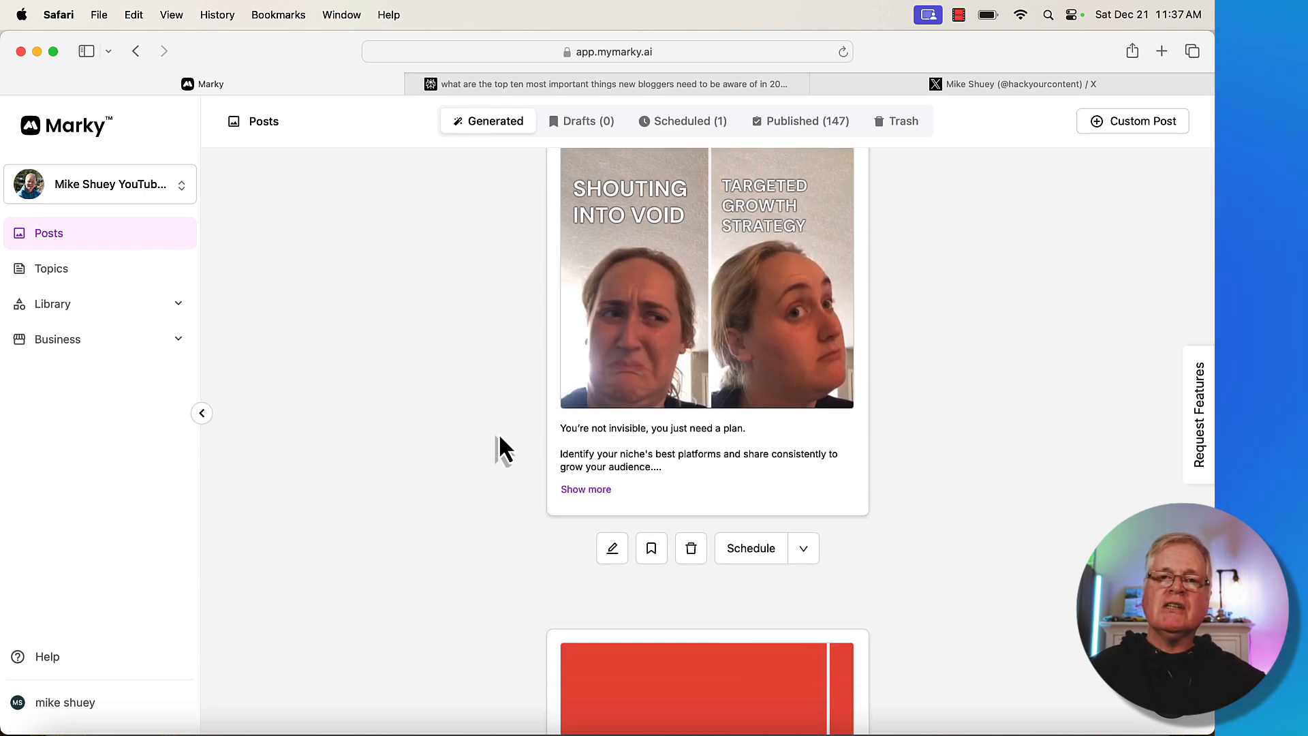
scroll(down, 3)
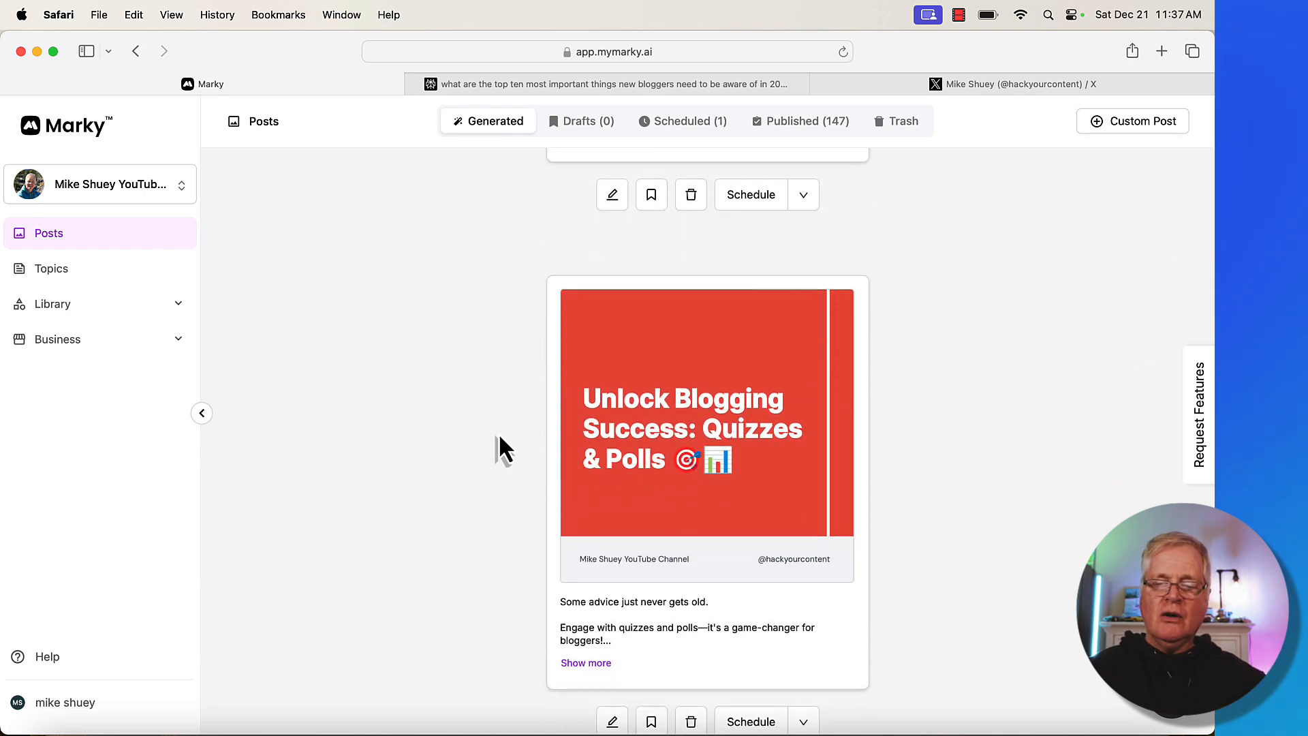
scroll(down, 3)
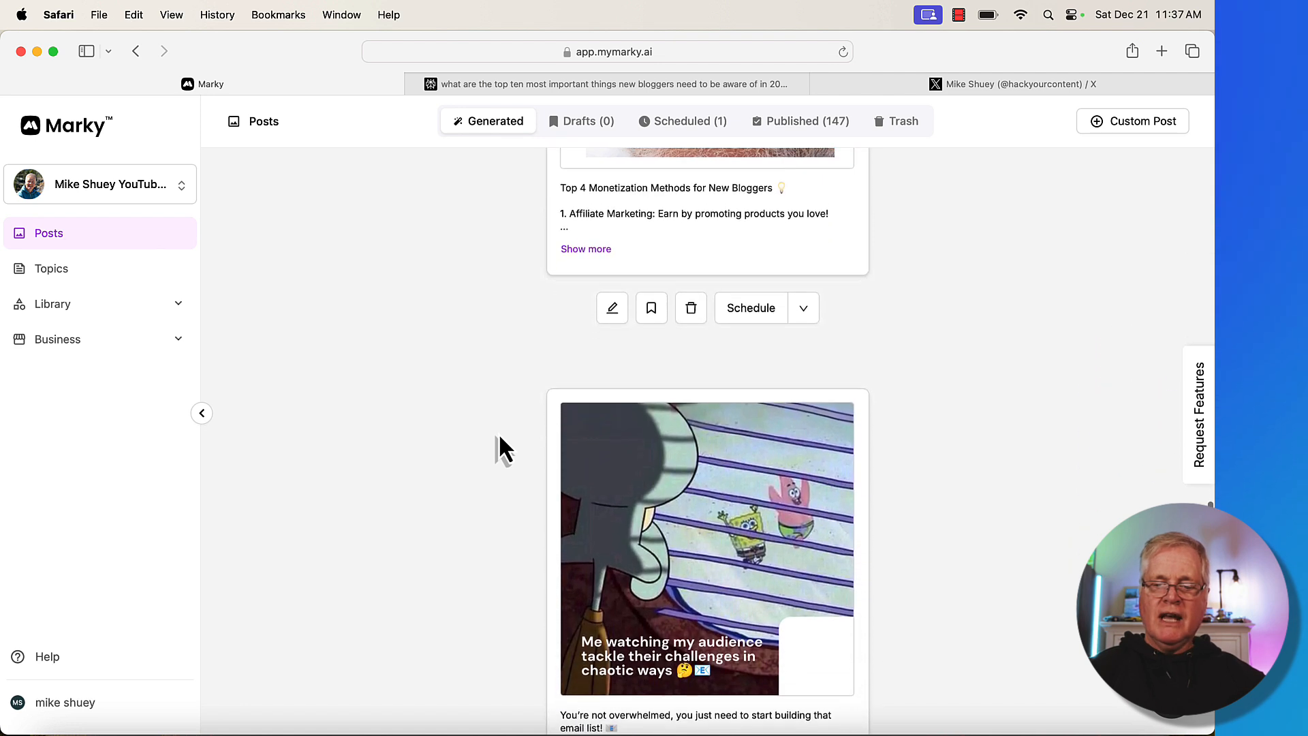
scroll(down, 3)
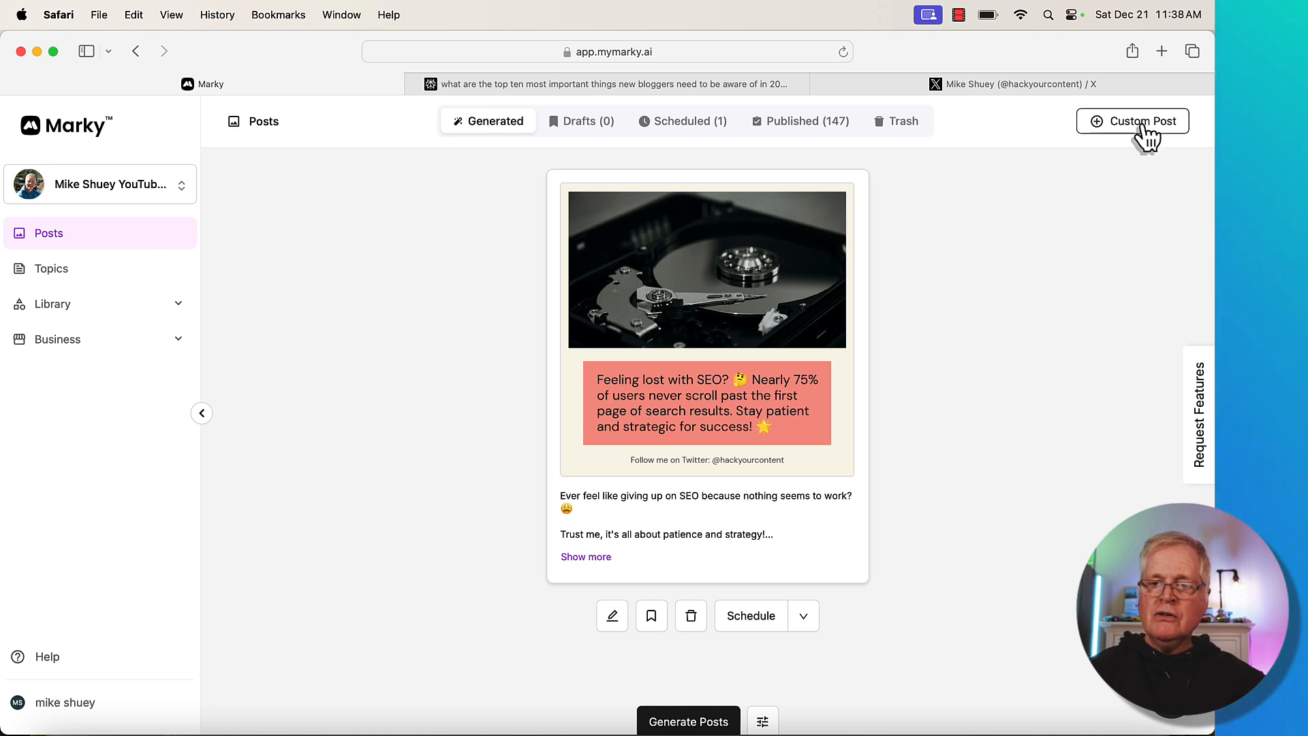
click(1132, 121)
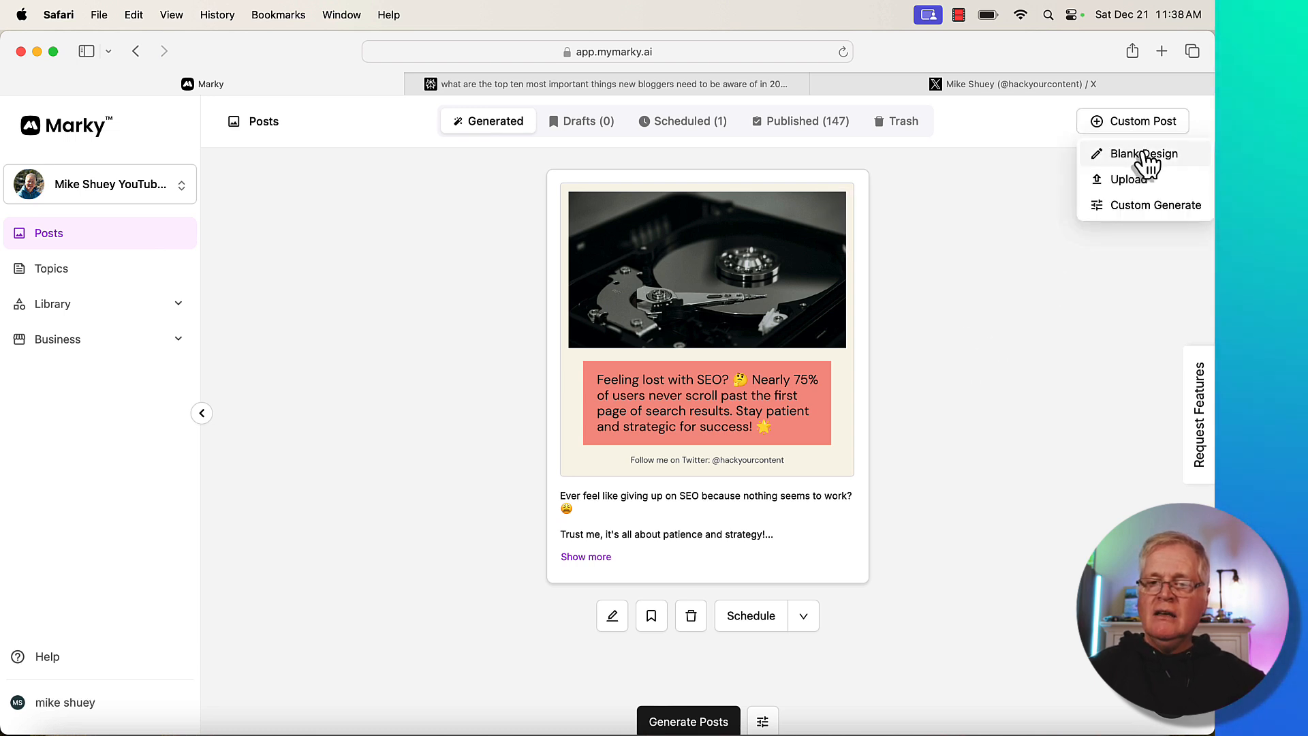
mouse_move(1129, 185)
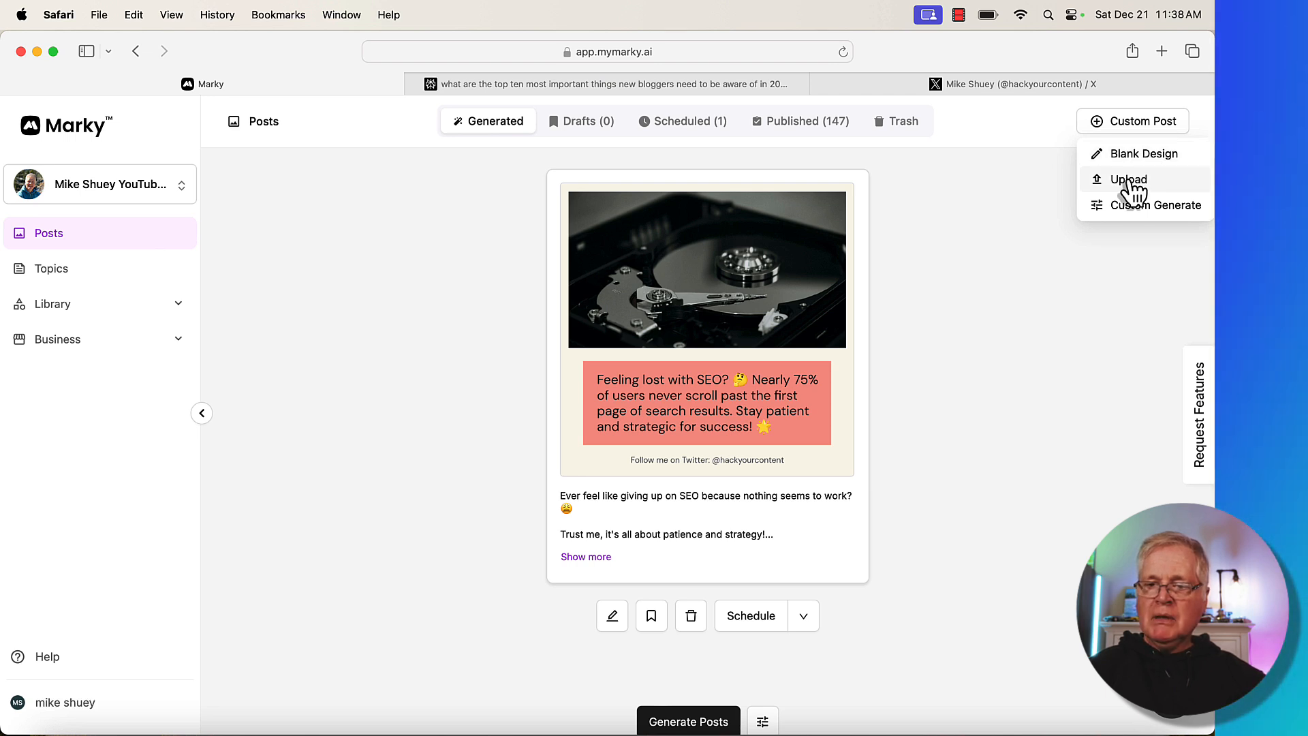
click(1128, 178)
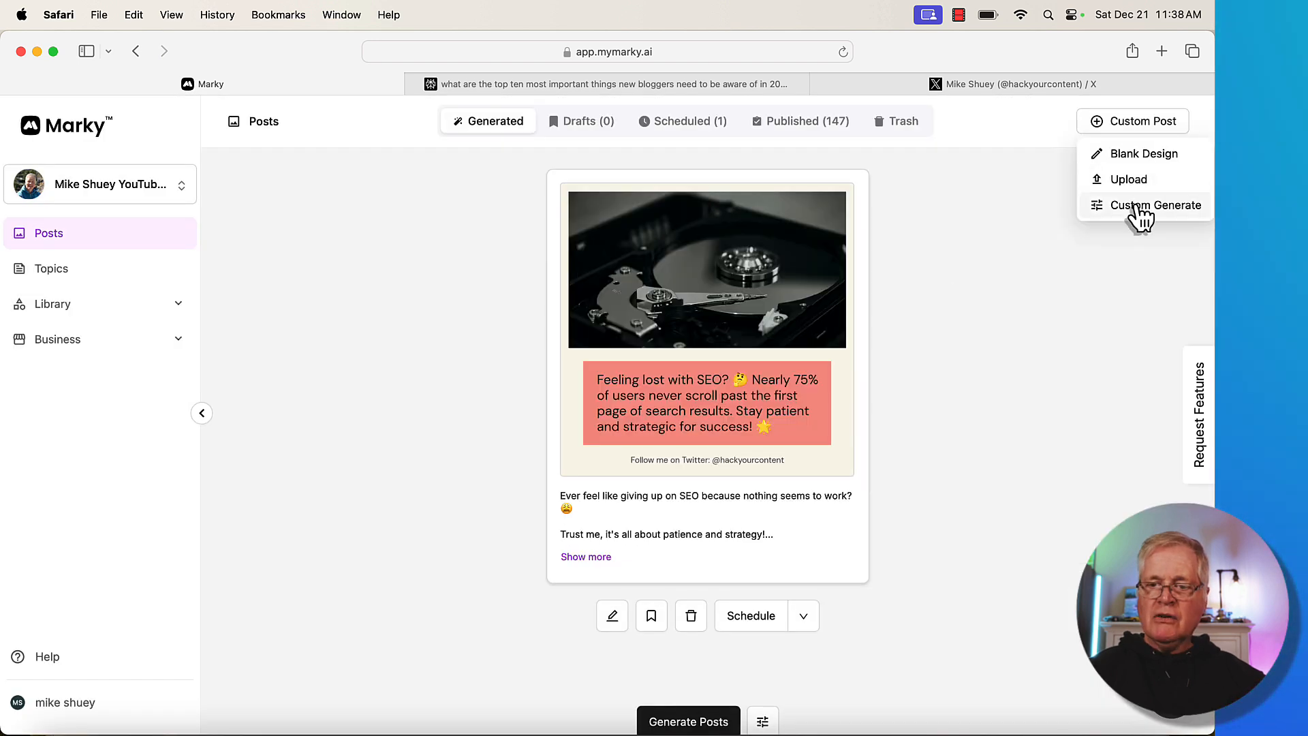
click(1152, 205)
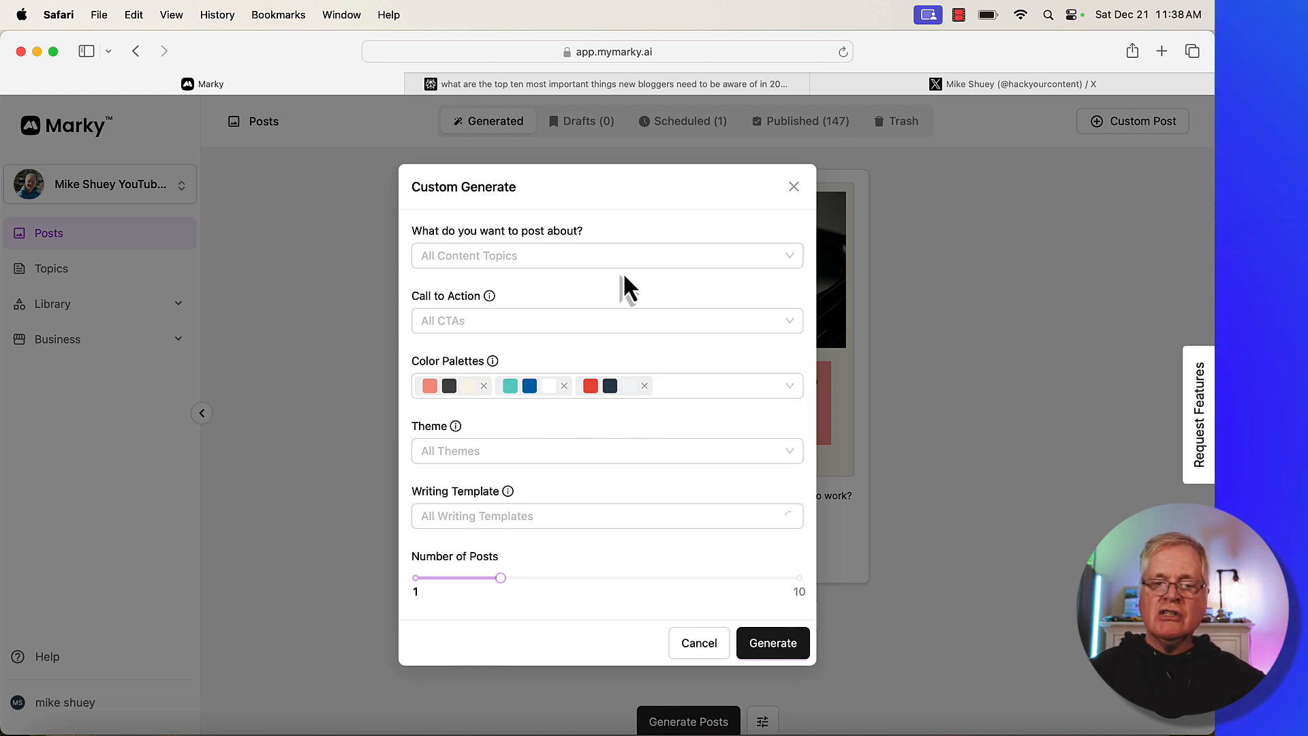
mouse_move(680, 646)
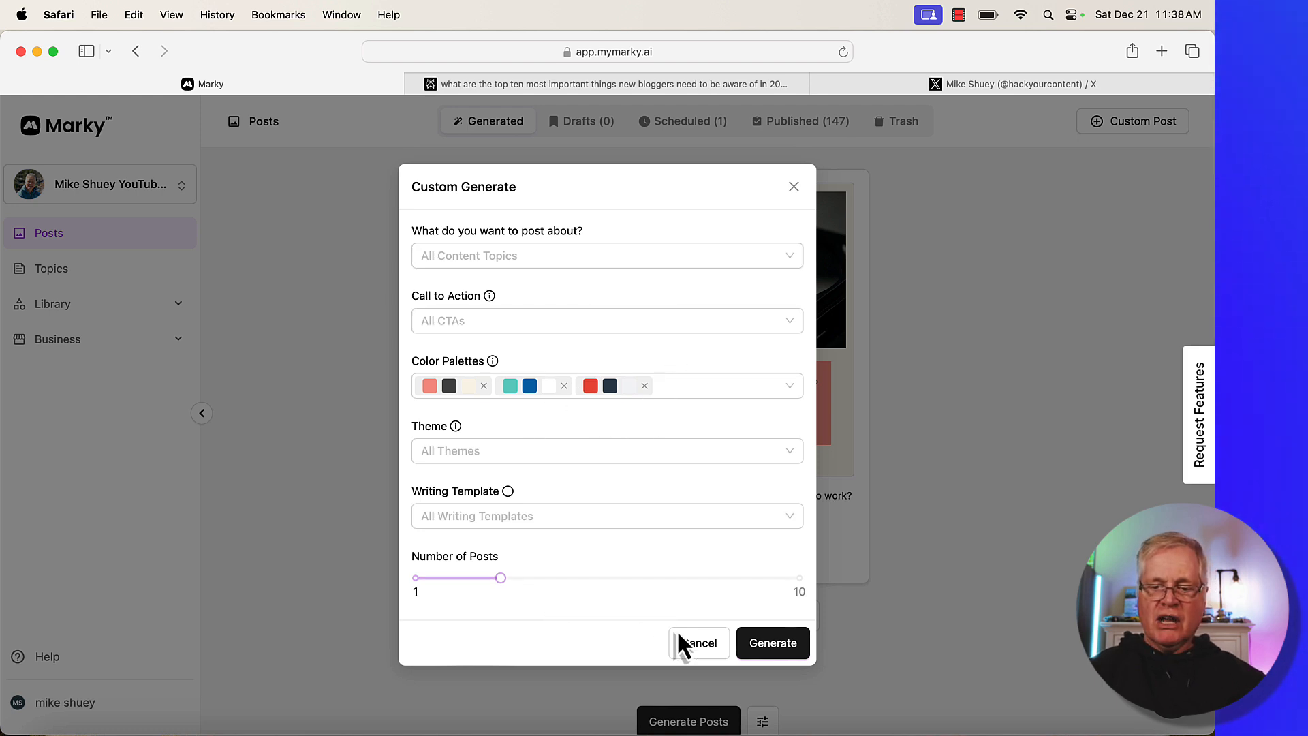
click(698, 643)
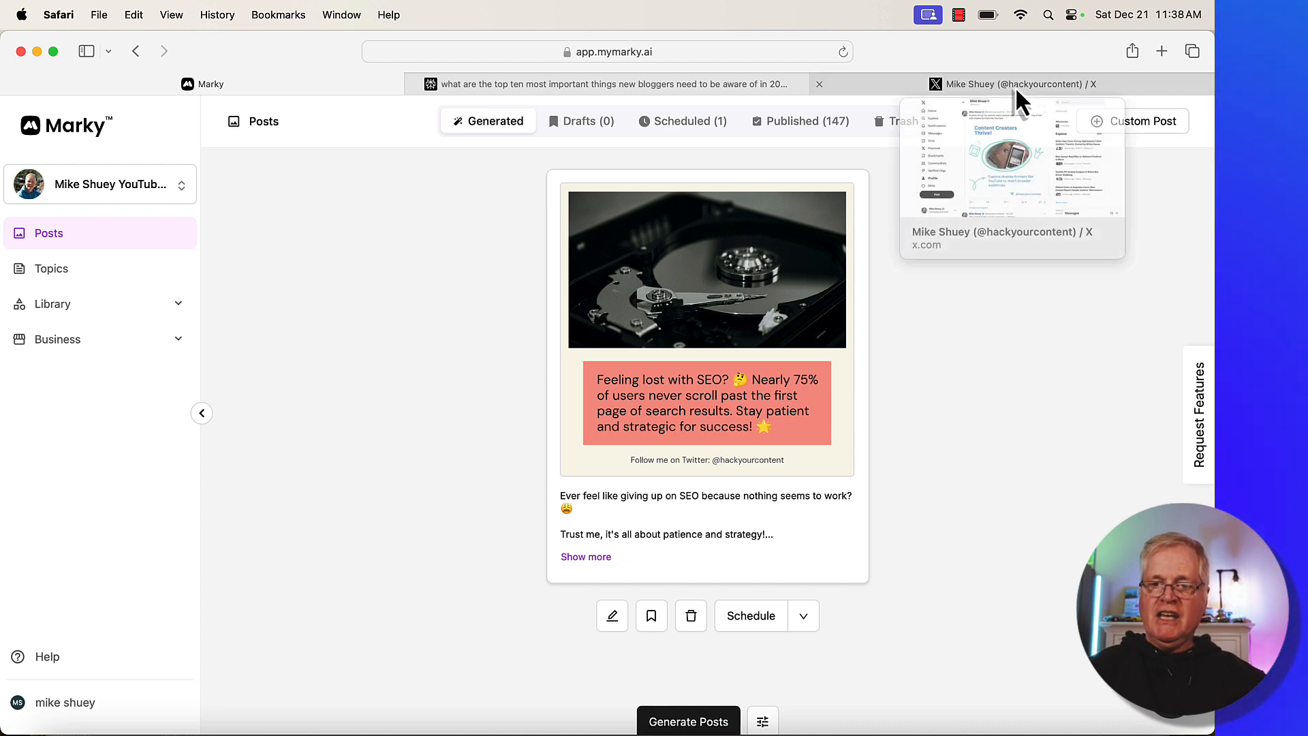
Step: Switch to the X profile tab and browse posts like 'Content Creators Thrive!'
click(1012, 83)
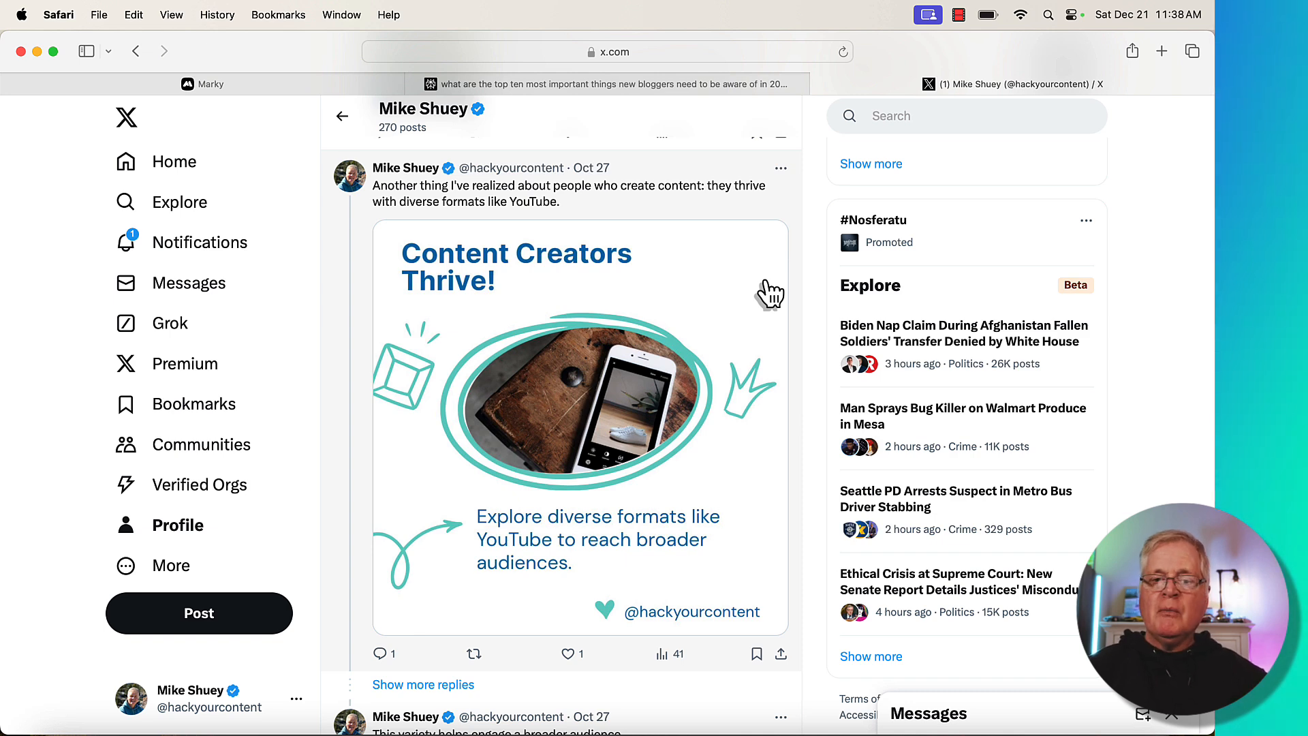
scroll(down, 3)
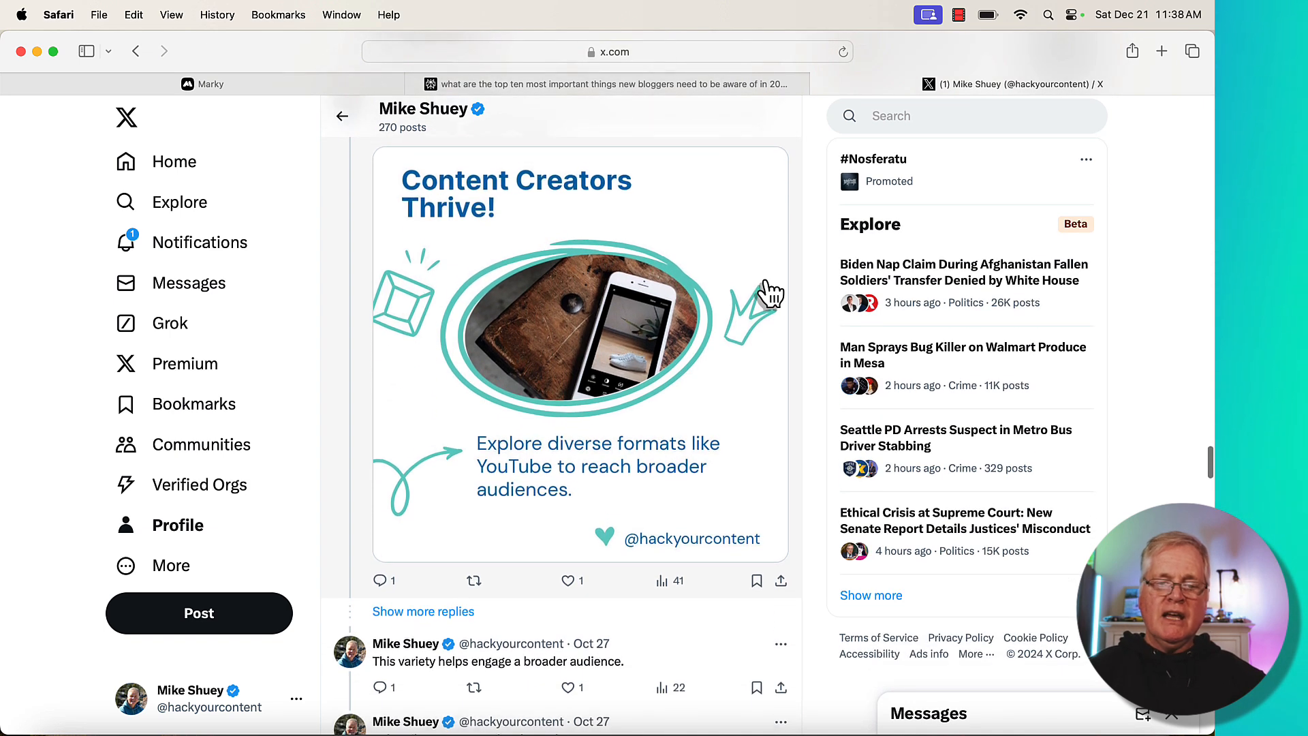
scroll(up, 3)
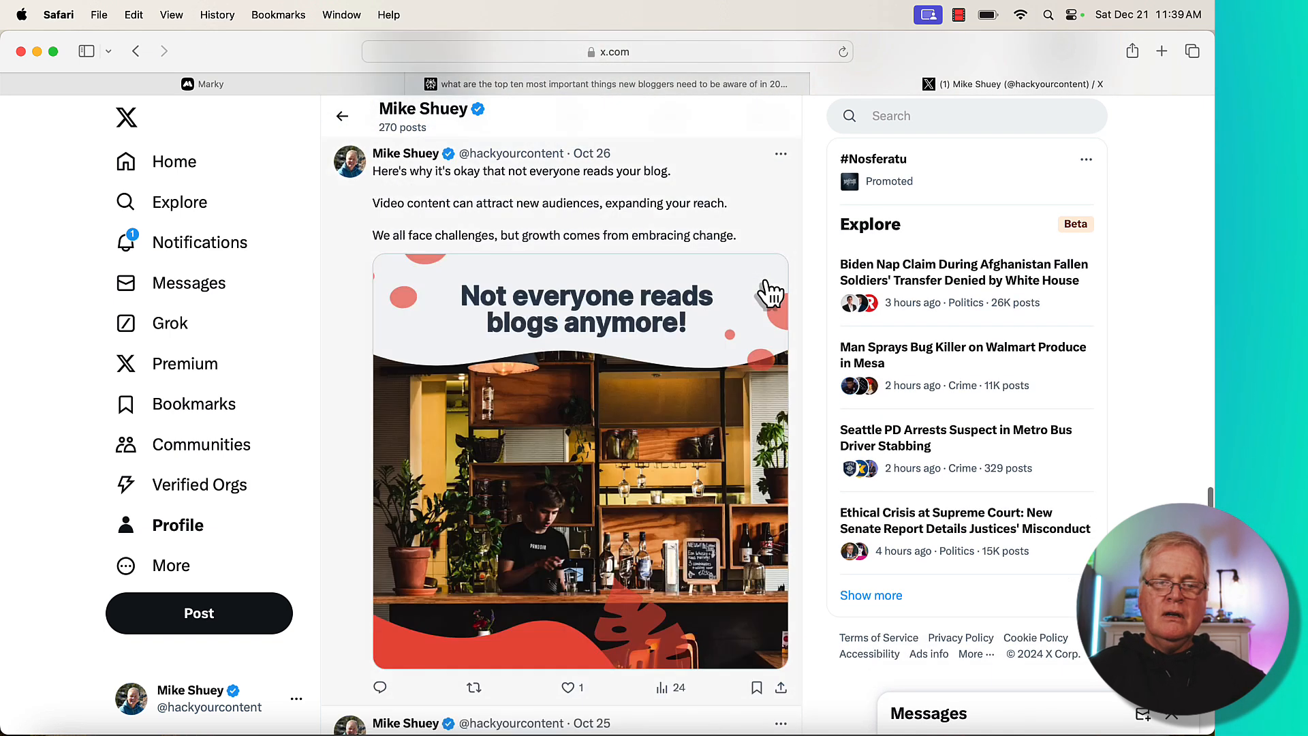
scroll(down, 3)
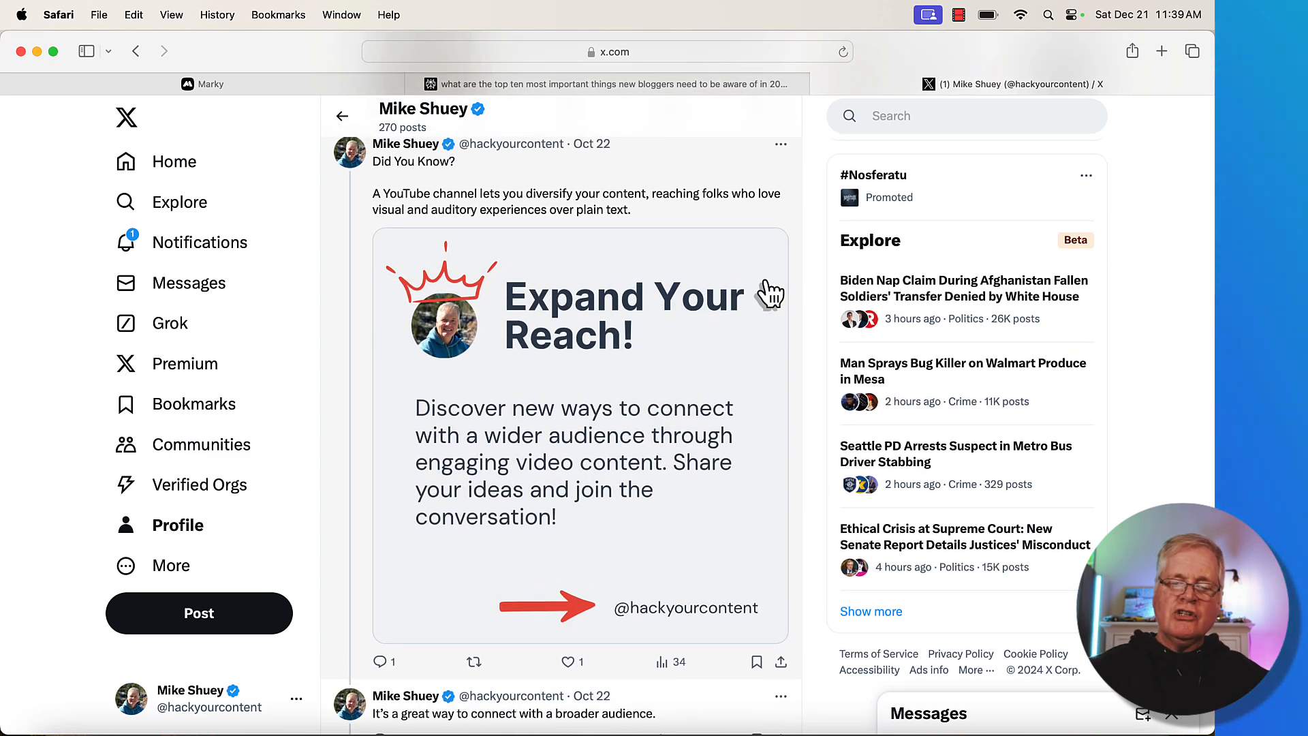
mouse_move(649, 692)
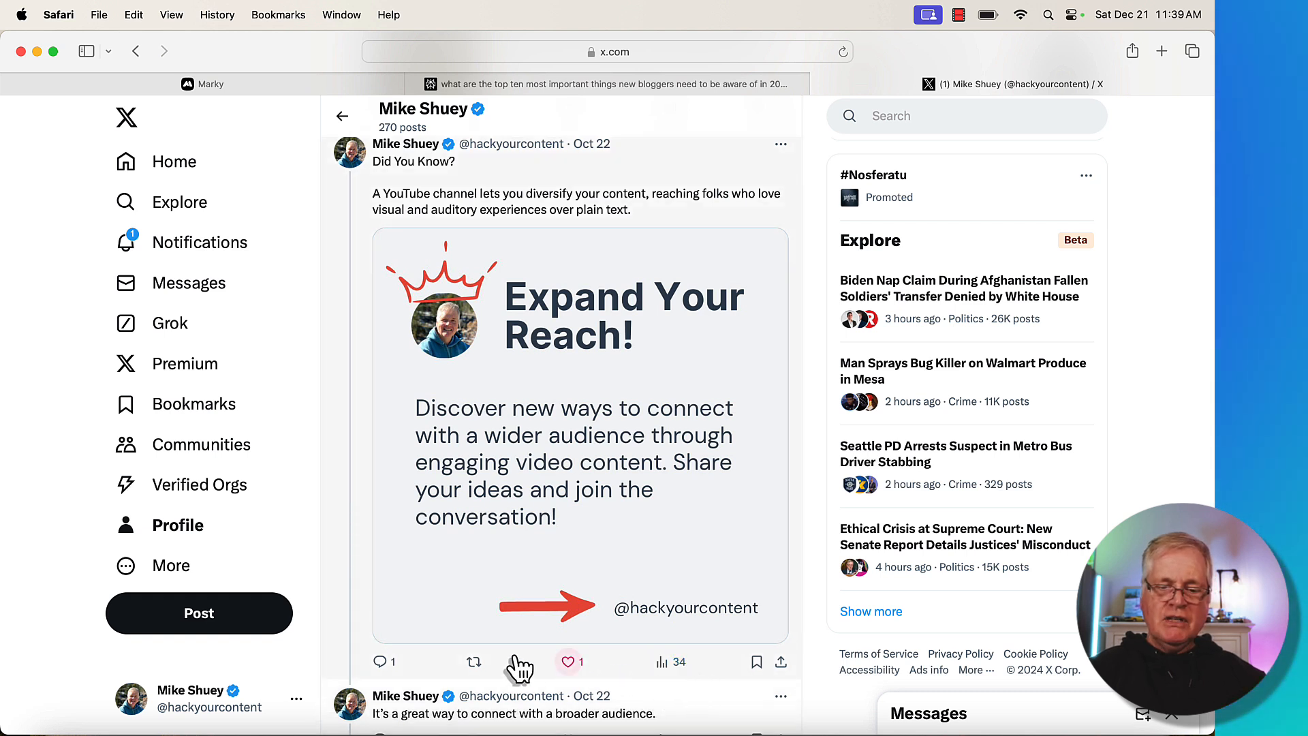
scroll(down, 3)
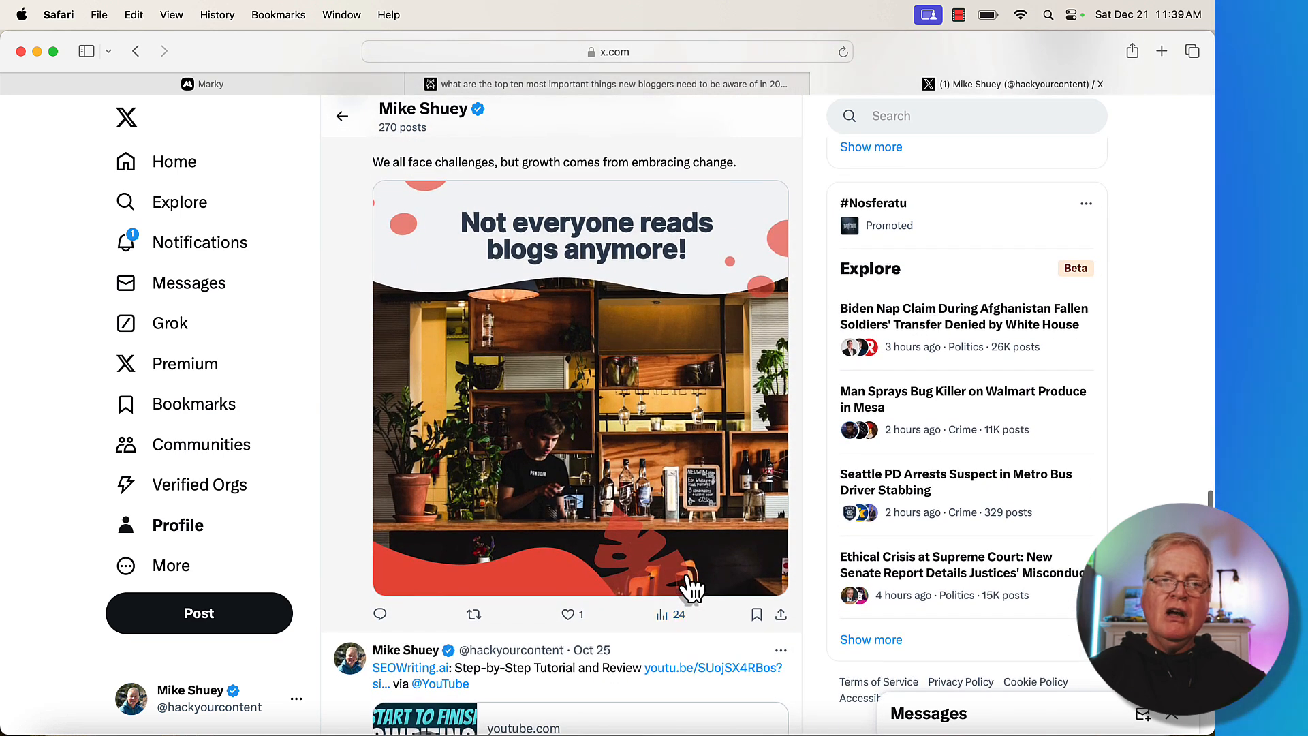
mouse_move(551, 259)
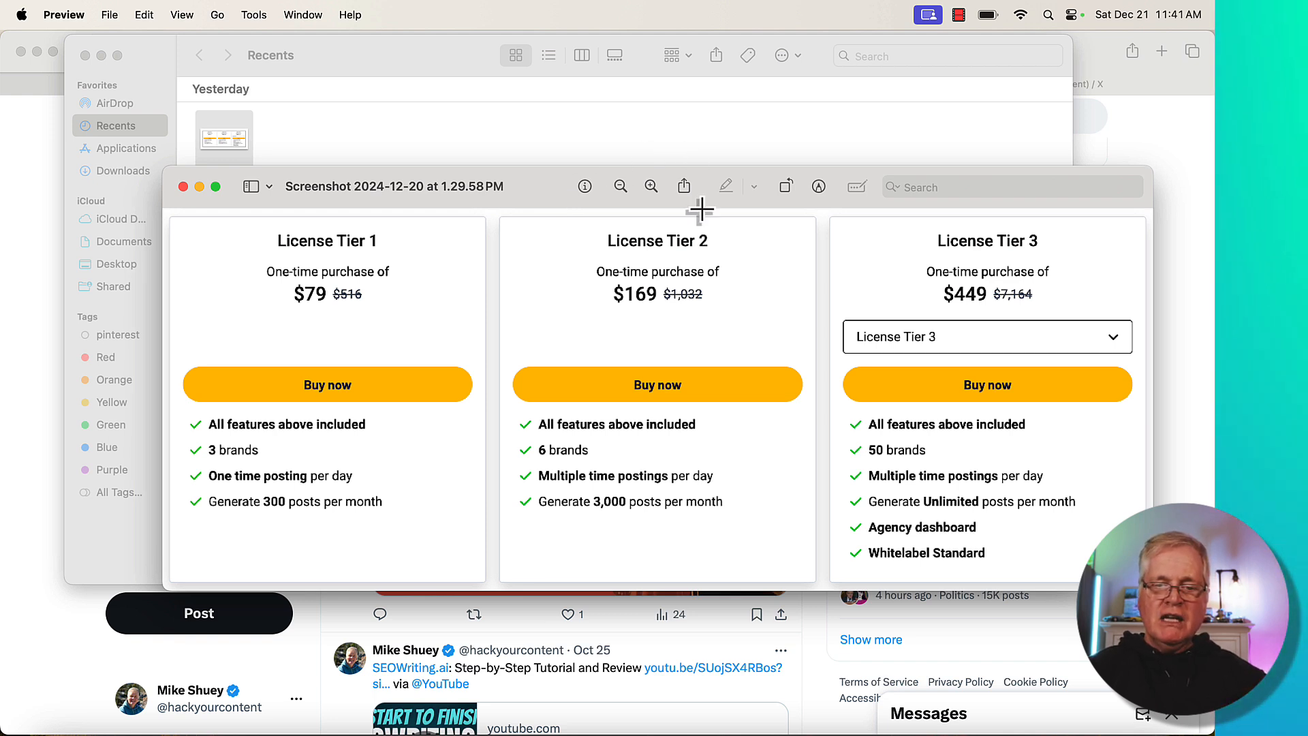
mouse_move(730, 330)
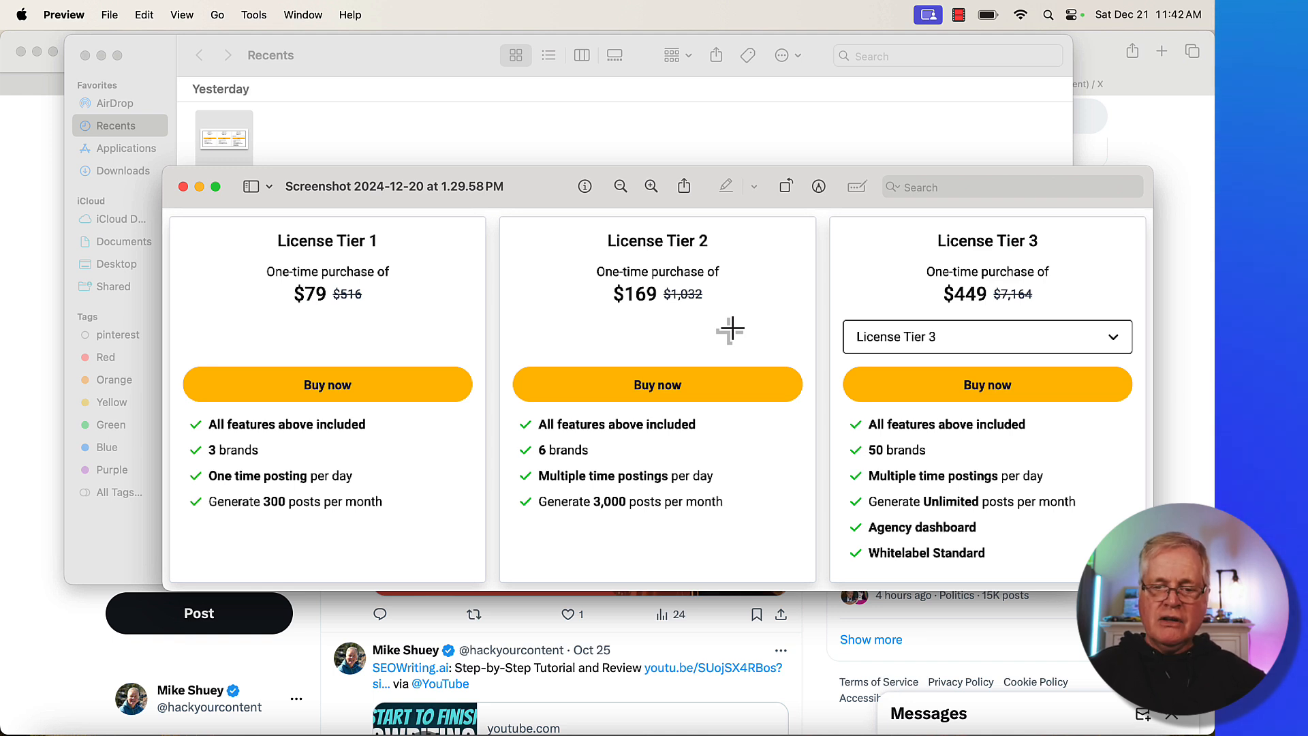
mouse_move(575, 464)
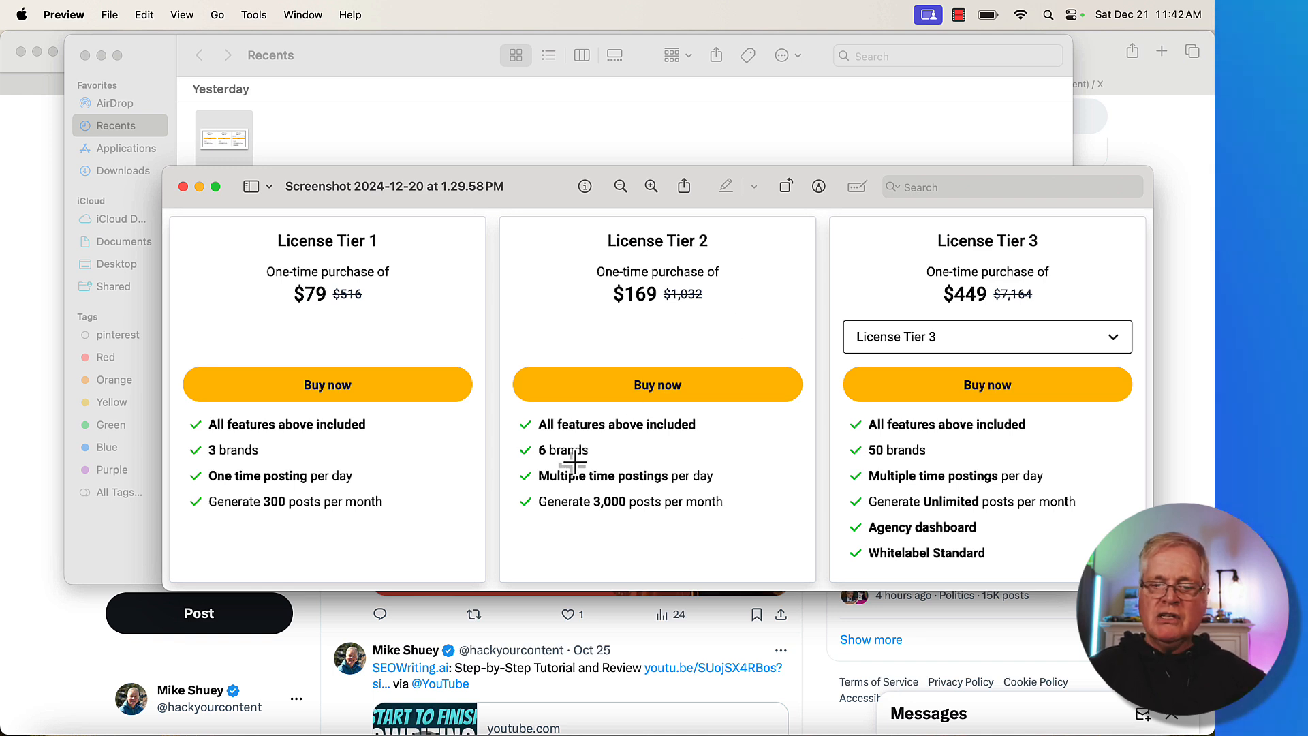
mouse_move(657, 494)
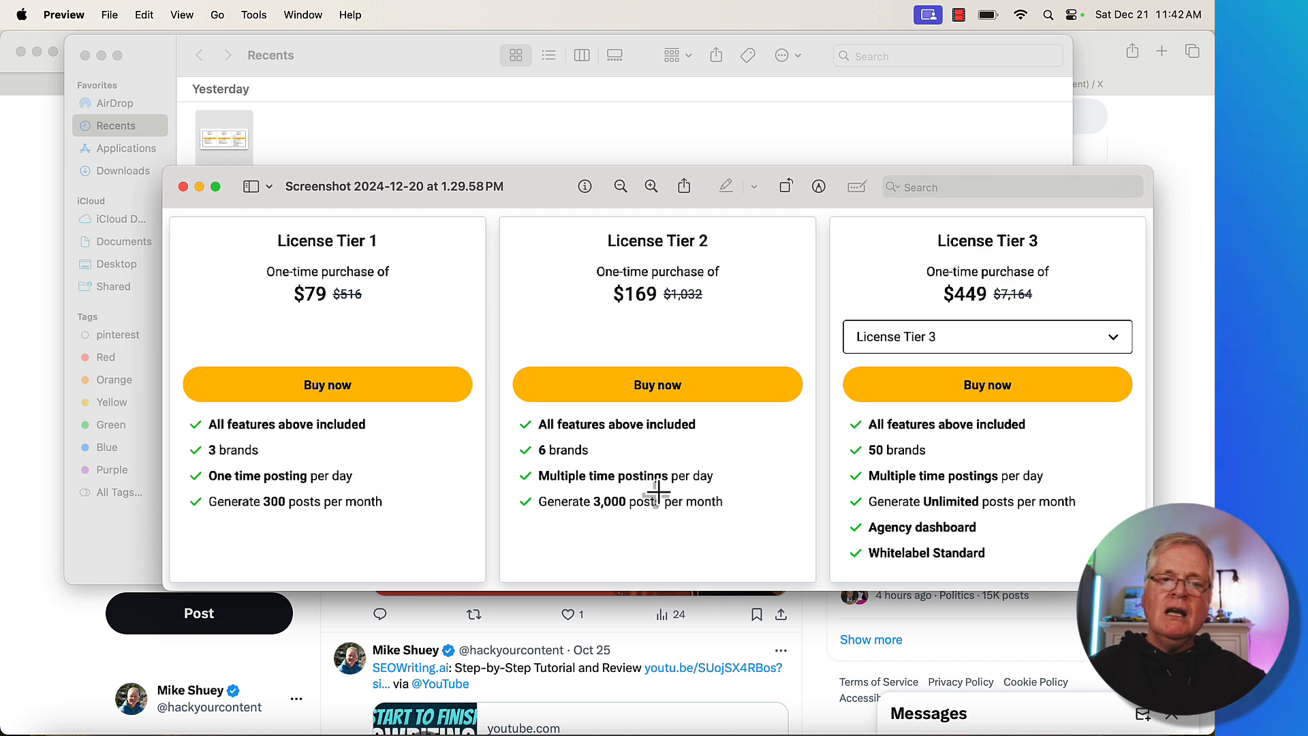
mouse_move(762, 340)
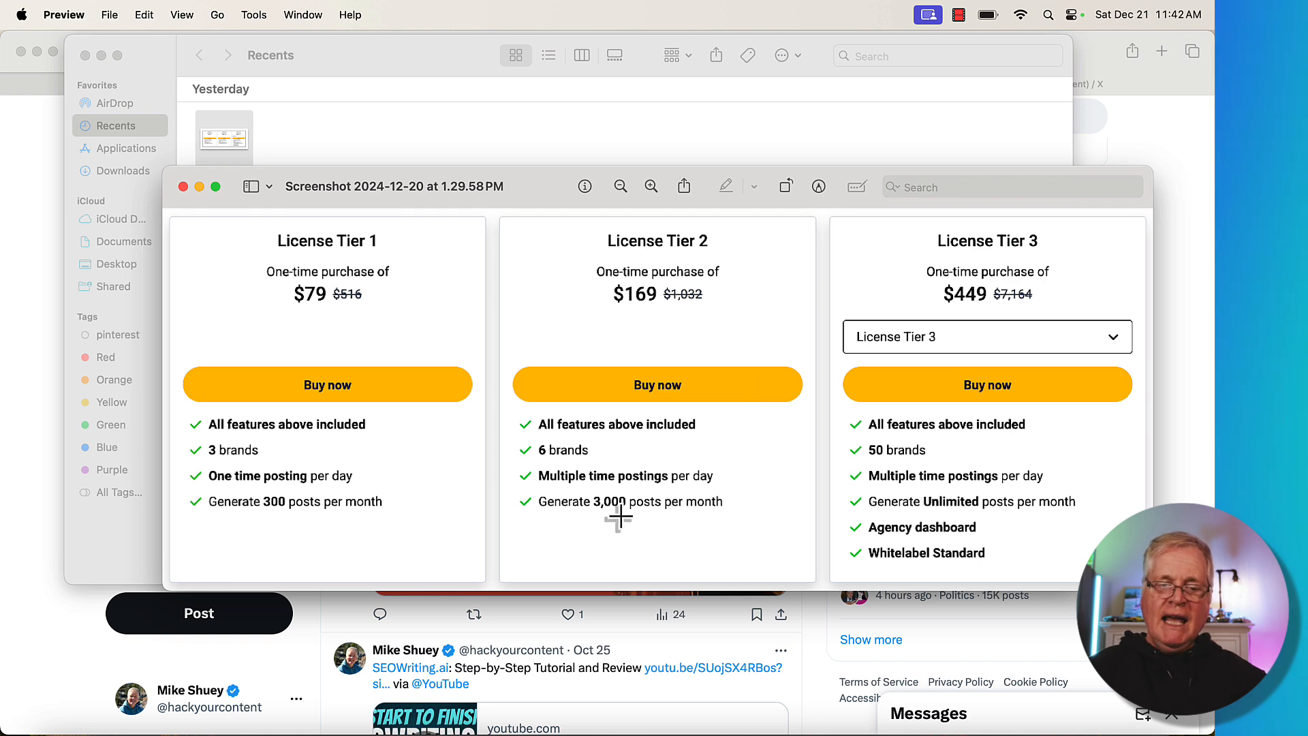
mouse_move(313, 520)
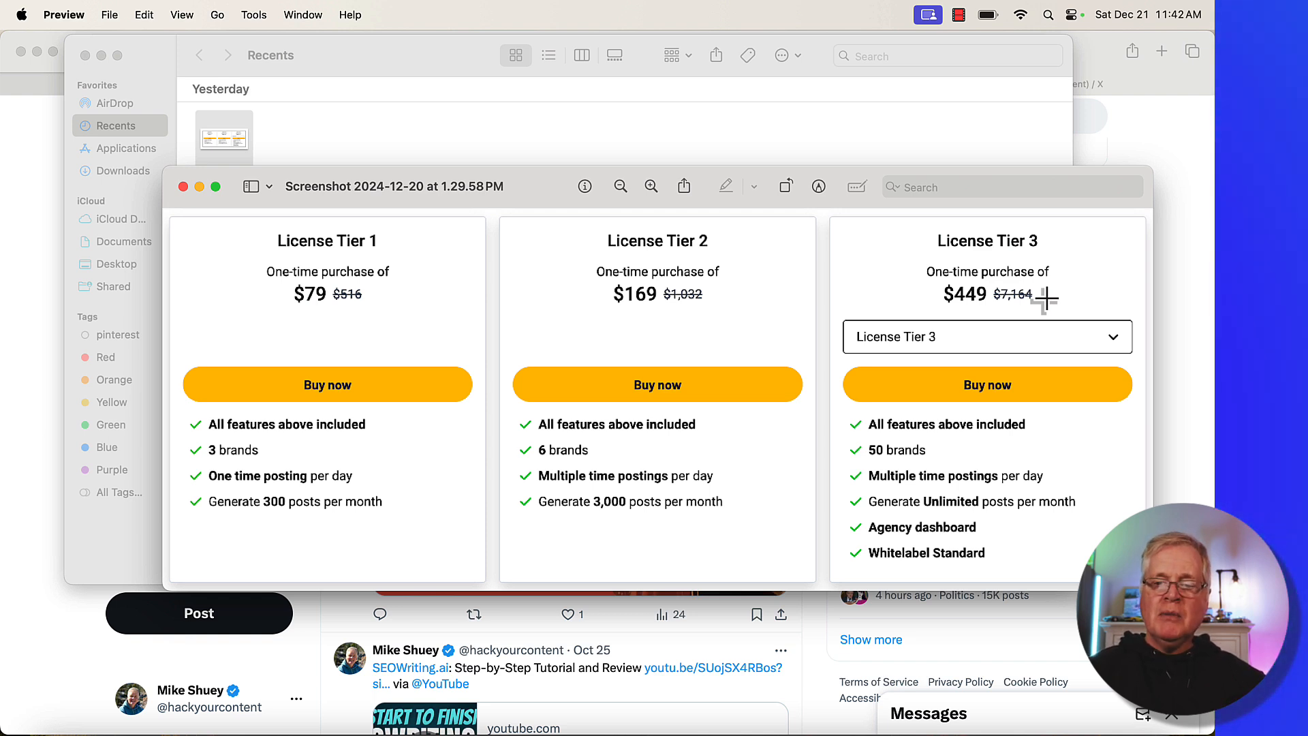
mouse_move(951, 524)
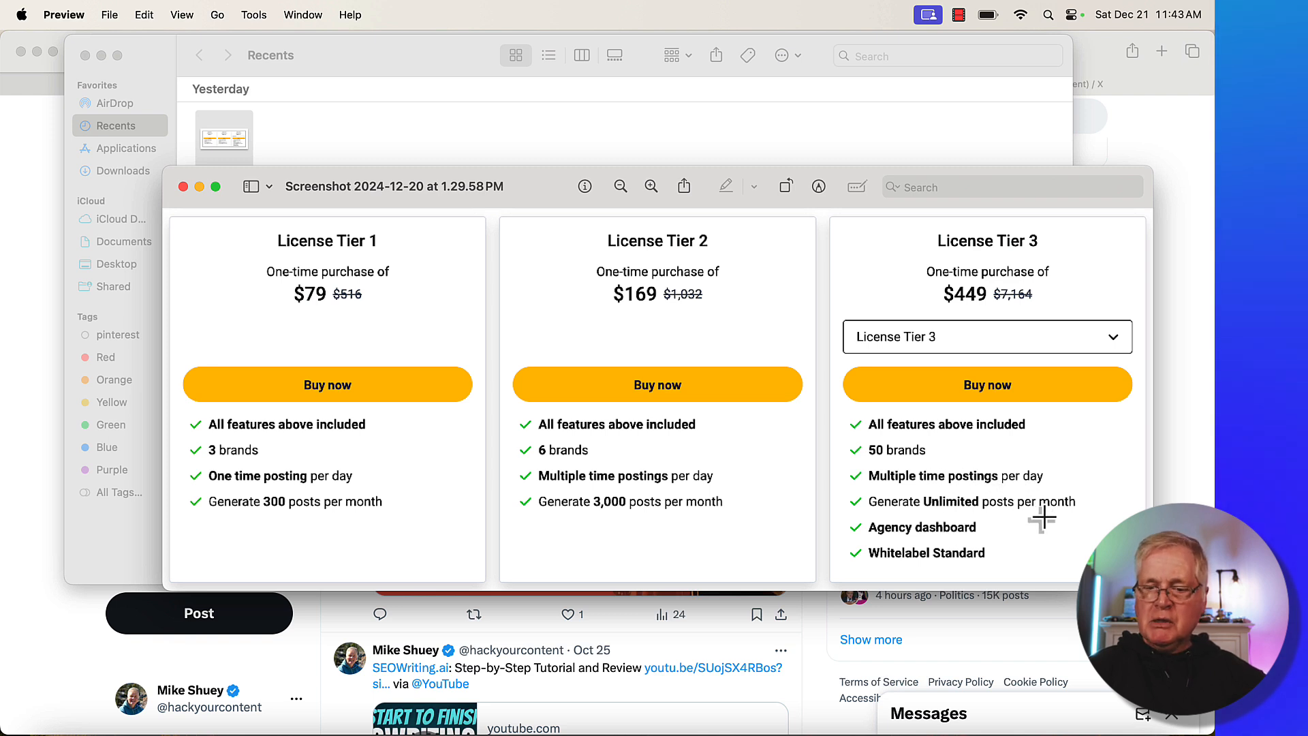
mouse_move(966, 538)
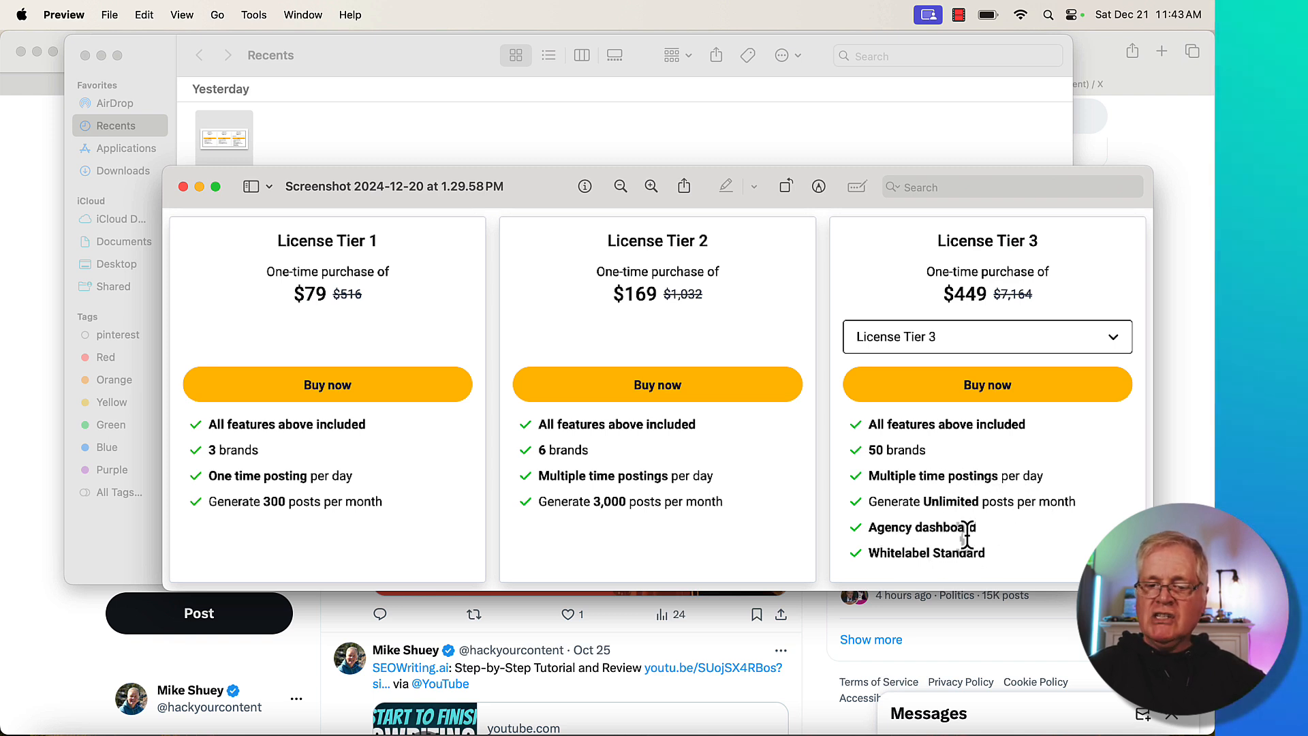